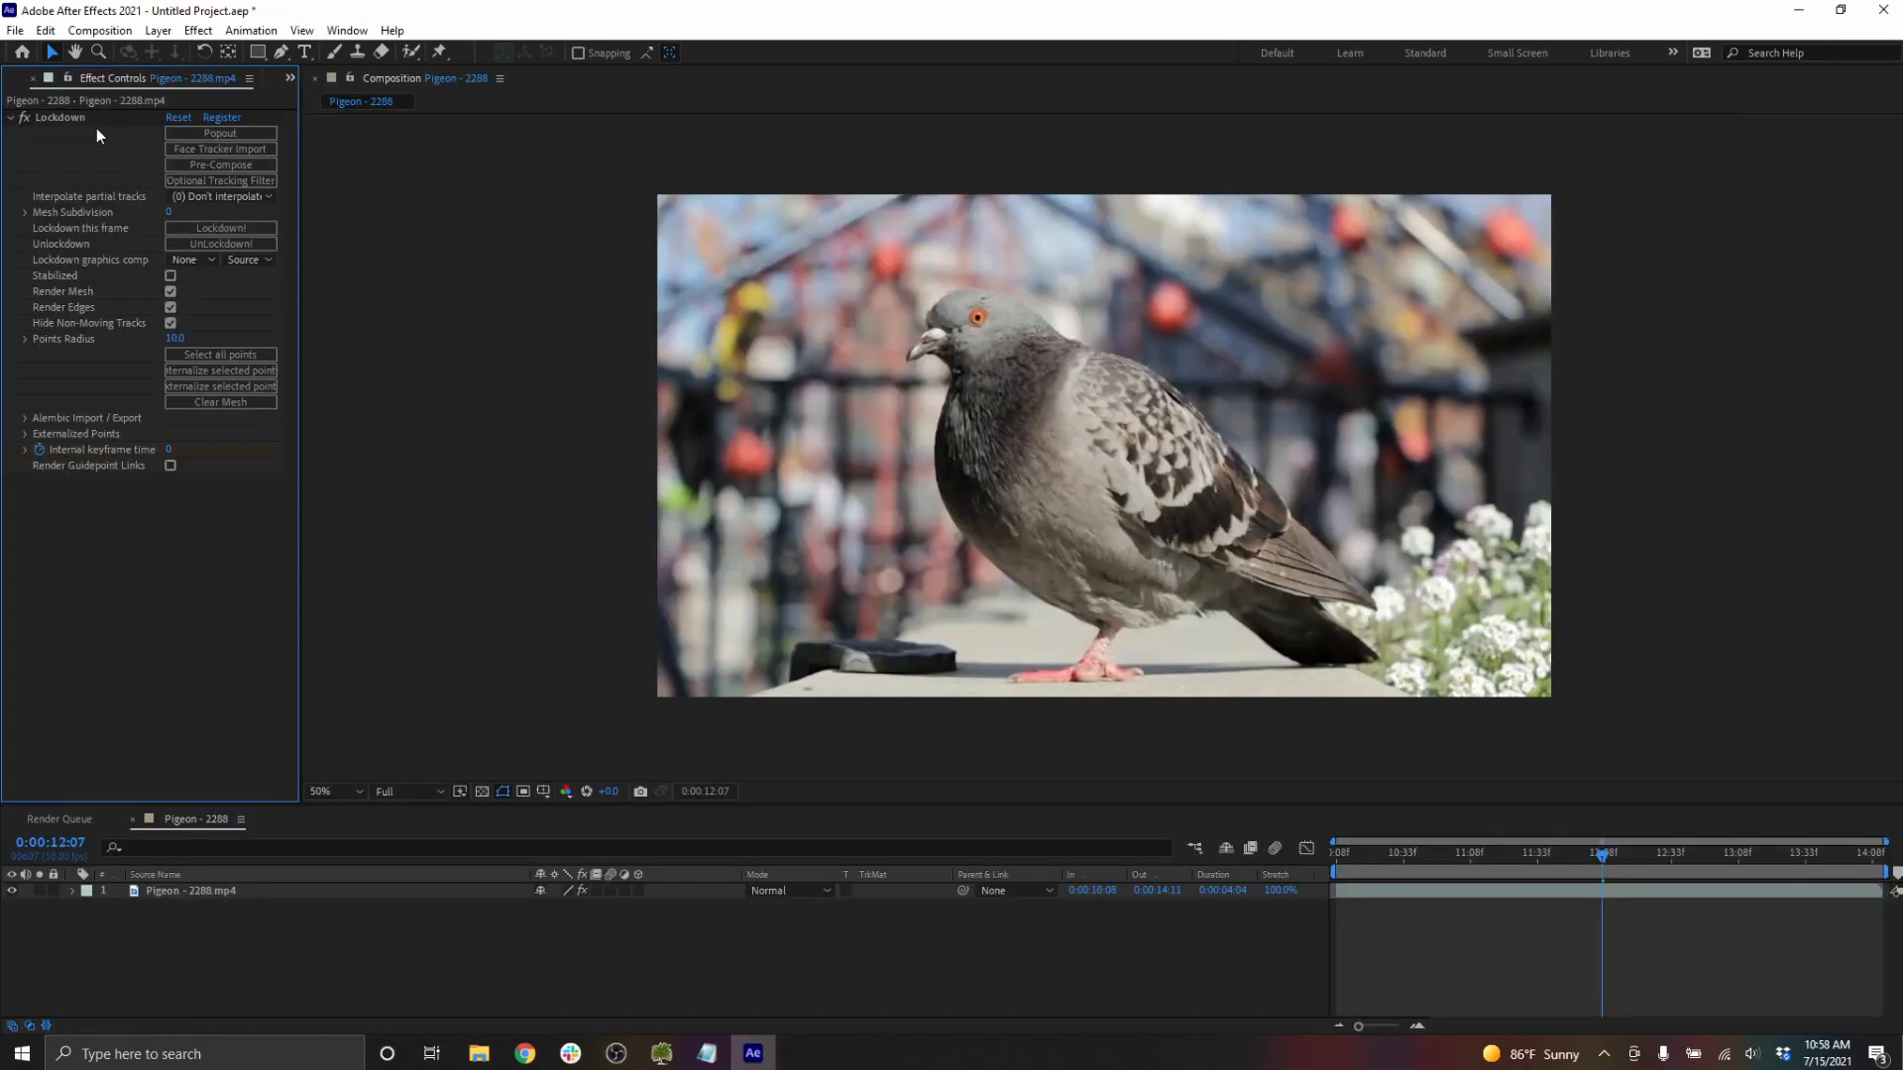
# - Pop out the pigeon footage into the Lockdown window to show its tracking mesh
pyautogui.click(220, 131)
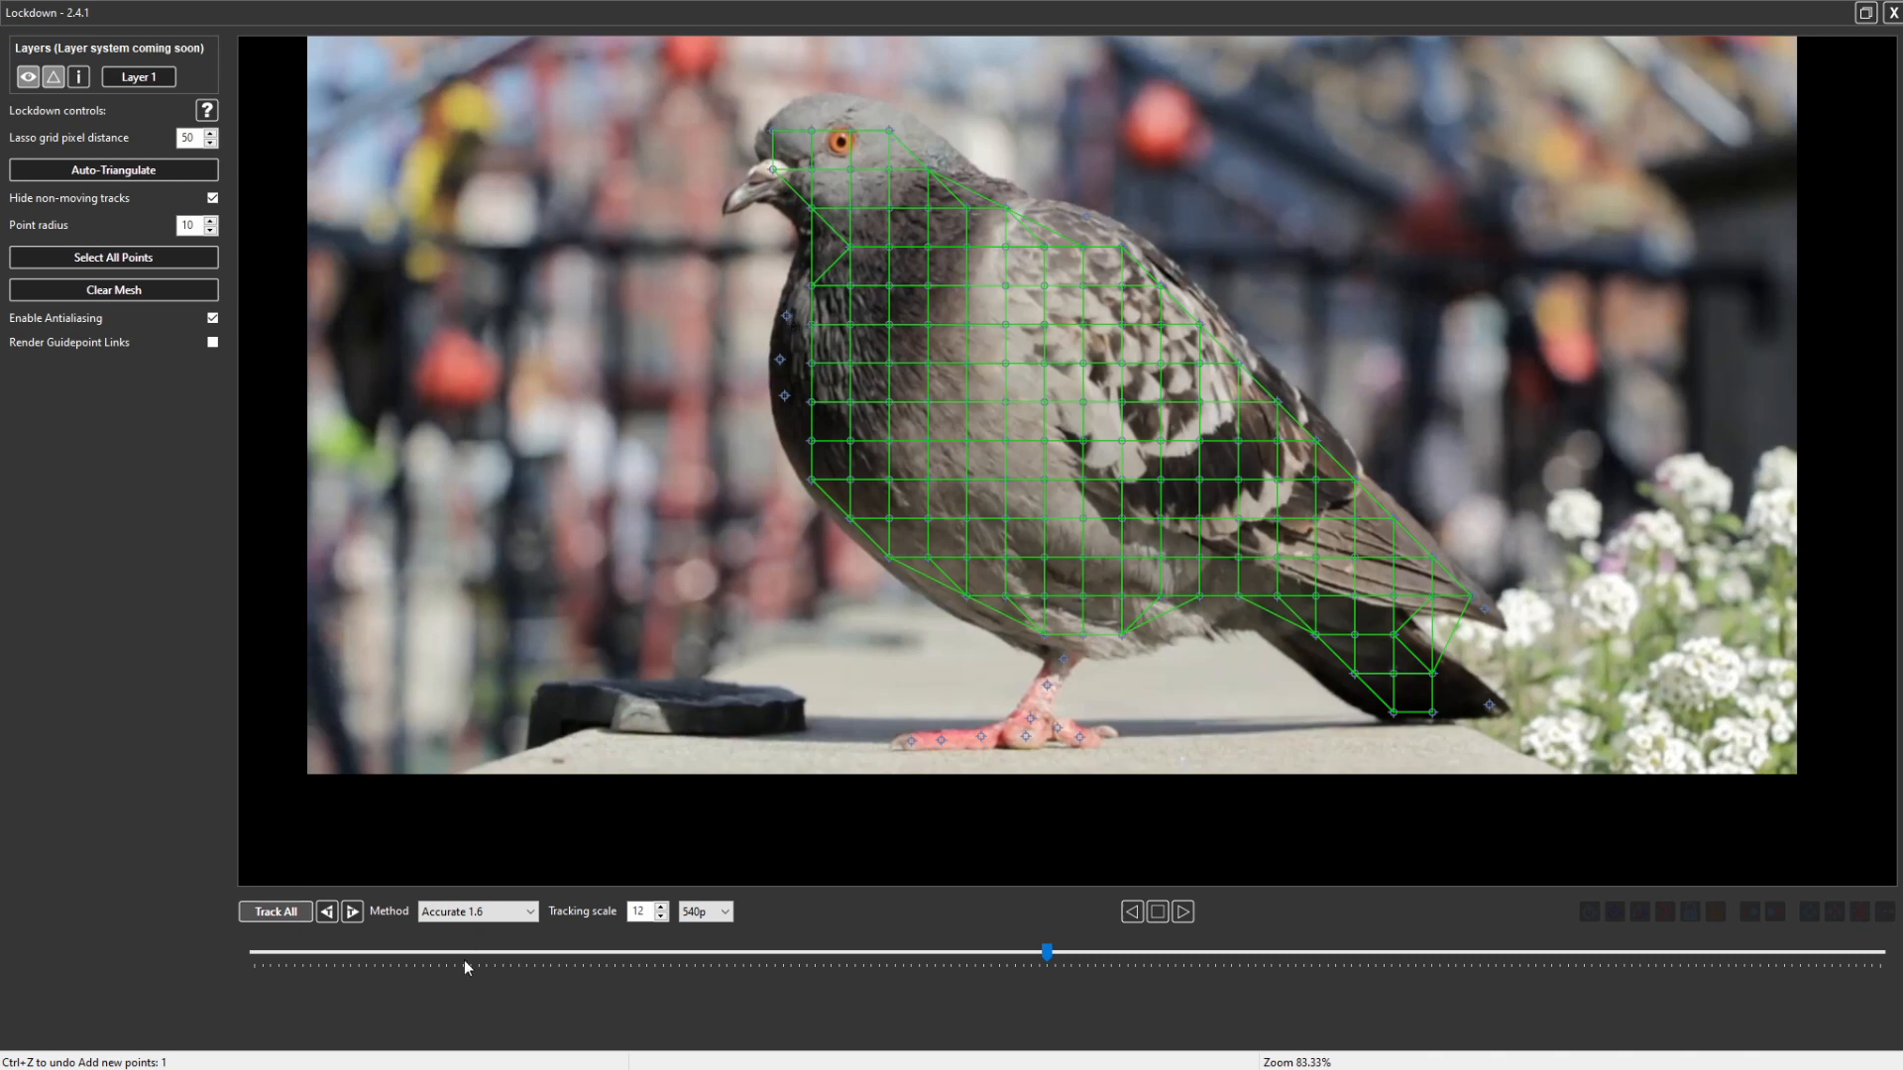
# - Track all pigeon mesh points through the clip using the Extremely Accurate method
pyautogui.click(275, 912)
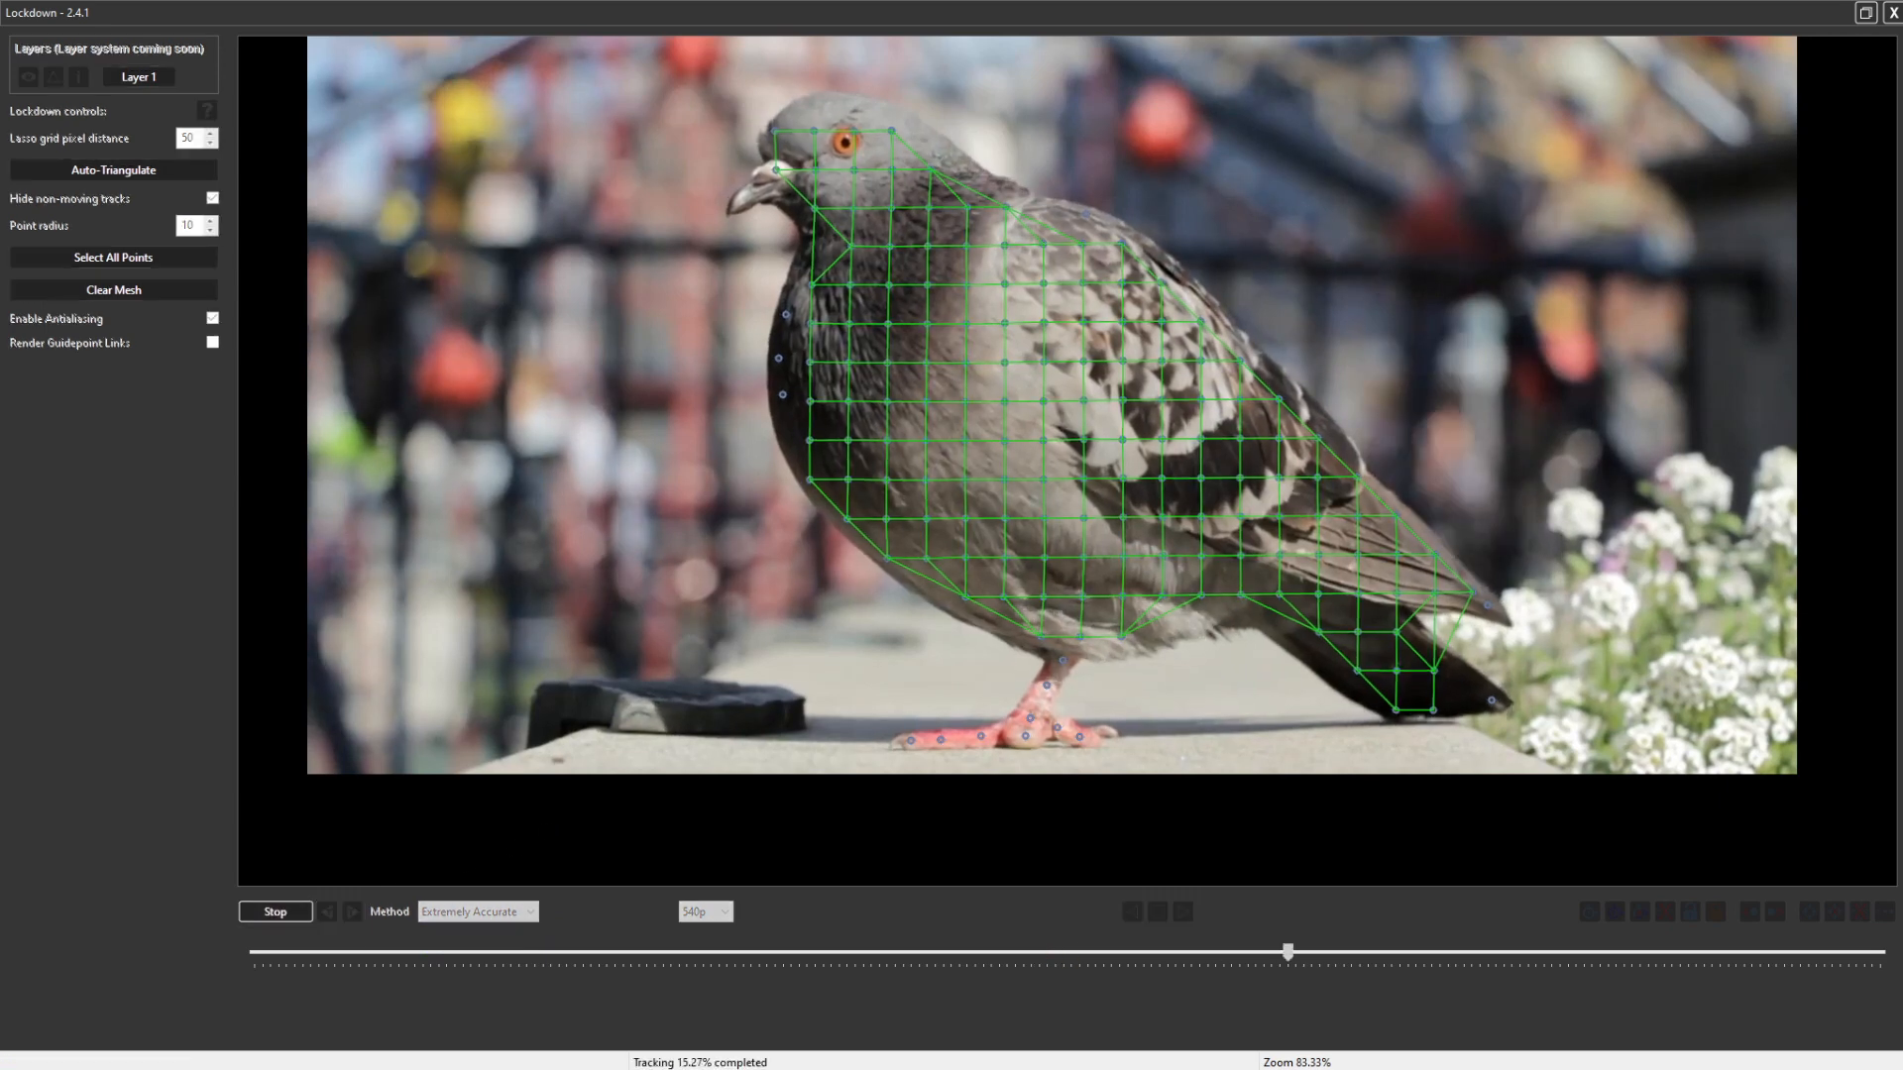
pyautogui.click(274, 912)
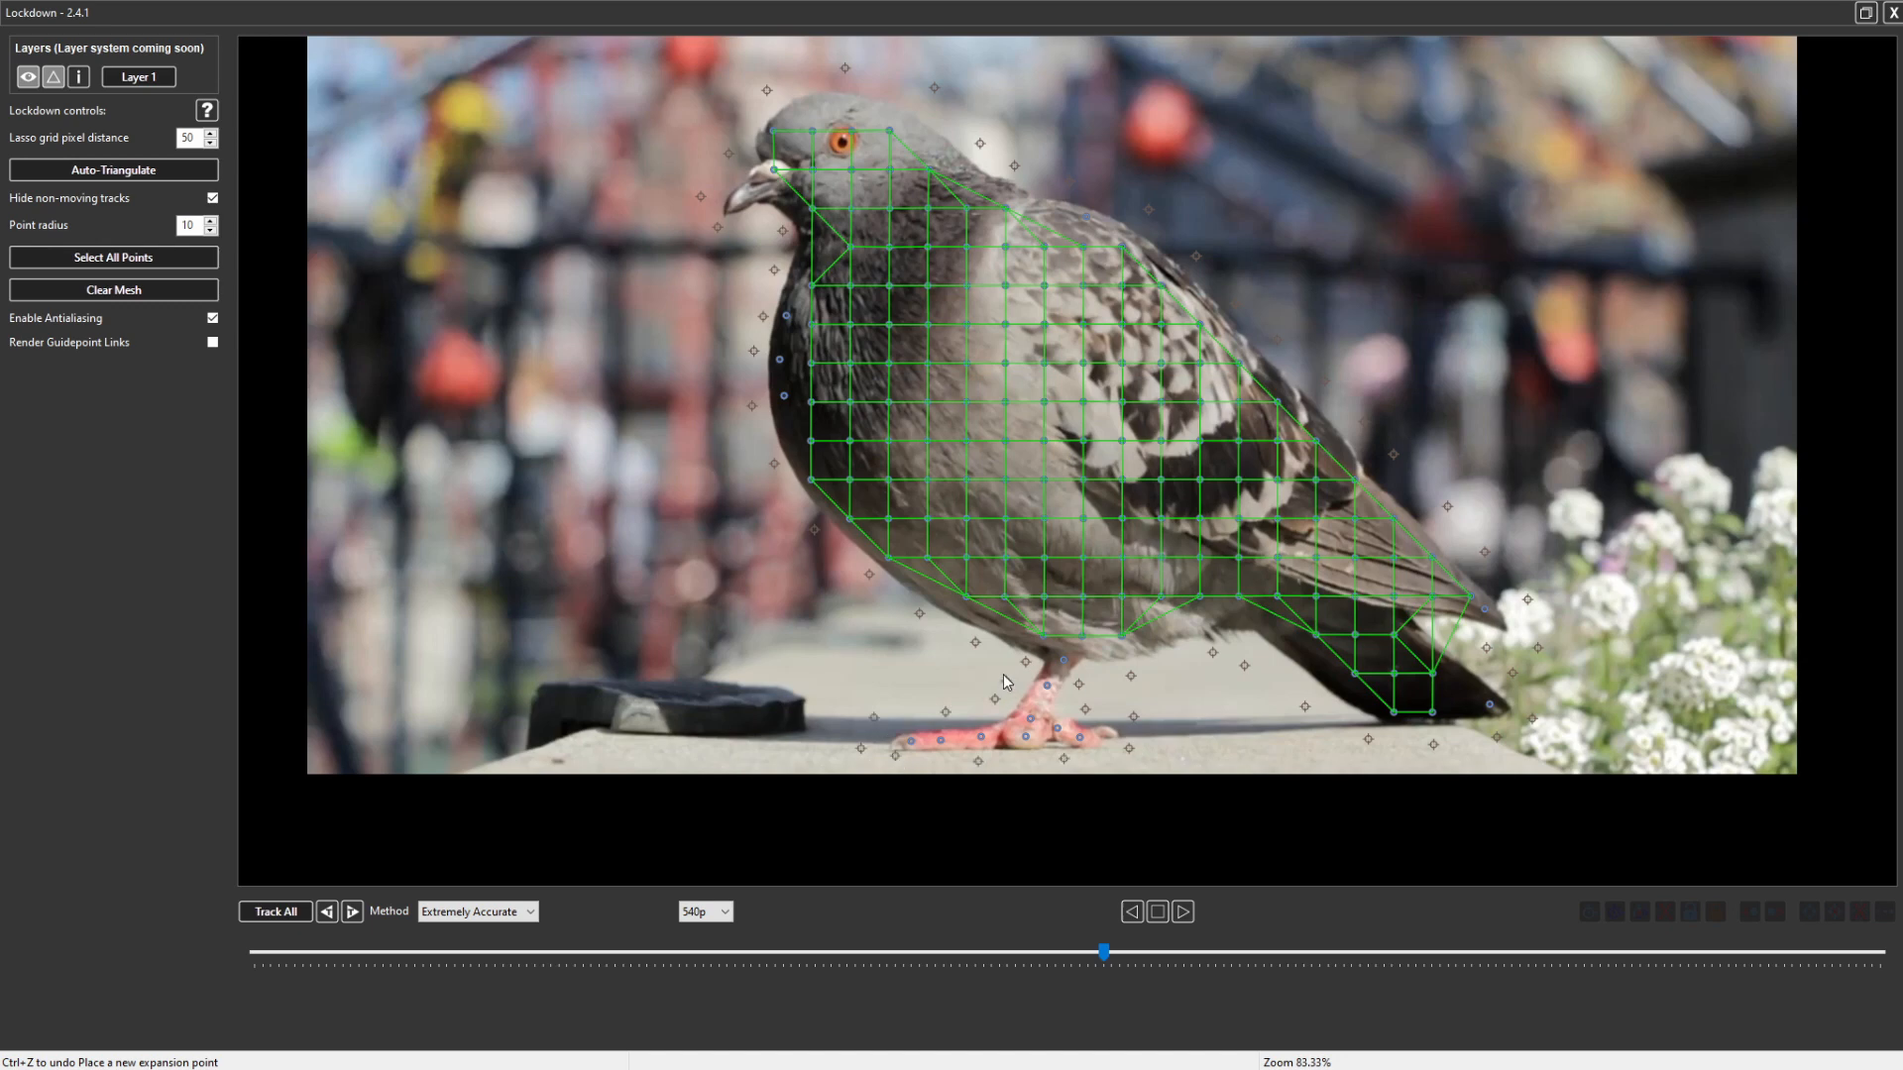
# - Auto-triangulate the mesh with Position/scale/rotate interpolation, removing stray edges above the back
pyautogui.click(113, 288)
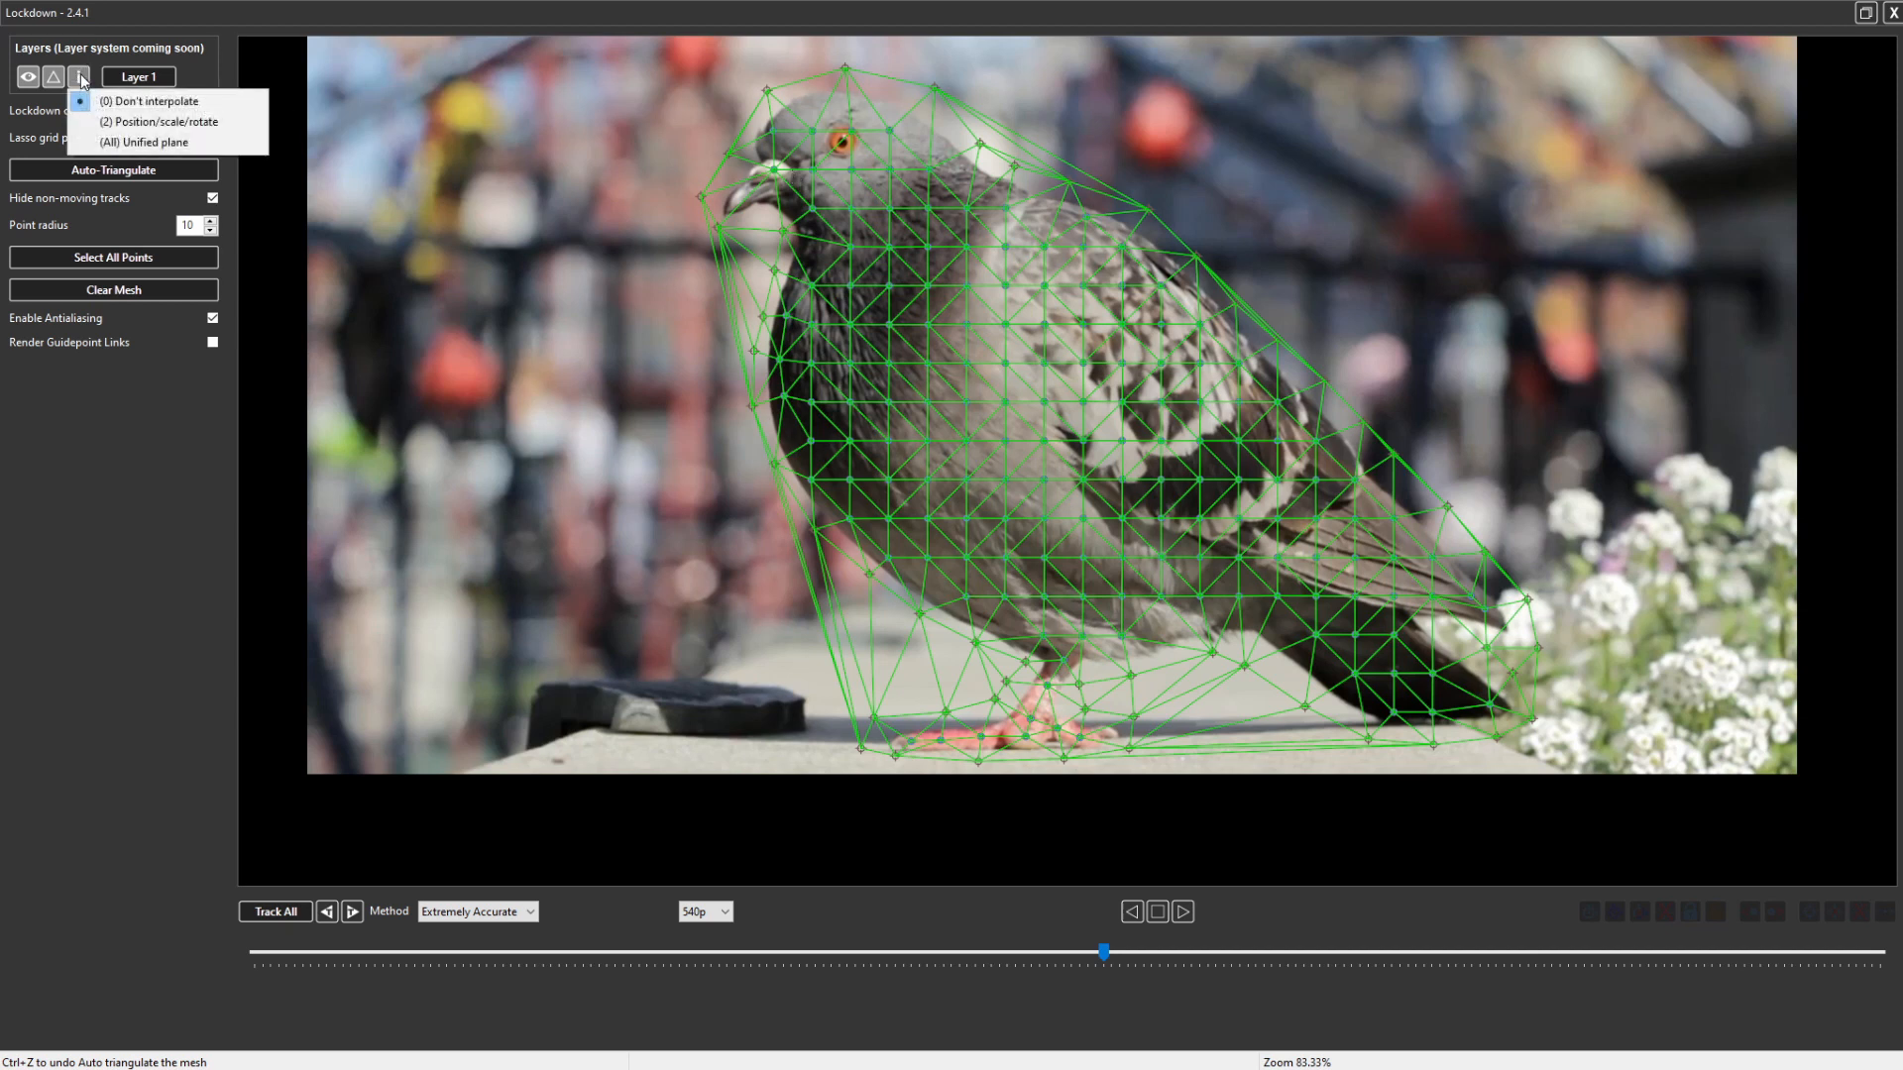
pyautogui.moveTo(158, 121)
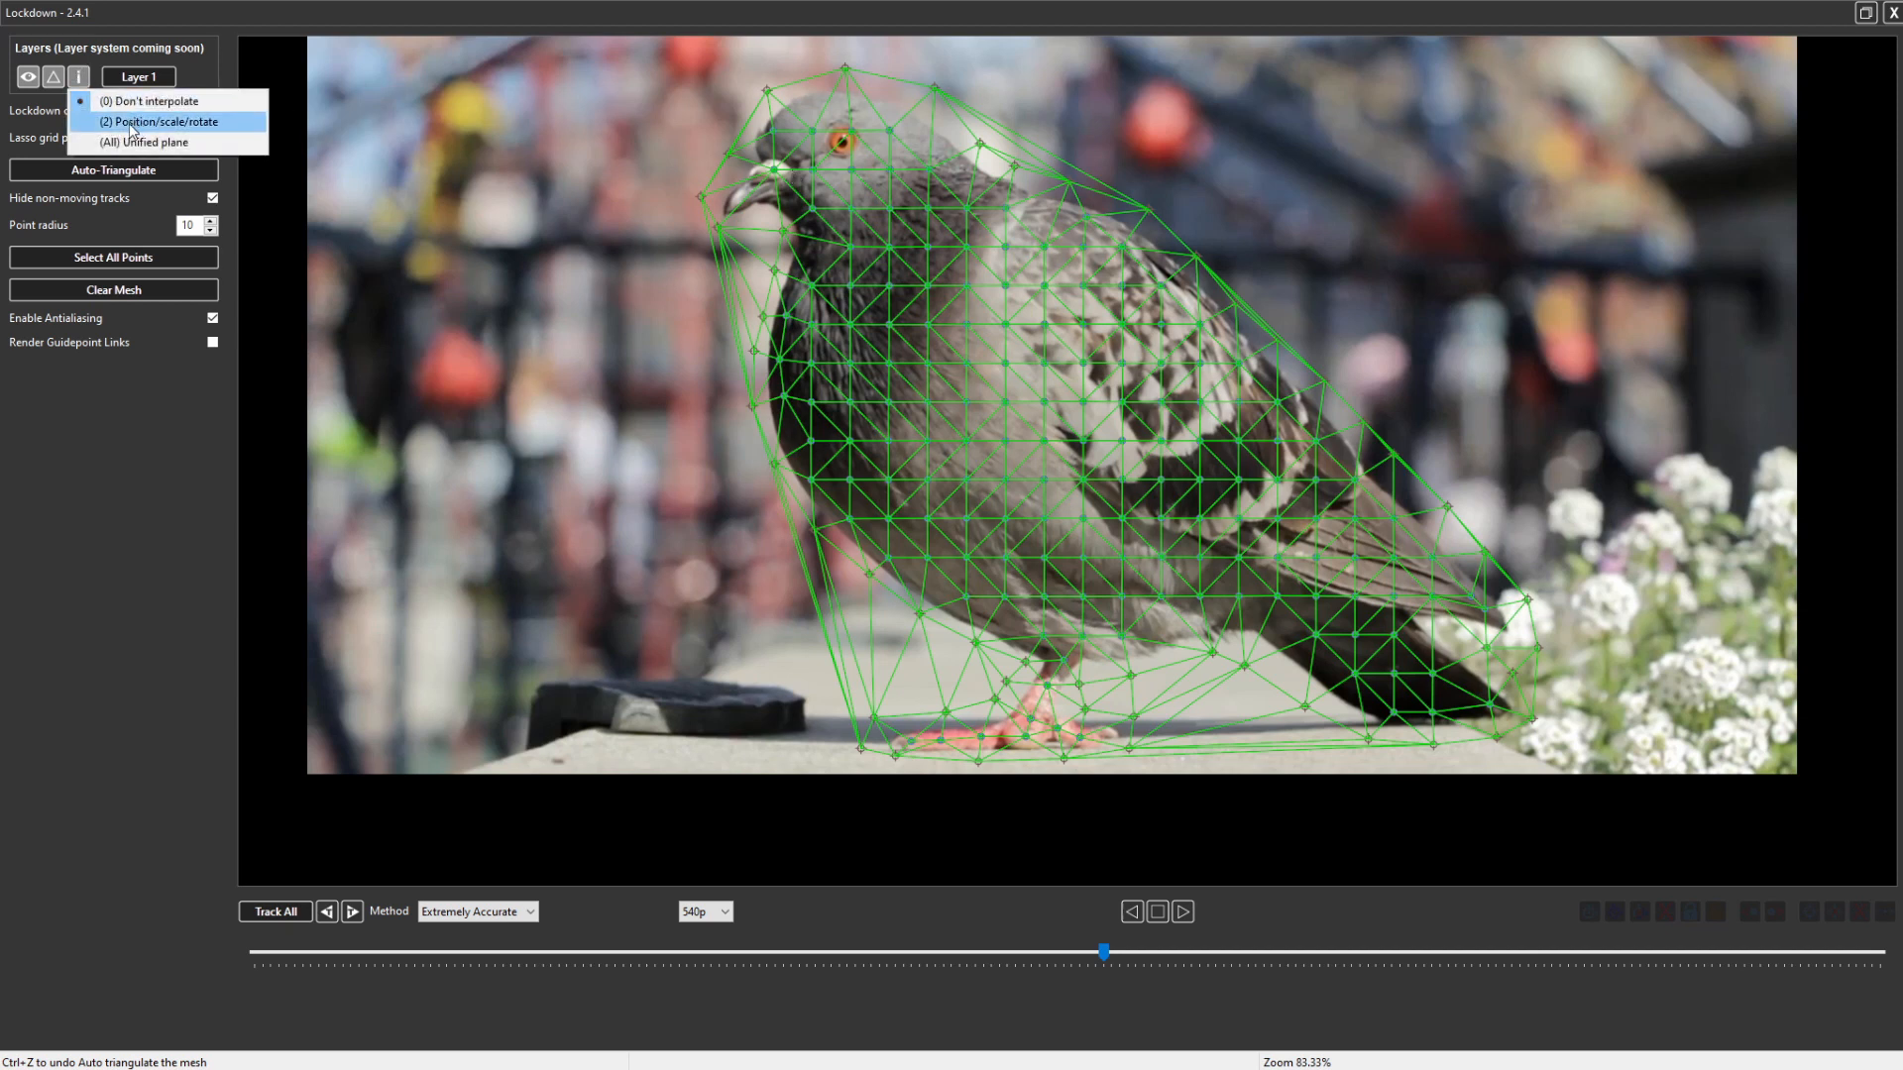
pyautogui.click(164, 121)
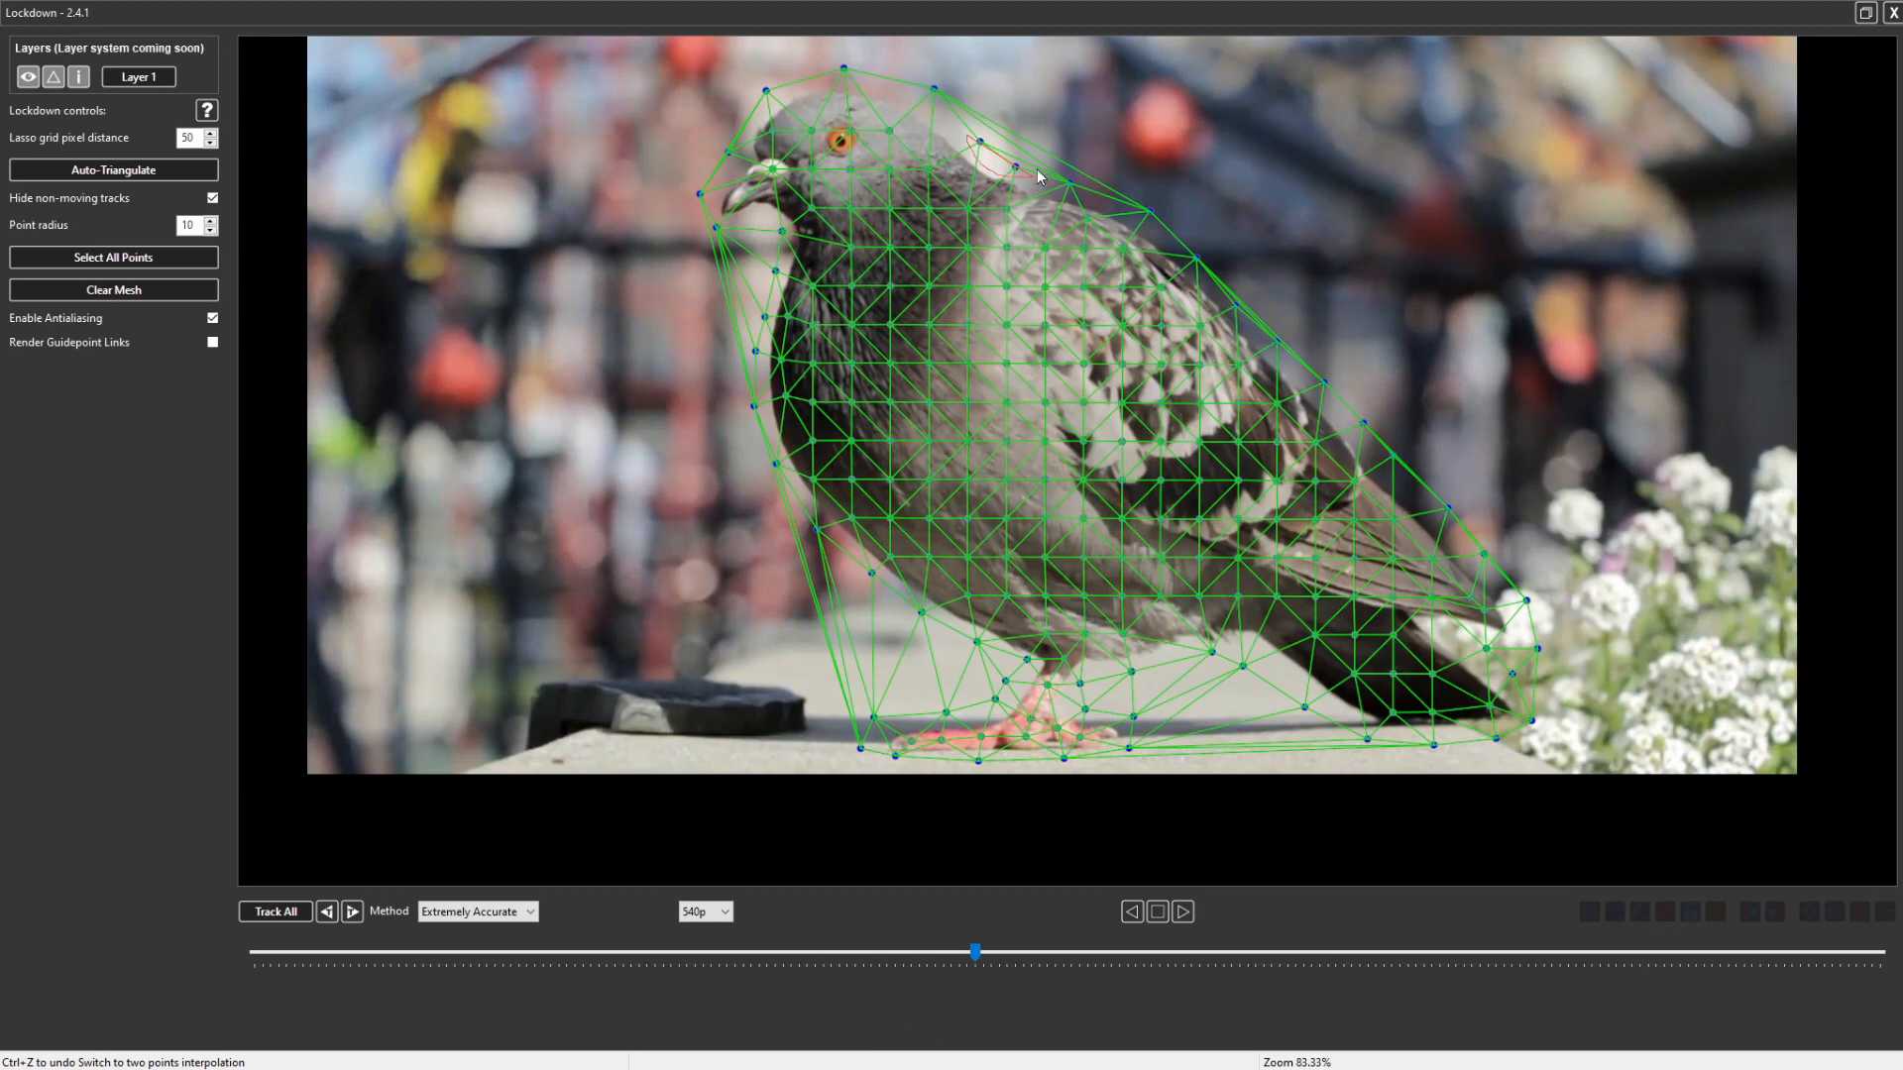
pyautogui.click(1014, 173)
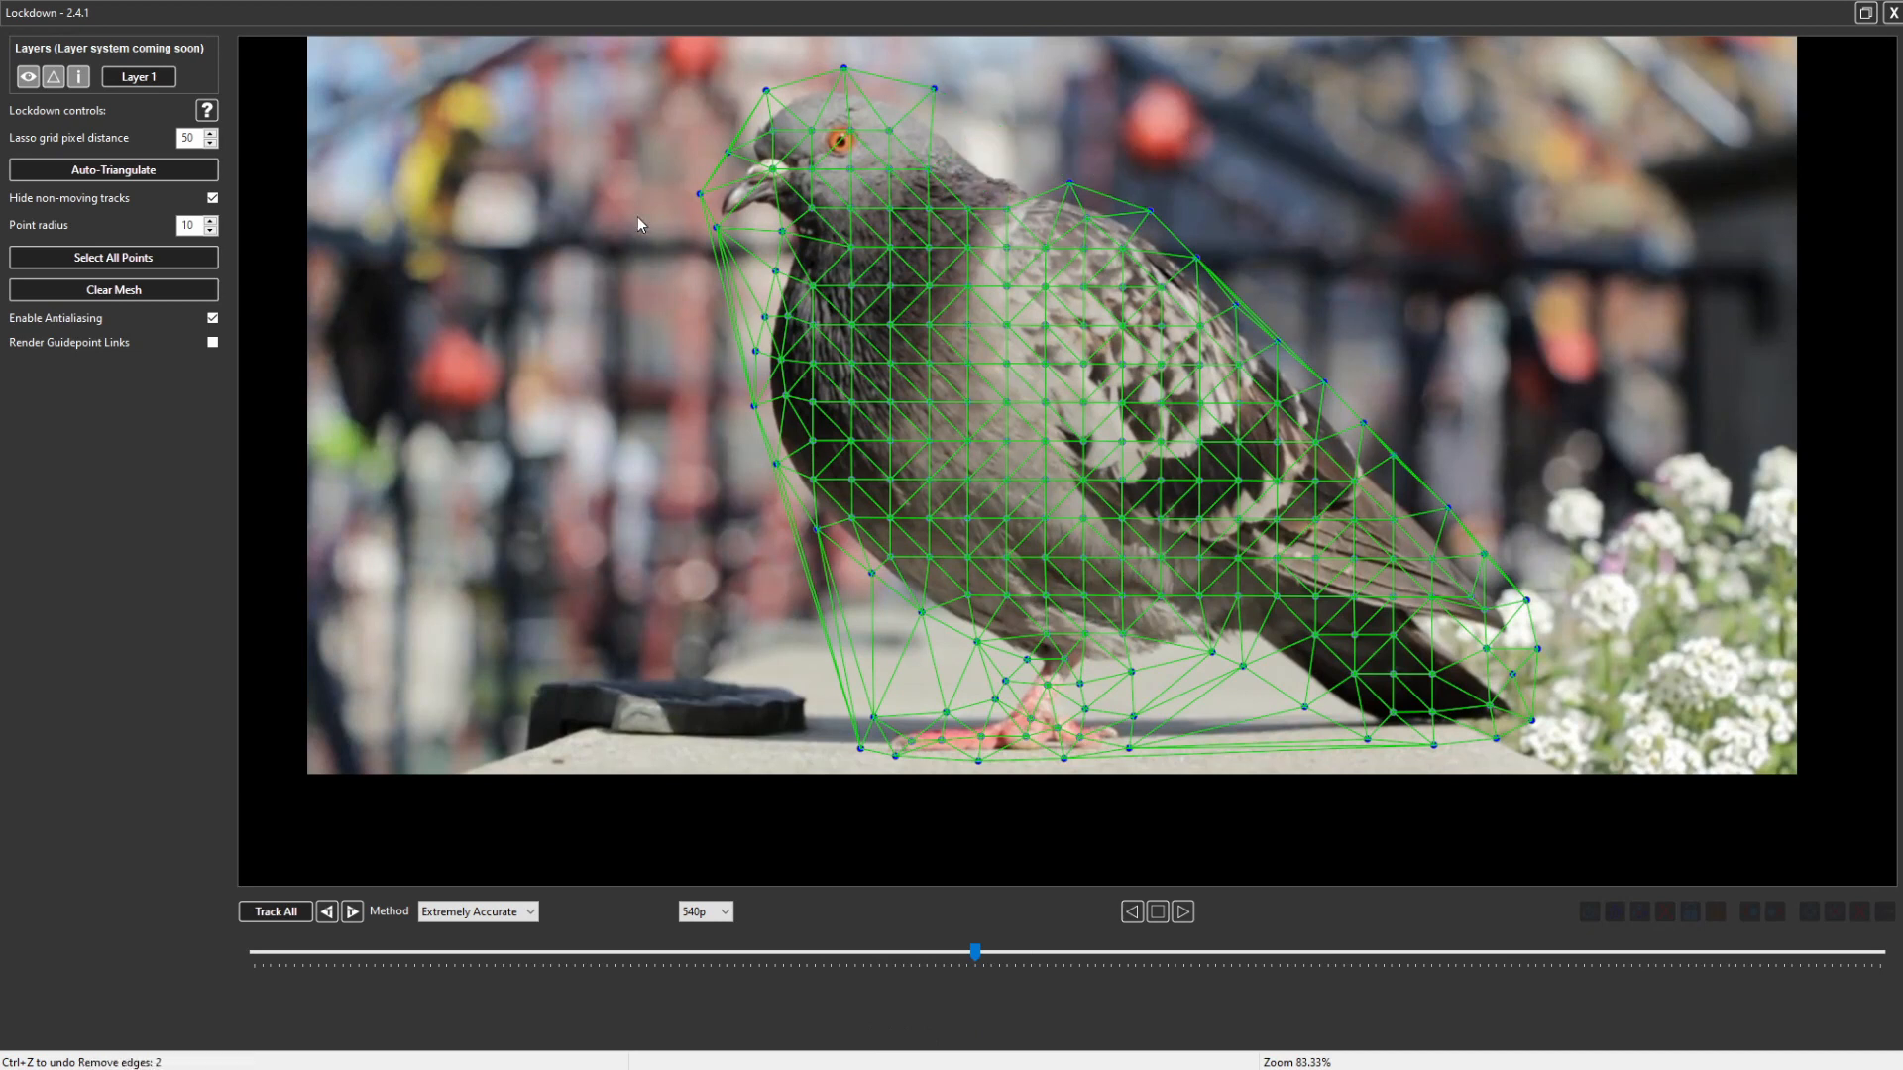
pyautogui.moveTo(1012, 179)
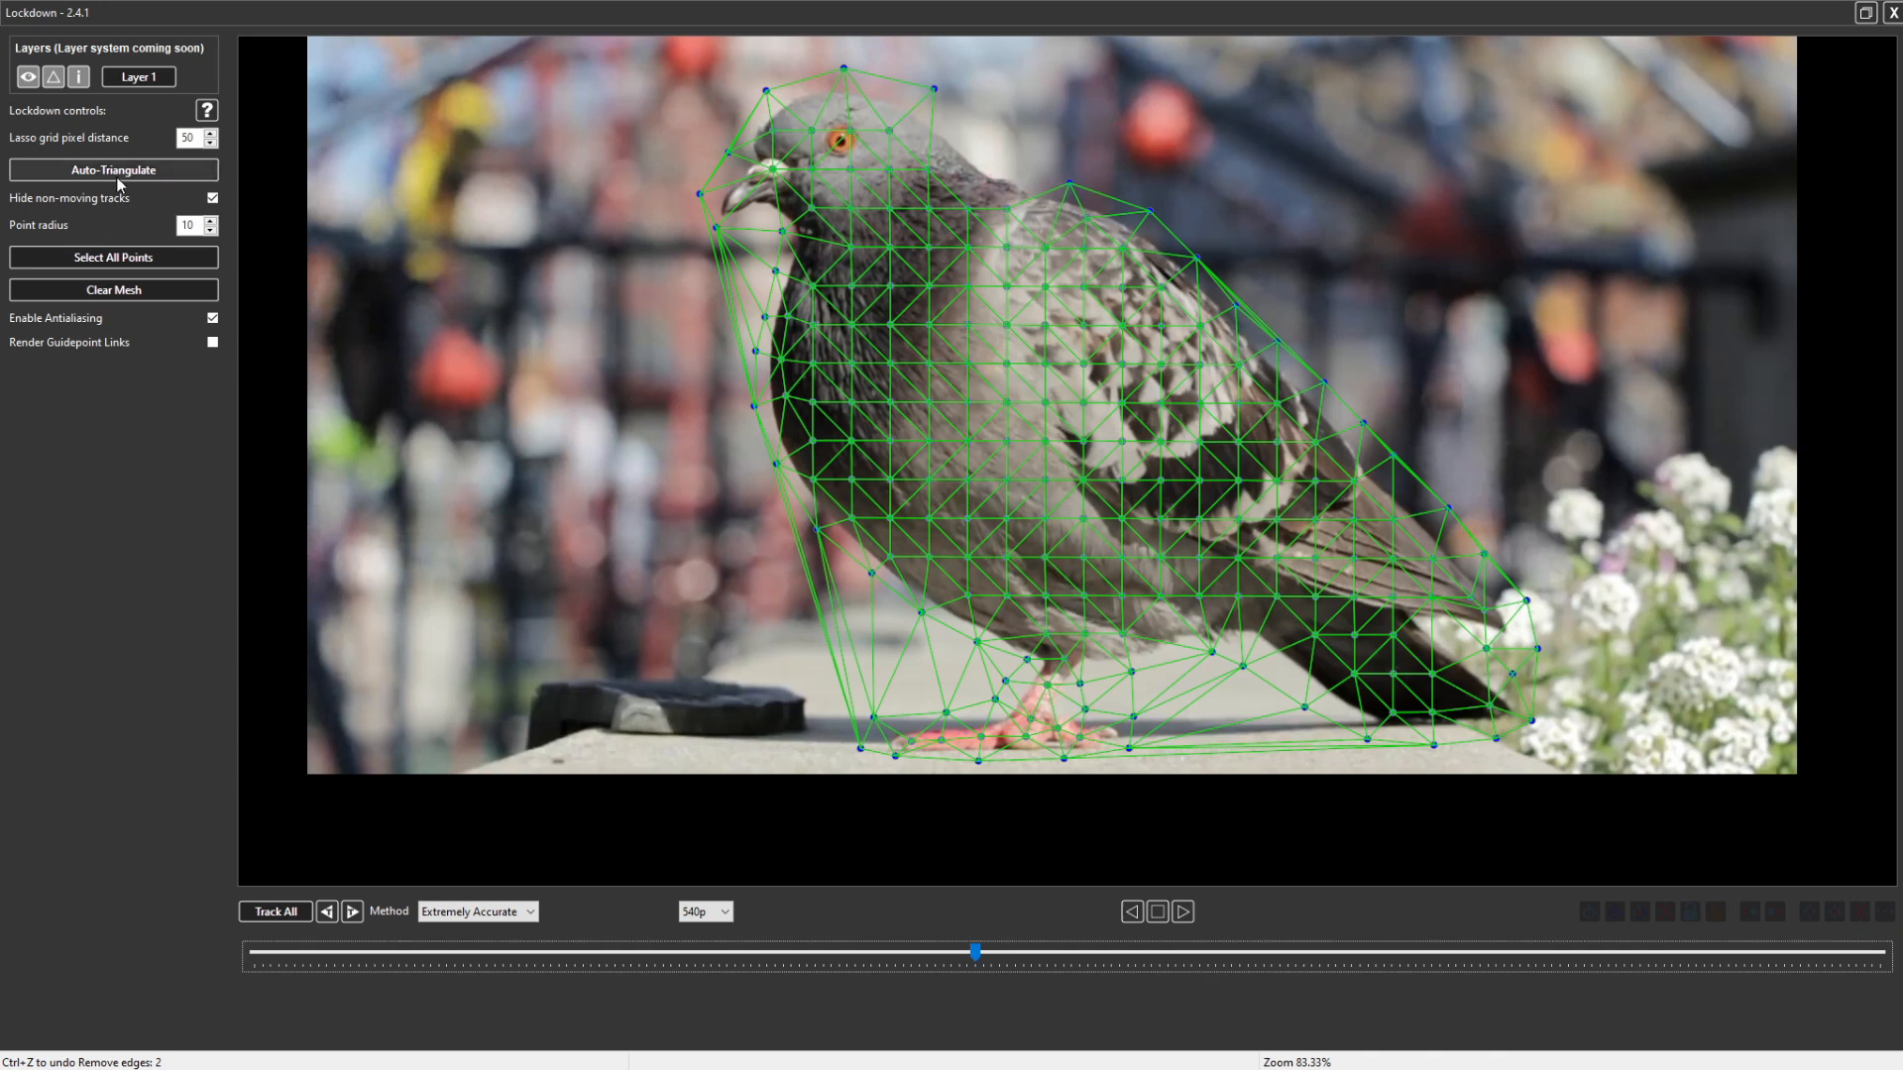
pyautogui.click(113, 168)
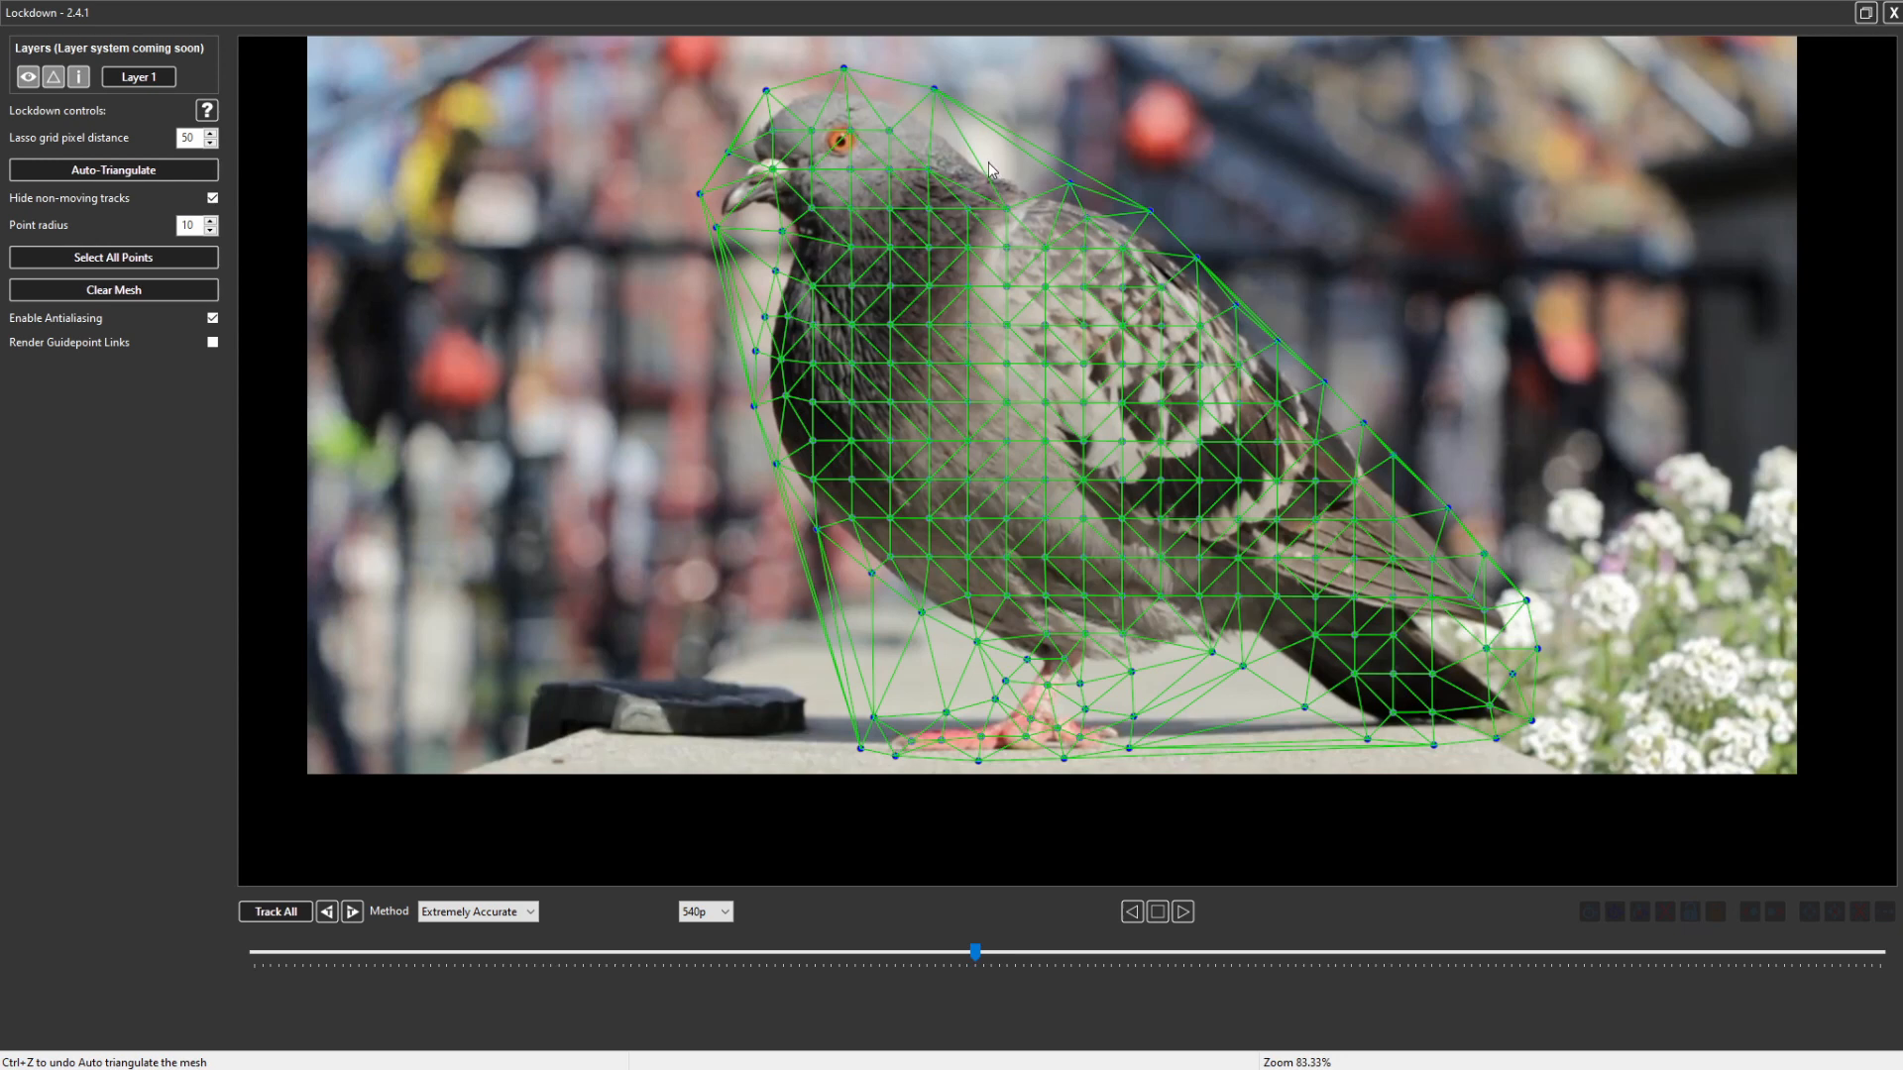
pyautogui.click(983, 170)
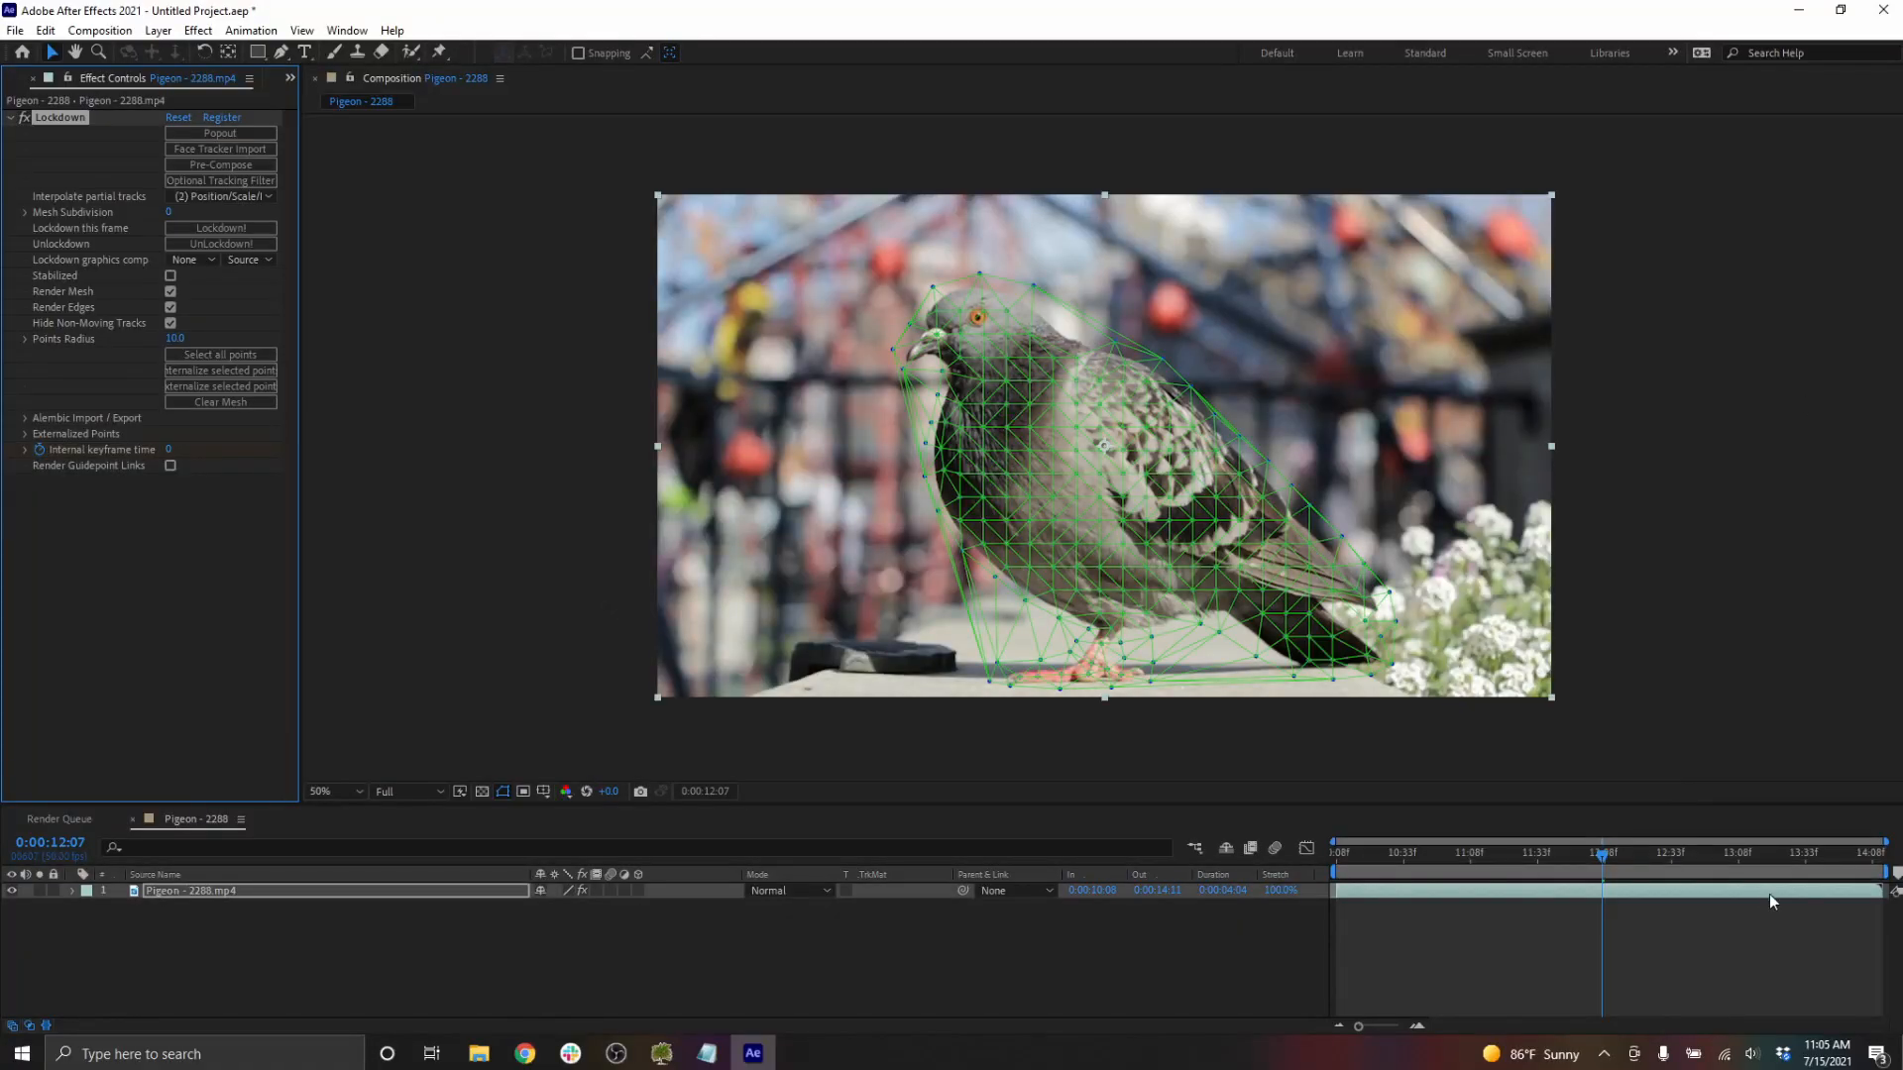
# - Apply Lockdown! to the pigeon layer and open the Pigeon - 2288.mp4 Stabilized precomp
pyautogui.click(221, 228)
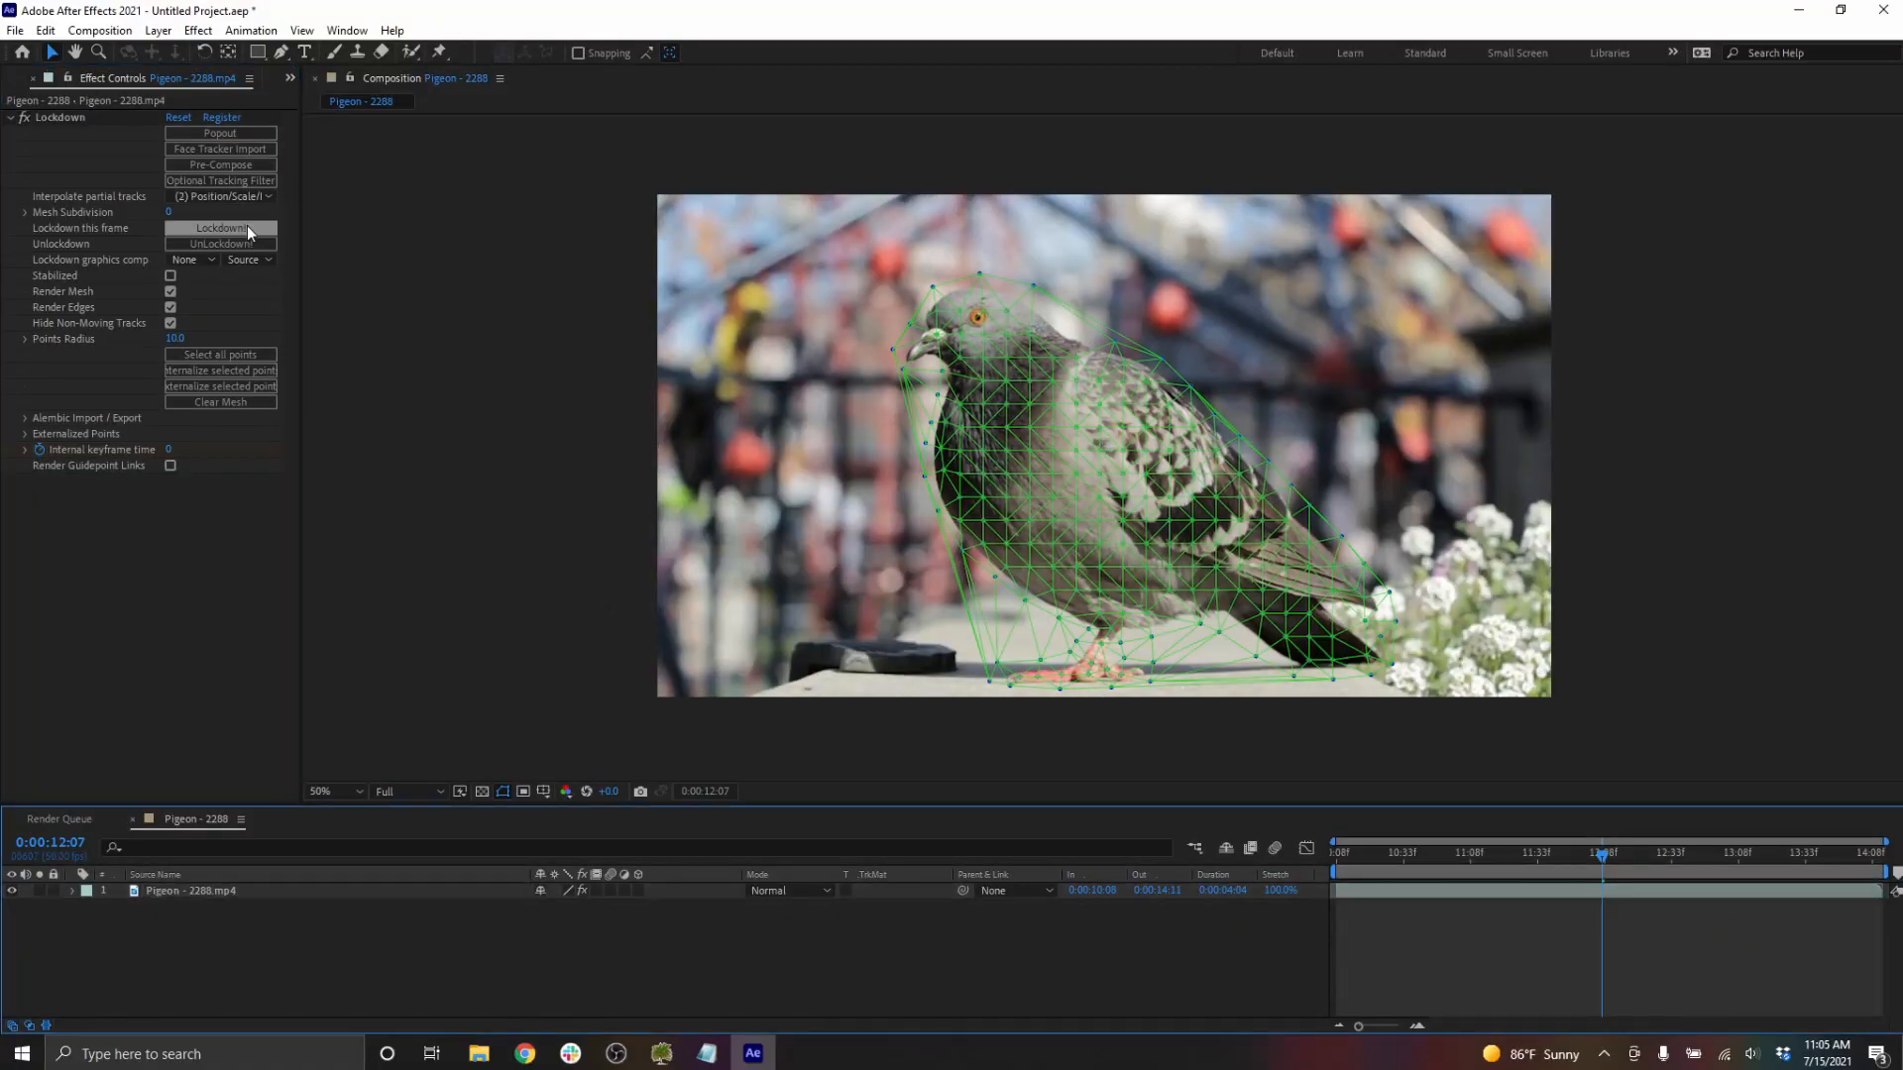
pyautogui.click(221, 228)
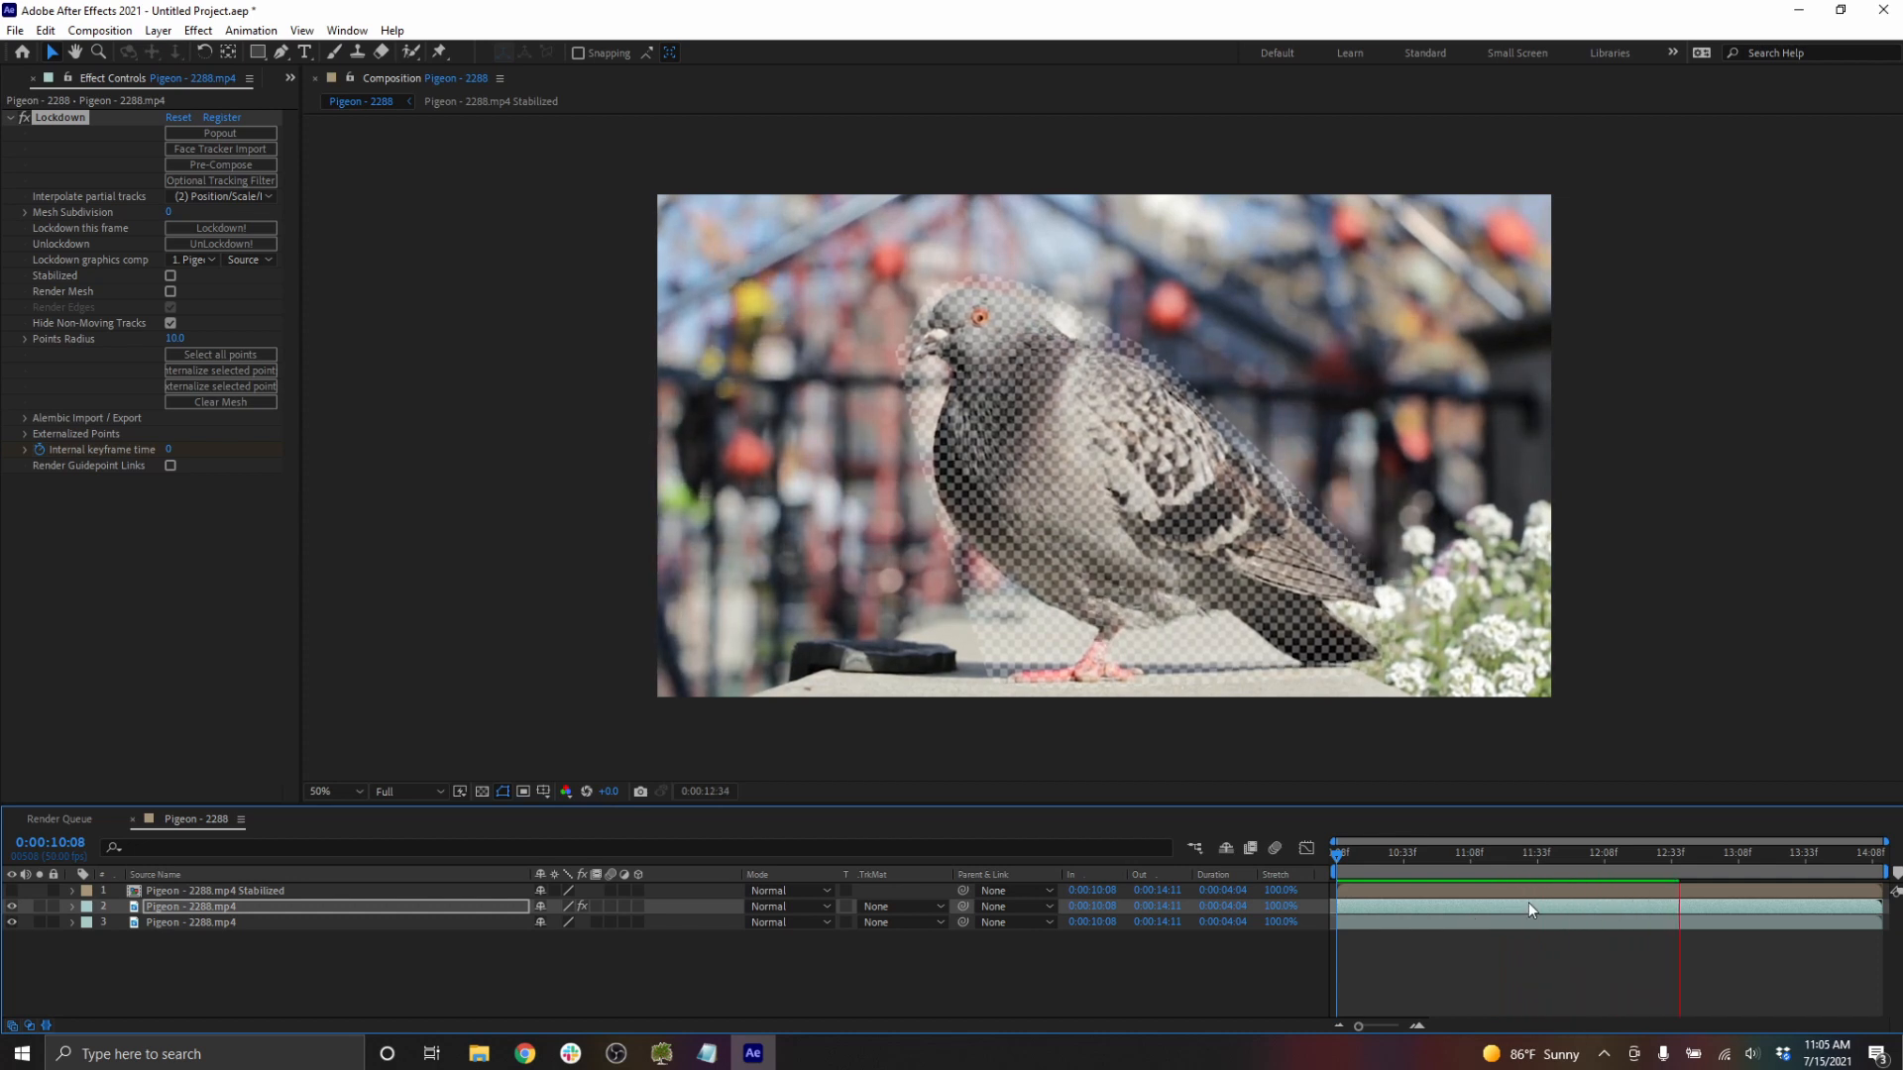
pyautogui.click(1772, 853)
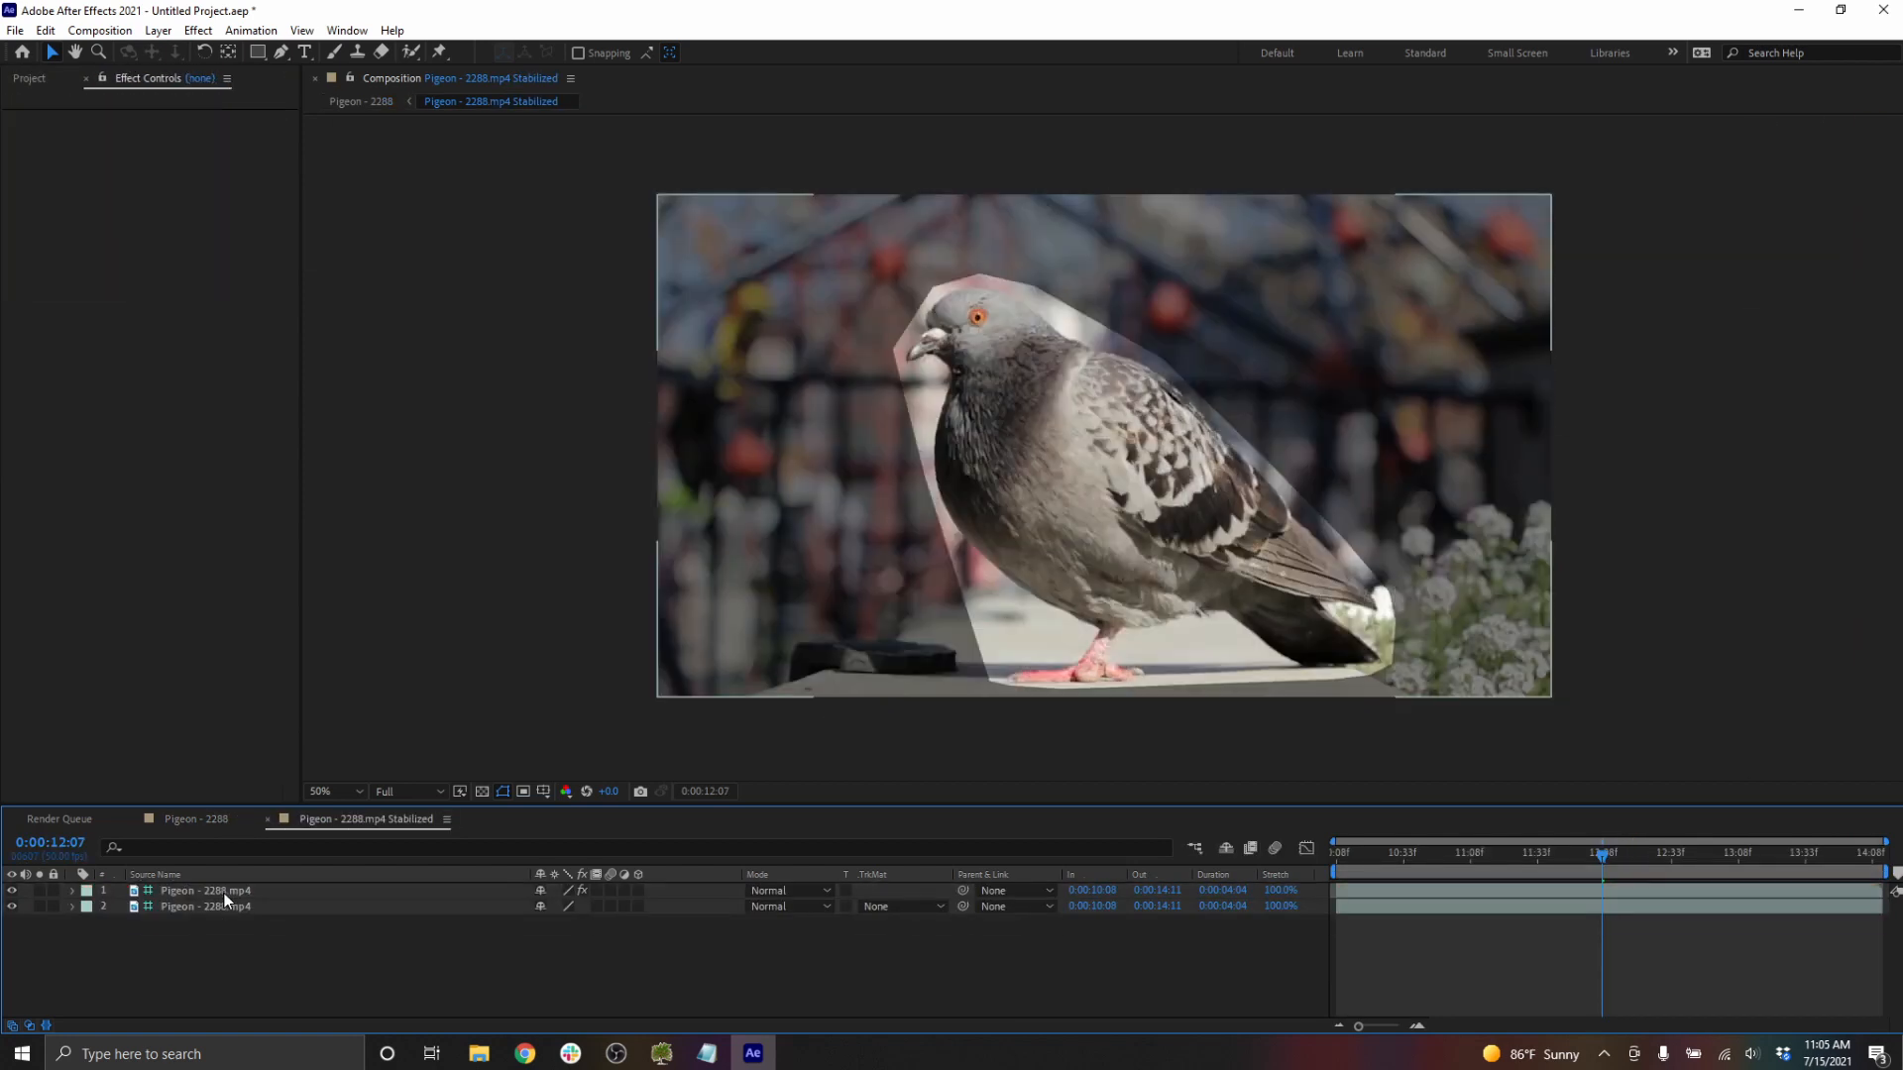
# - Create a white solid, pen-mask it around the pigeon starting at the head, and show it
pyautogui.click(1511, 852)
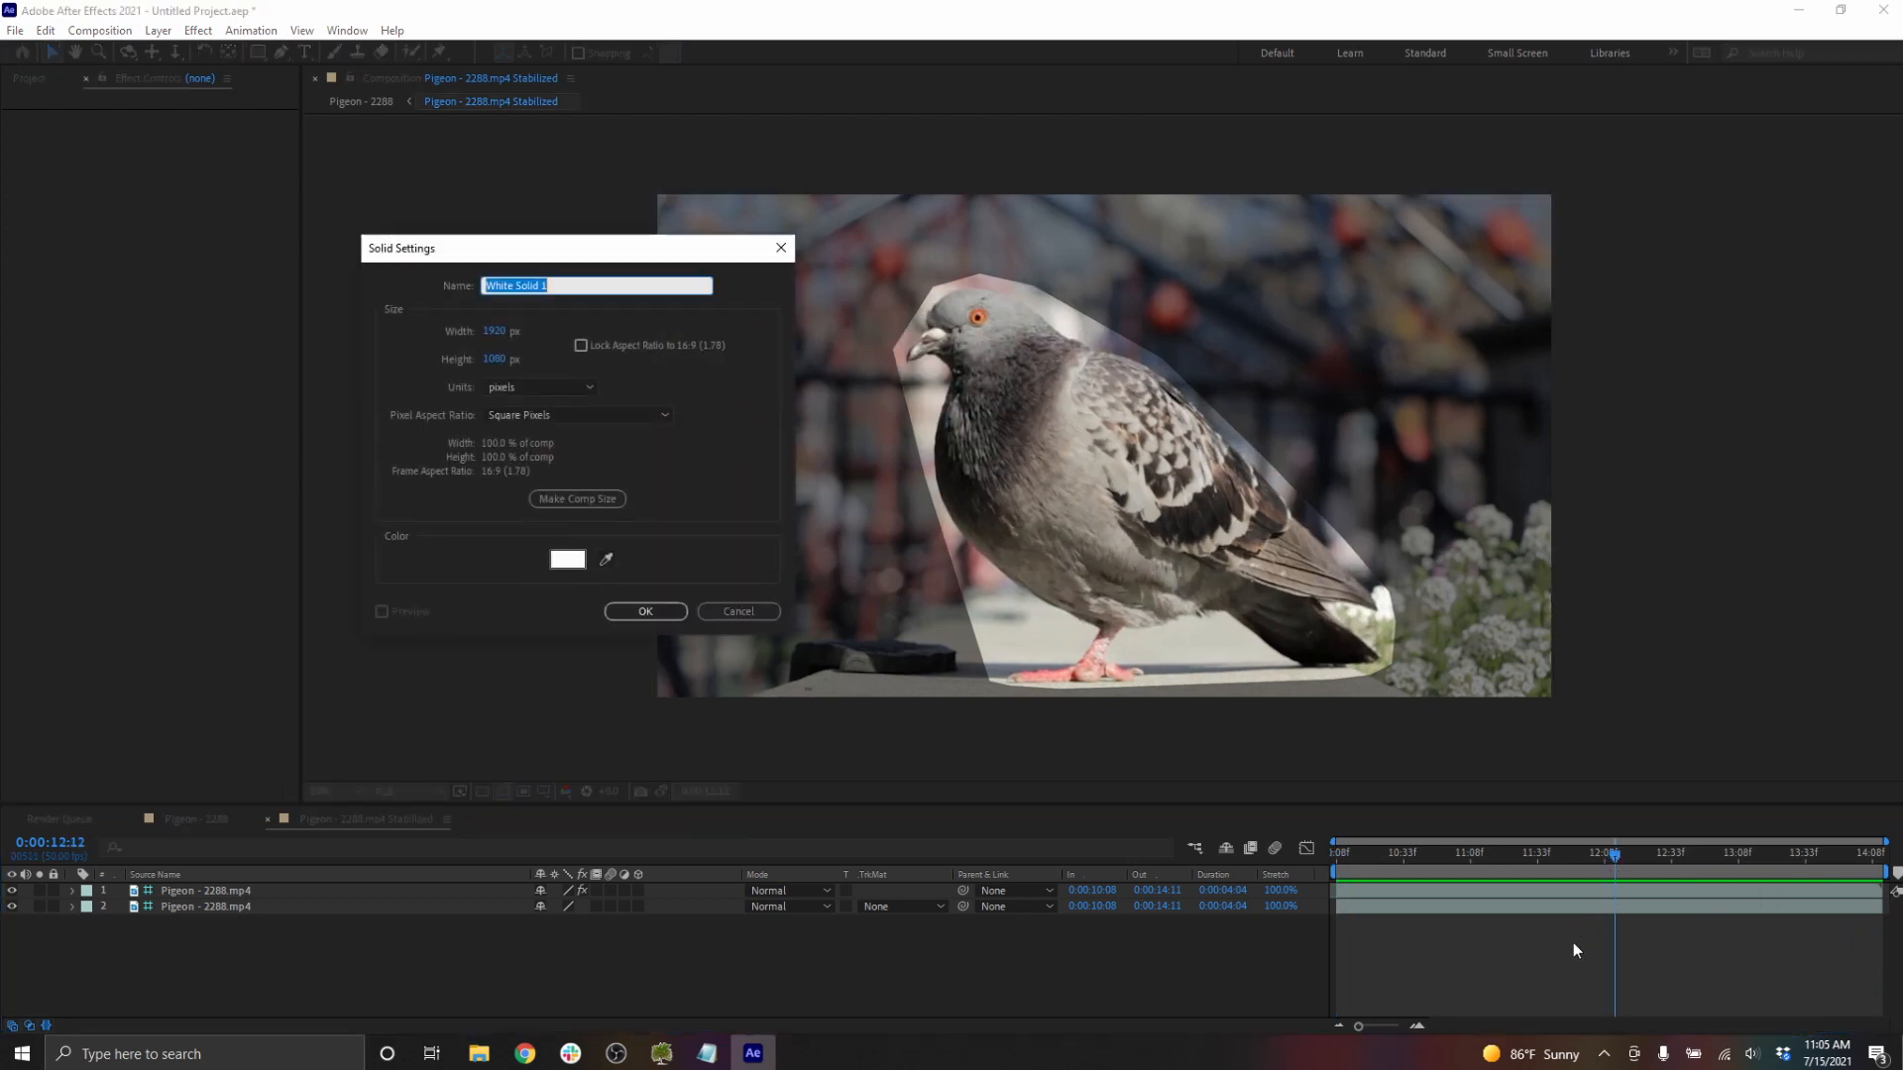
pyautogui.click(644, 610)
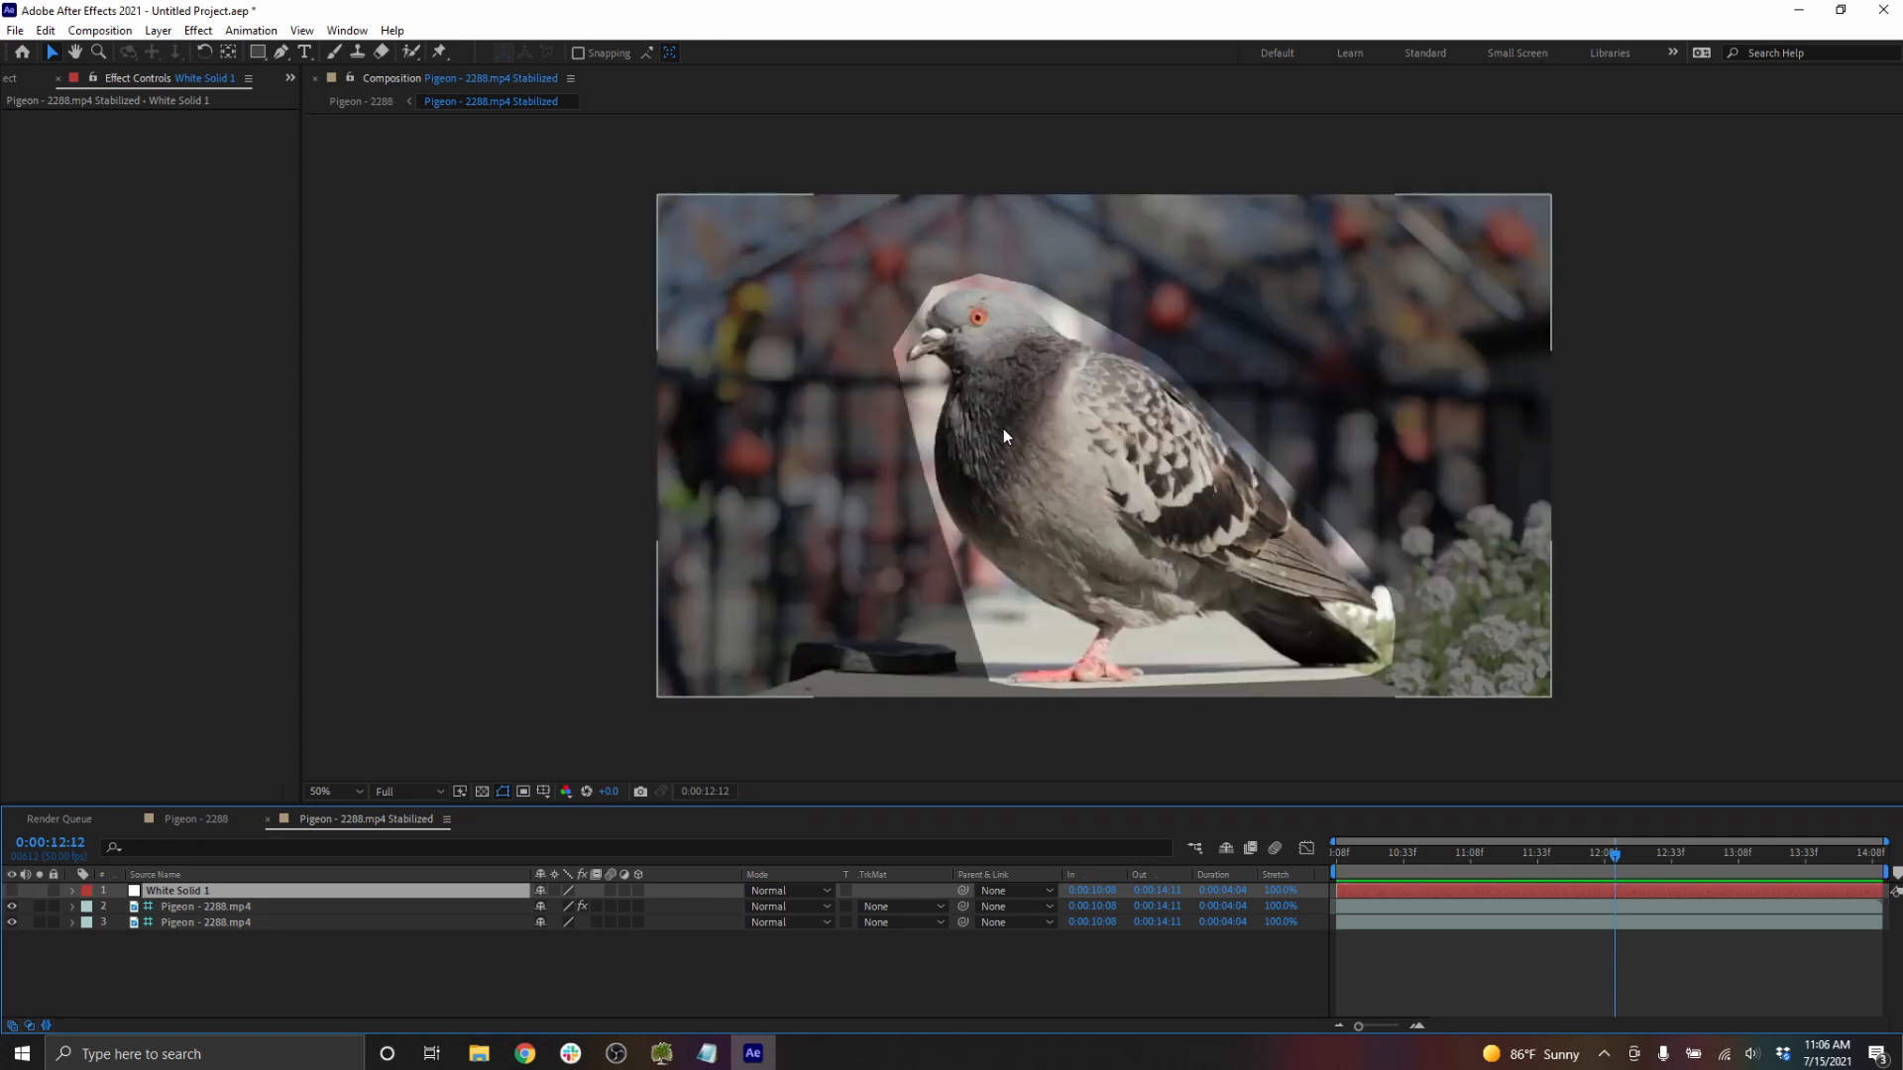
pyautogui.click(333, 790)
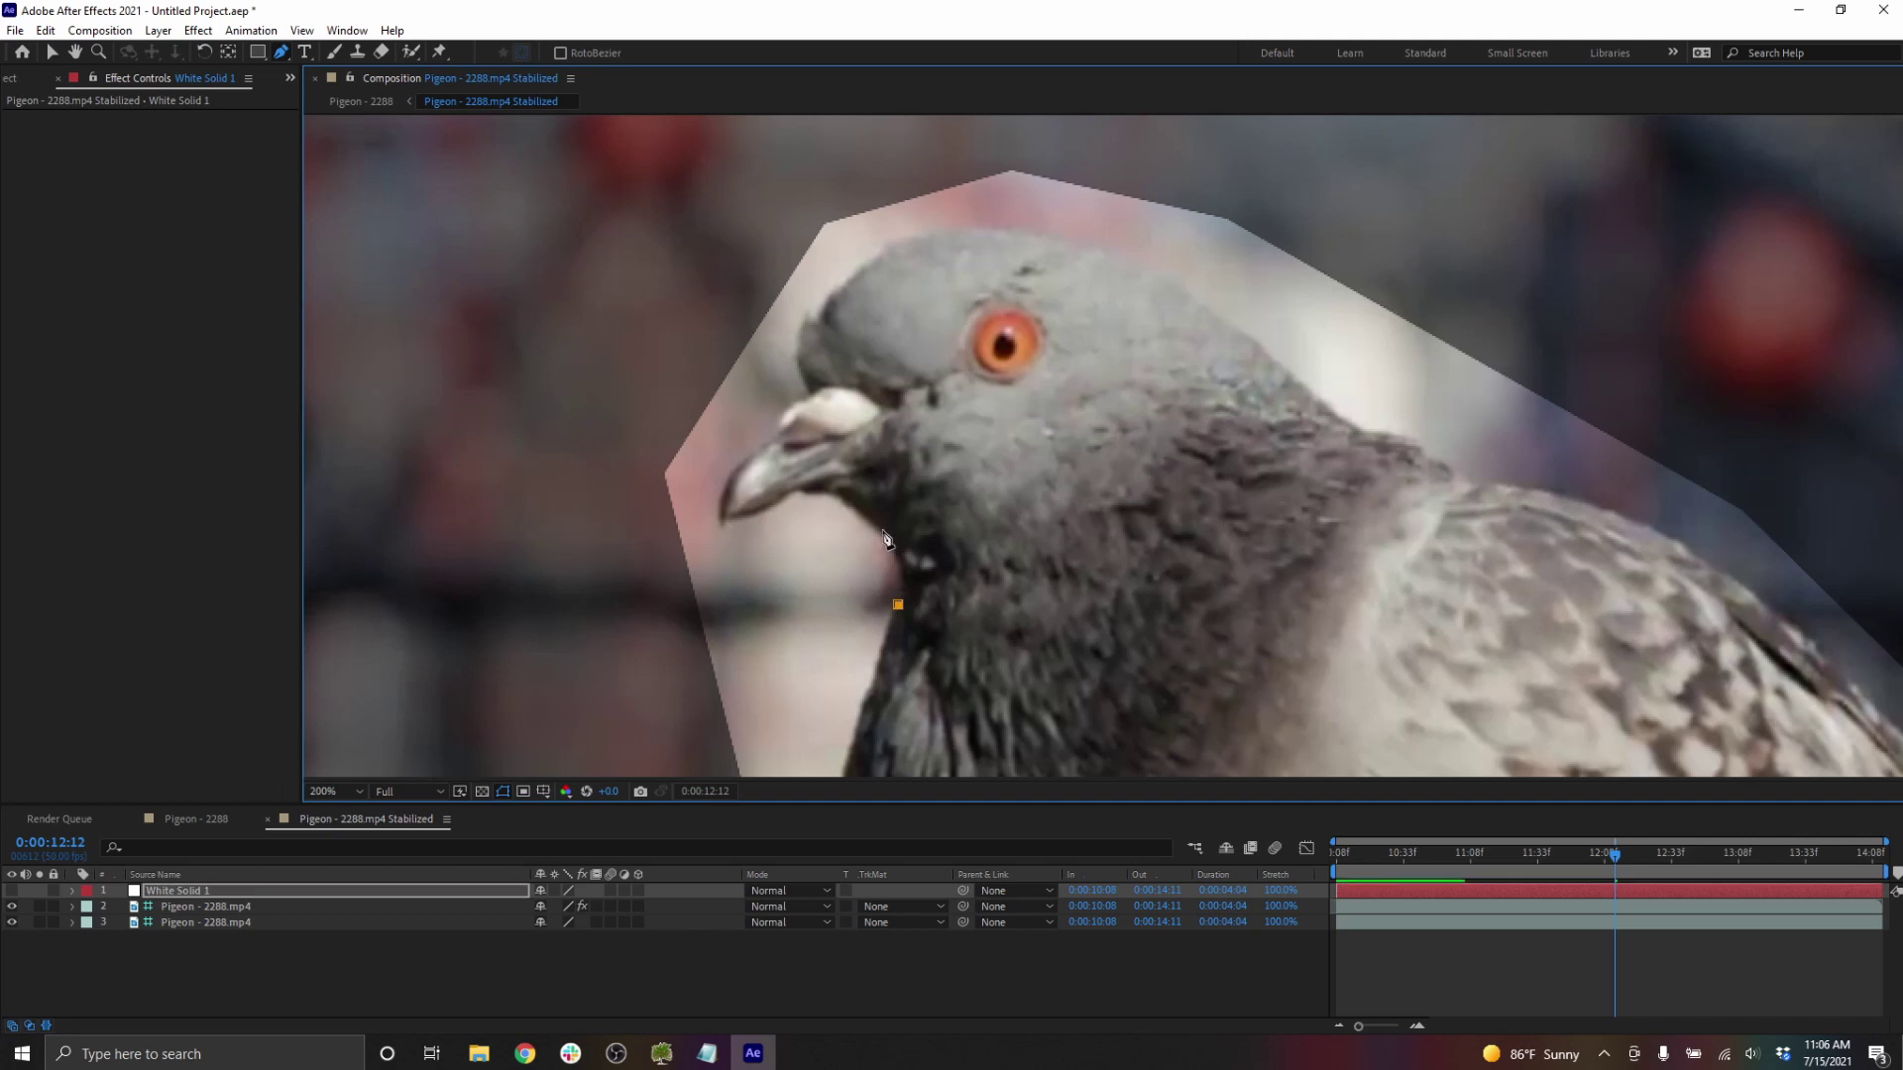
pyautogui.click(804, 401)
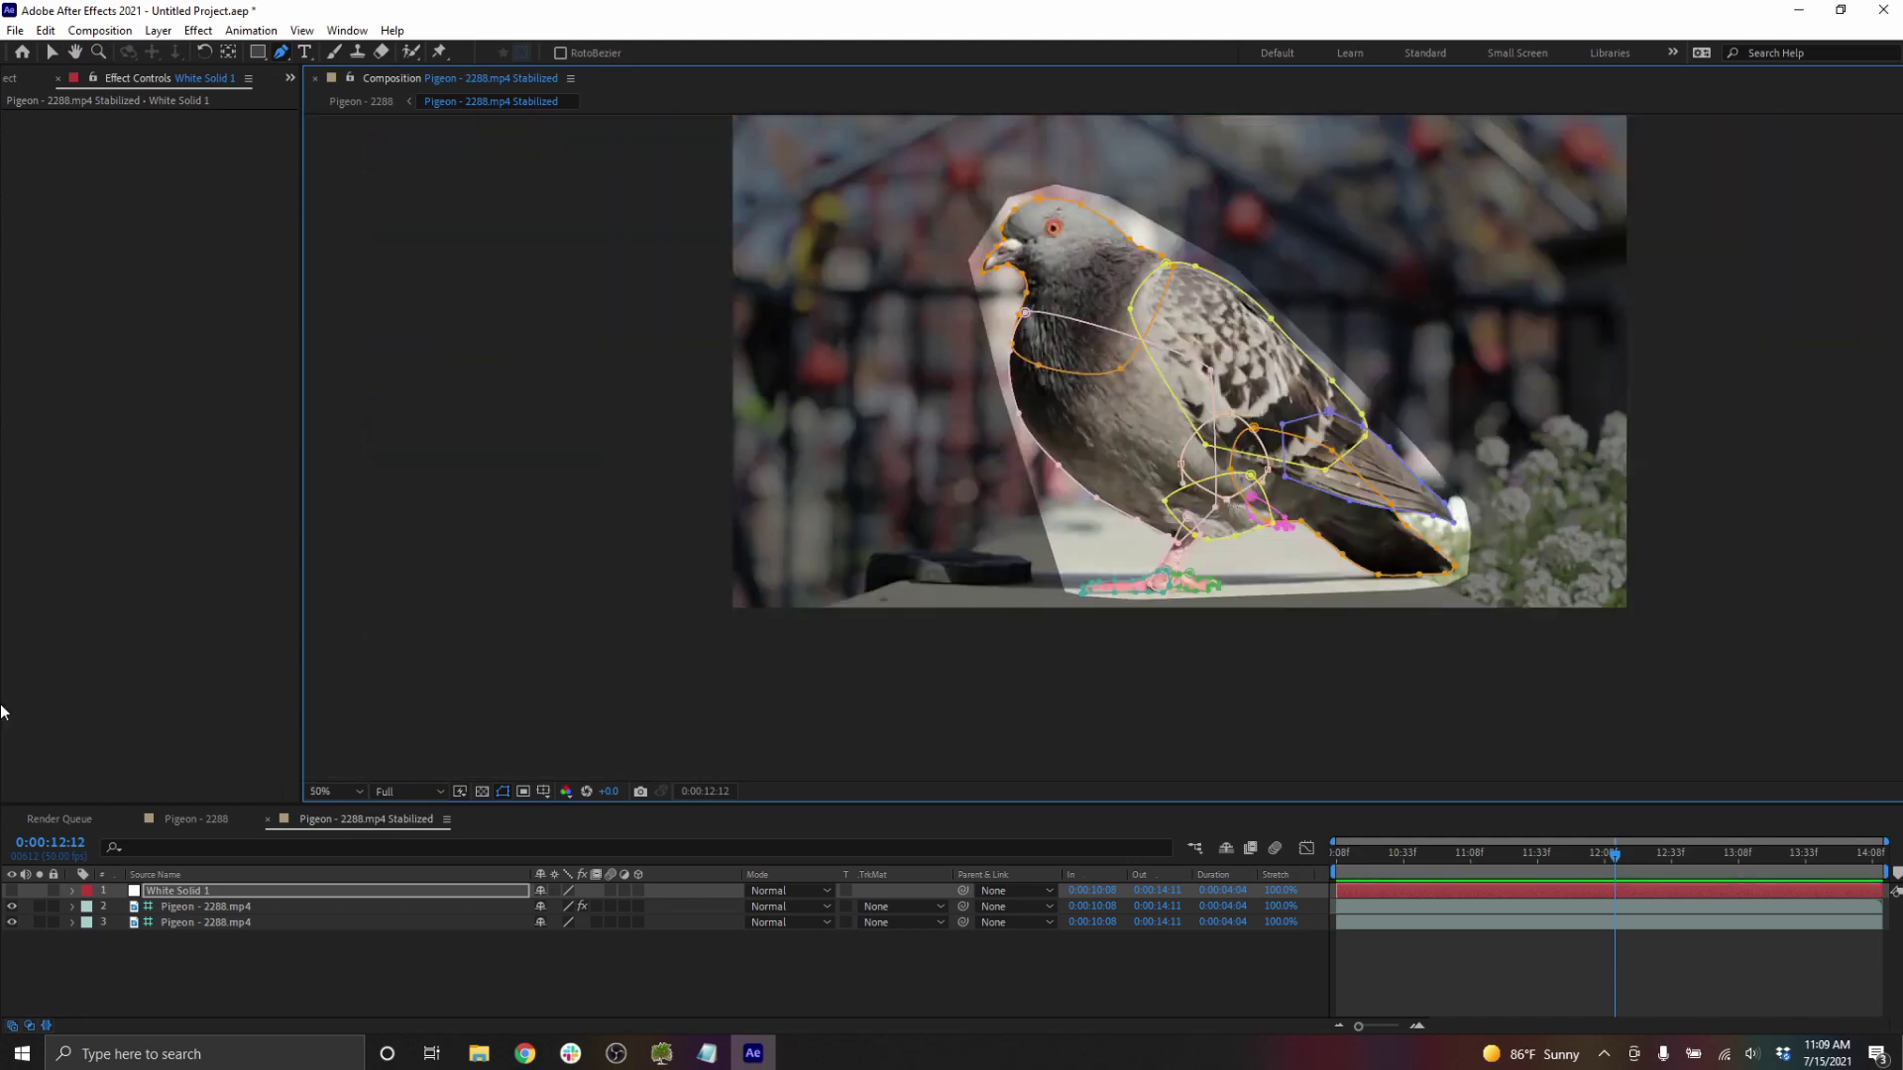
pyautogui.click(11, 889)
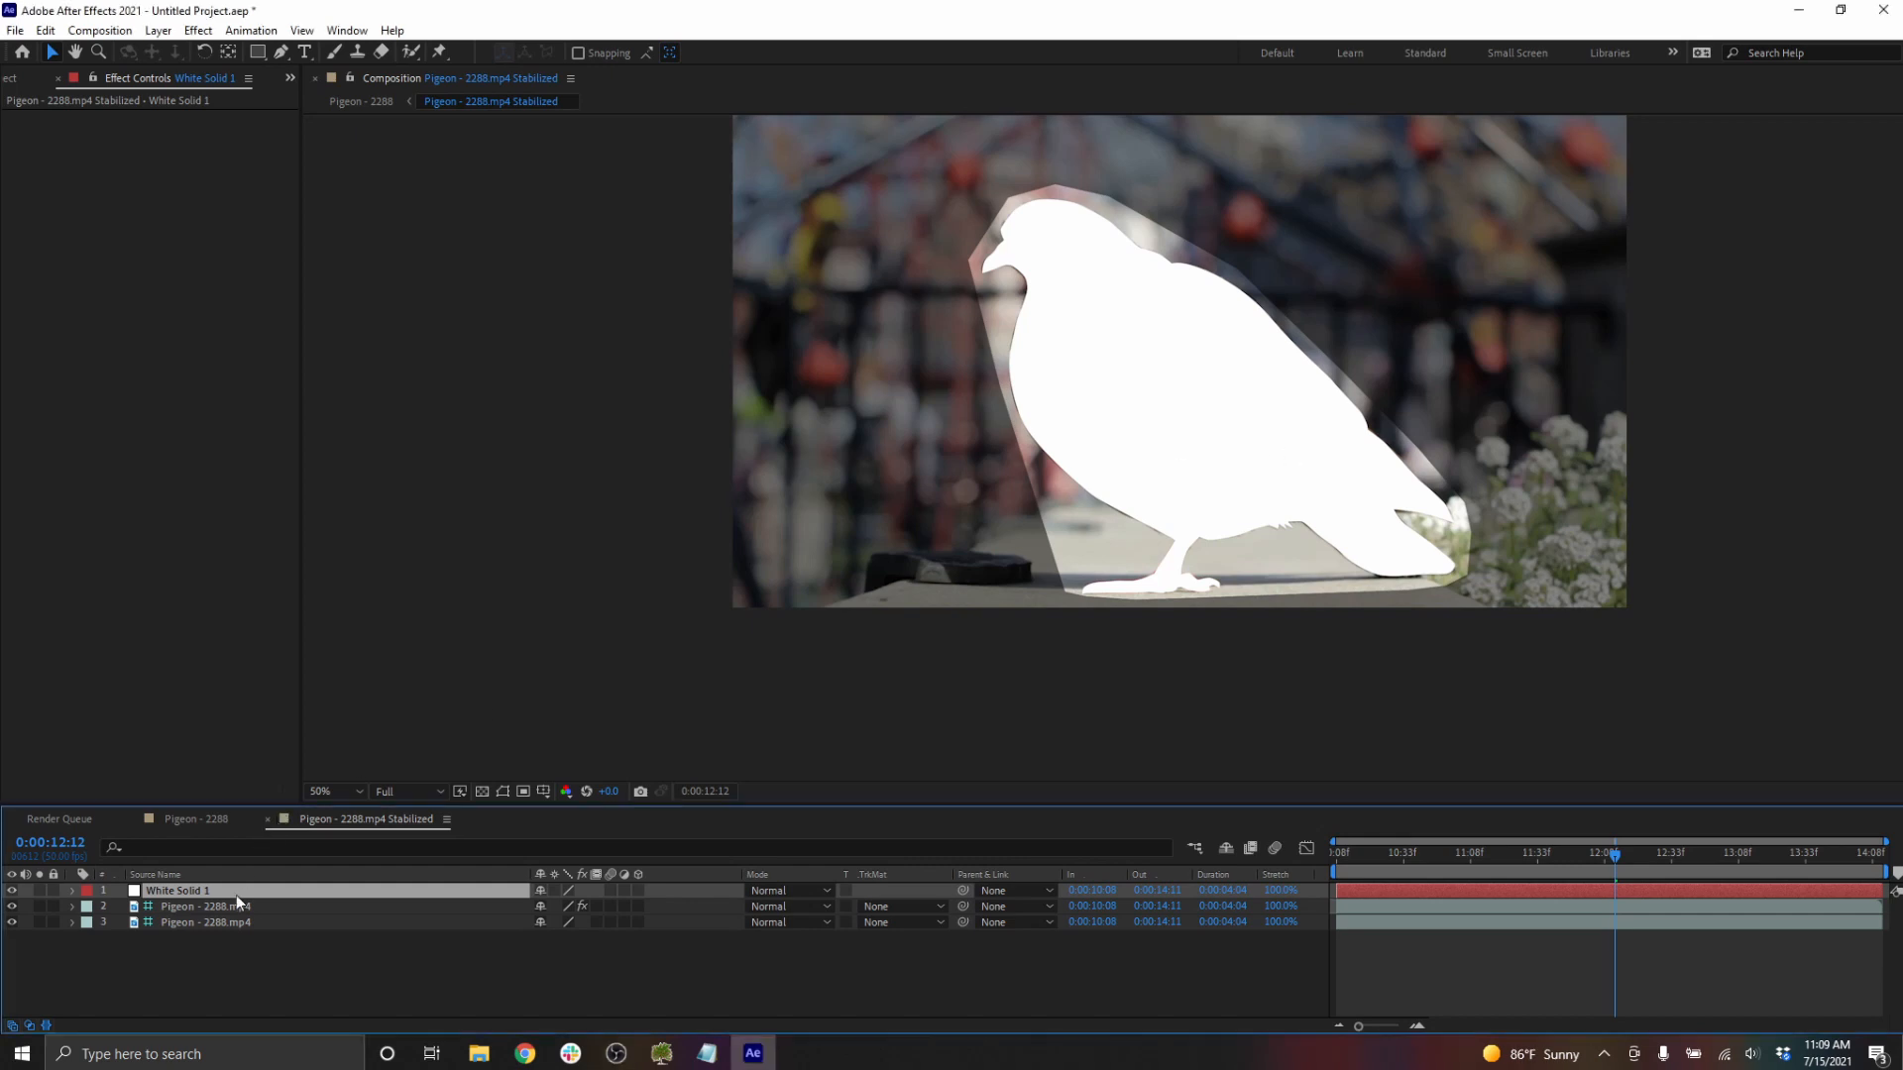
# - Add a green Stroke effect to the white solid, painted on a transparent background
pyautogui.click(196, 30)
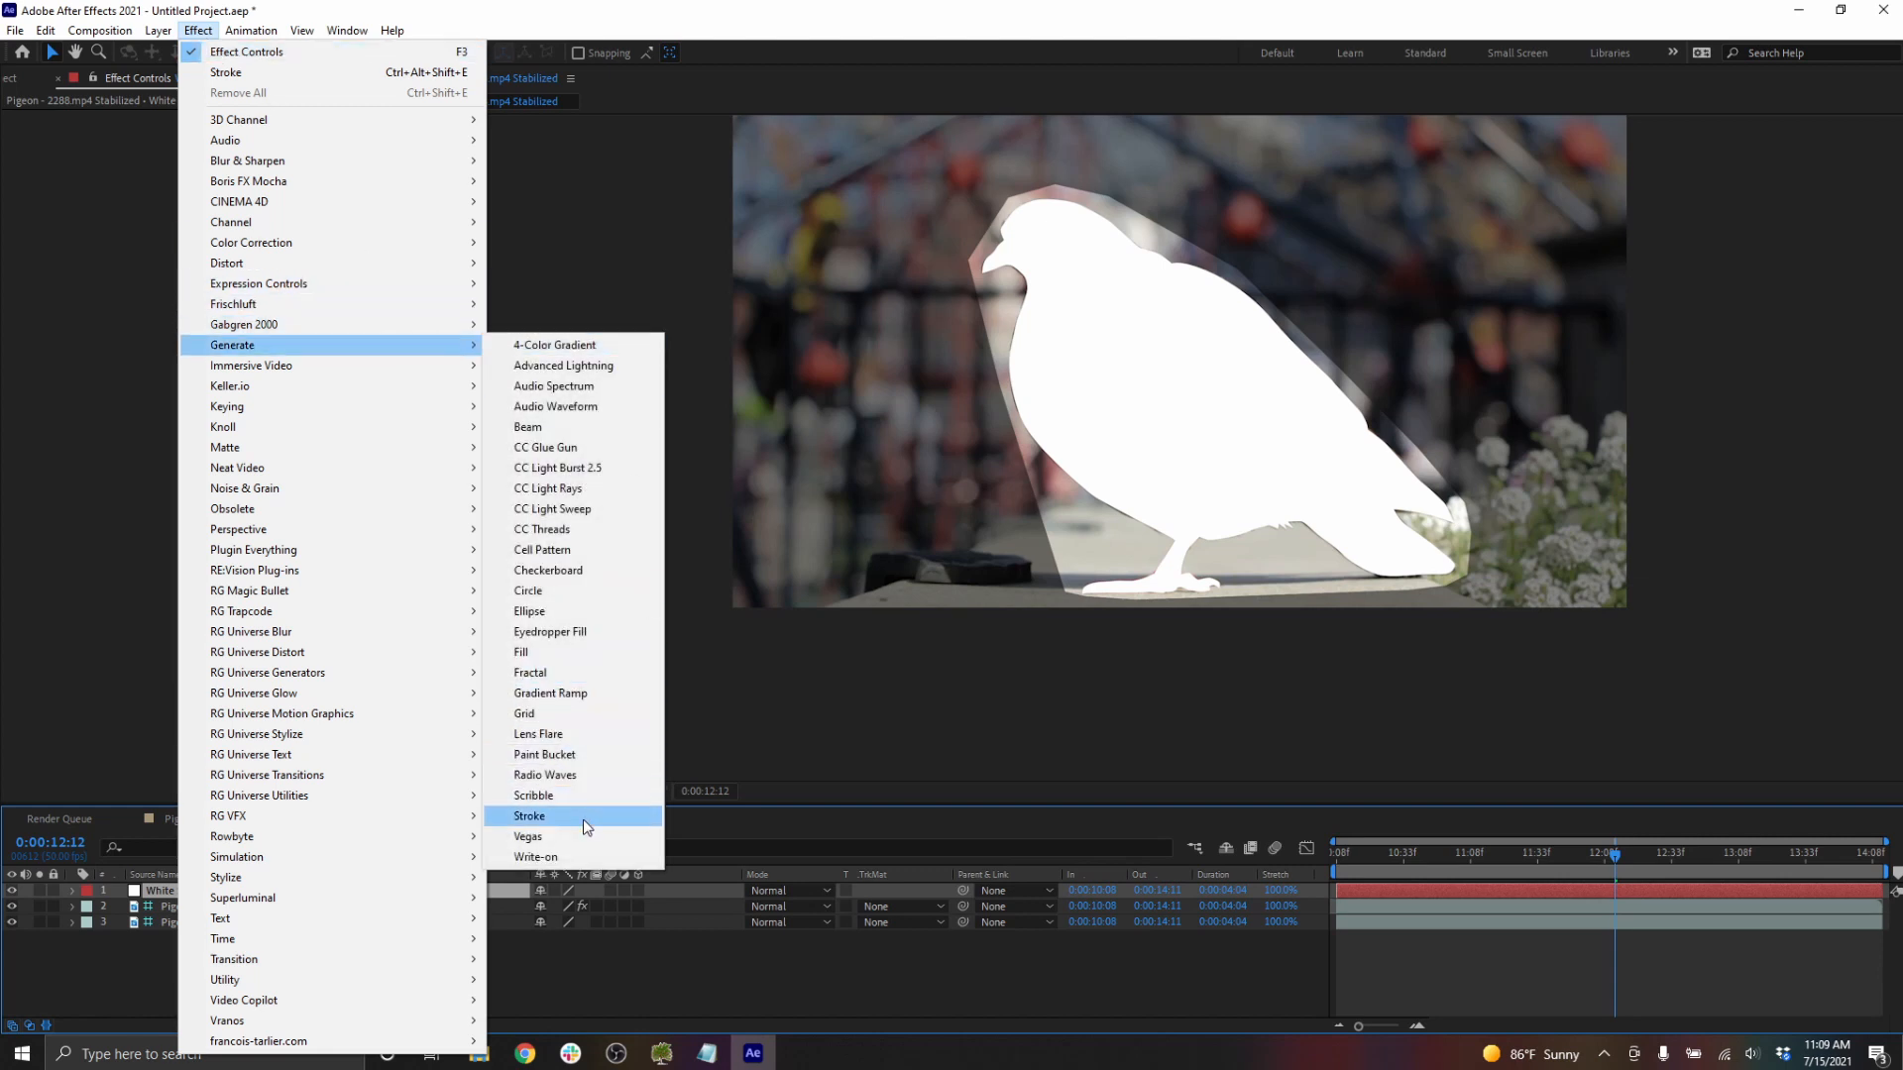
pyautogui.click(529, 816)
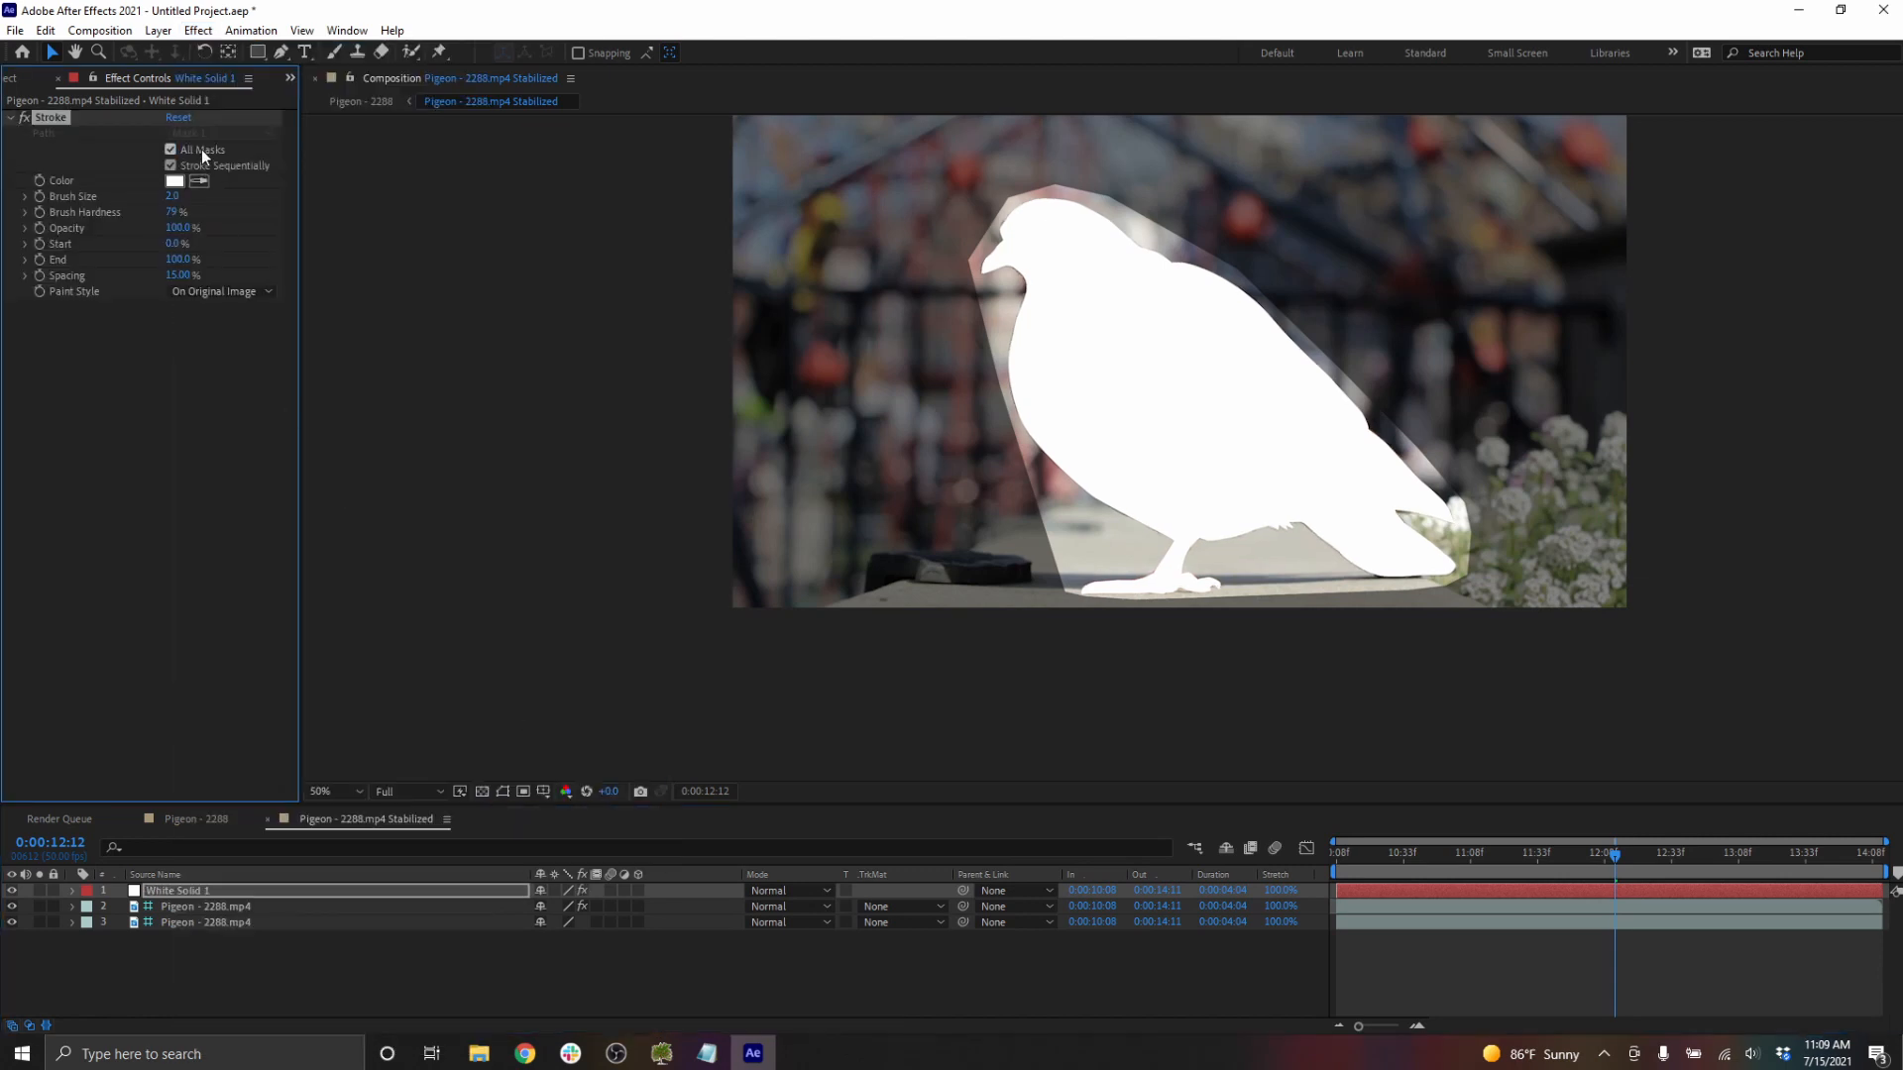
pyautogui.click(221, 290)
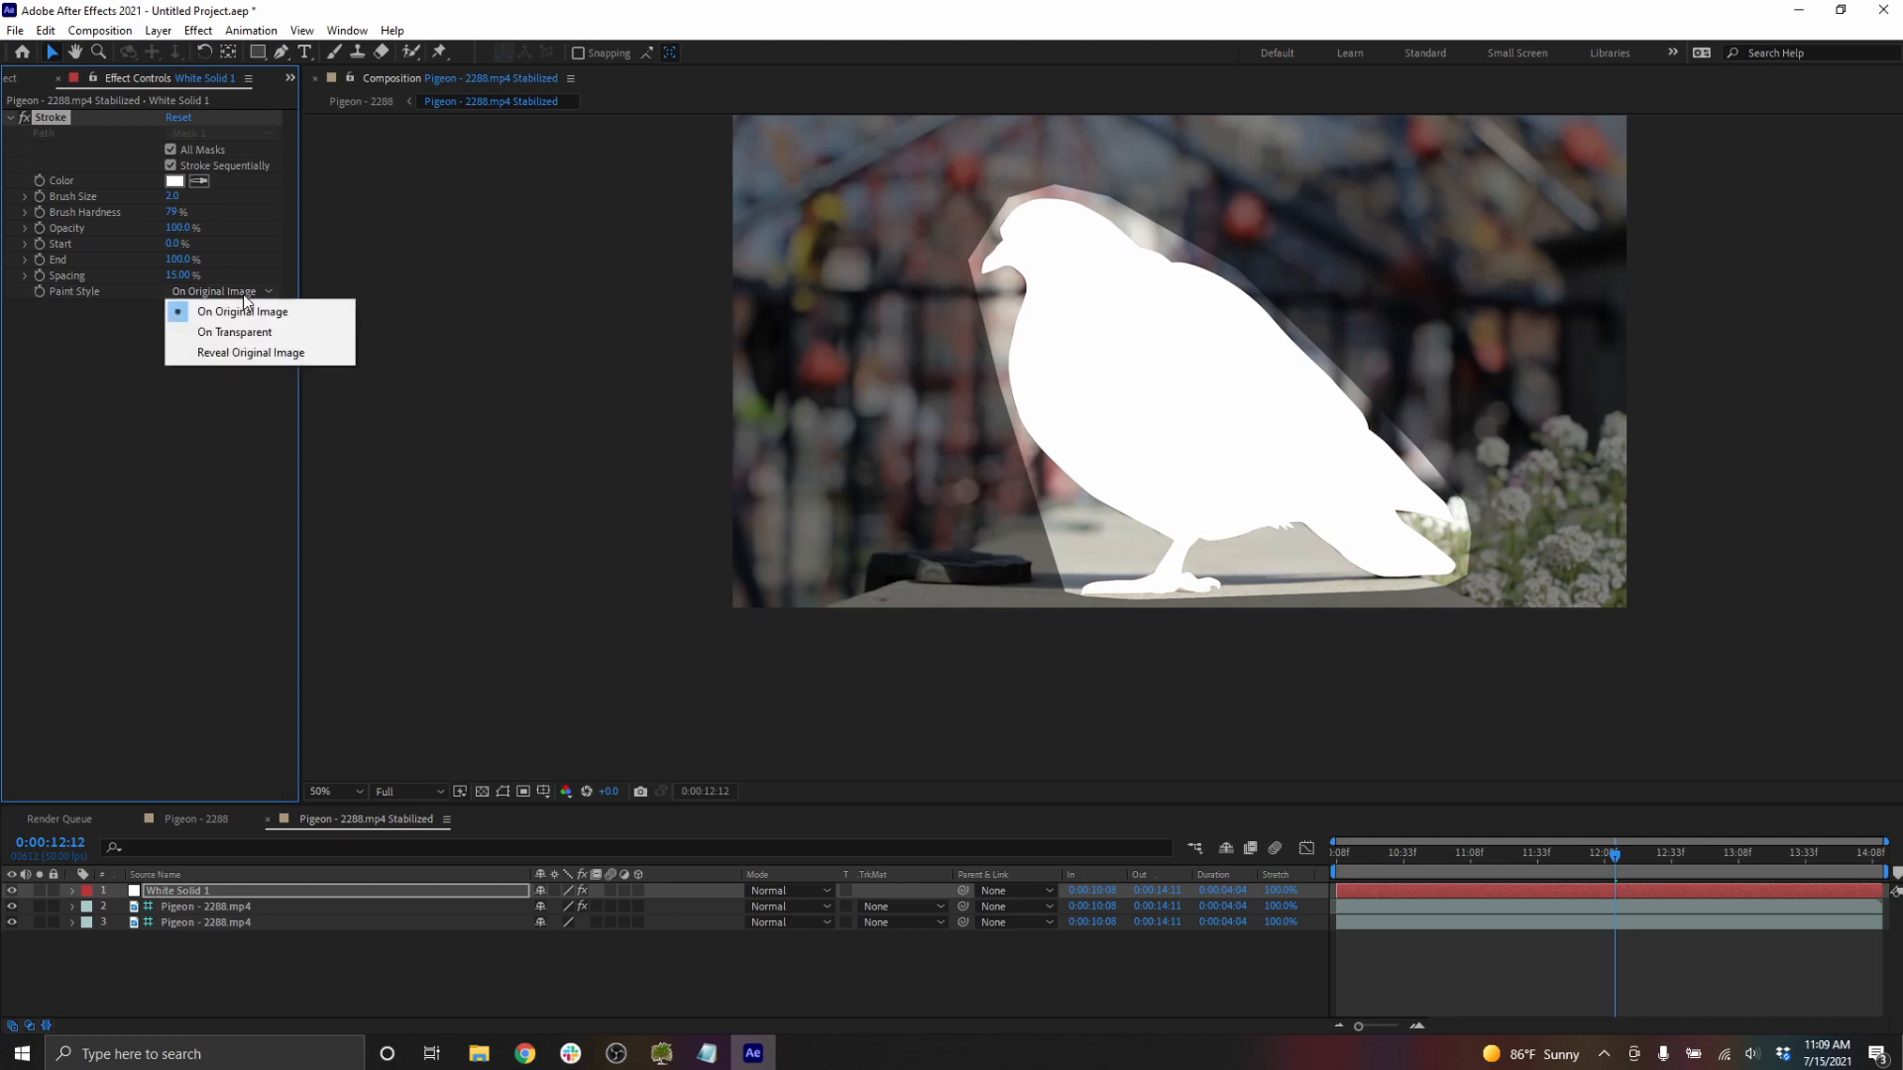
pyautogui.click(236, 331)
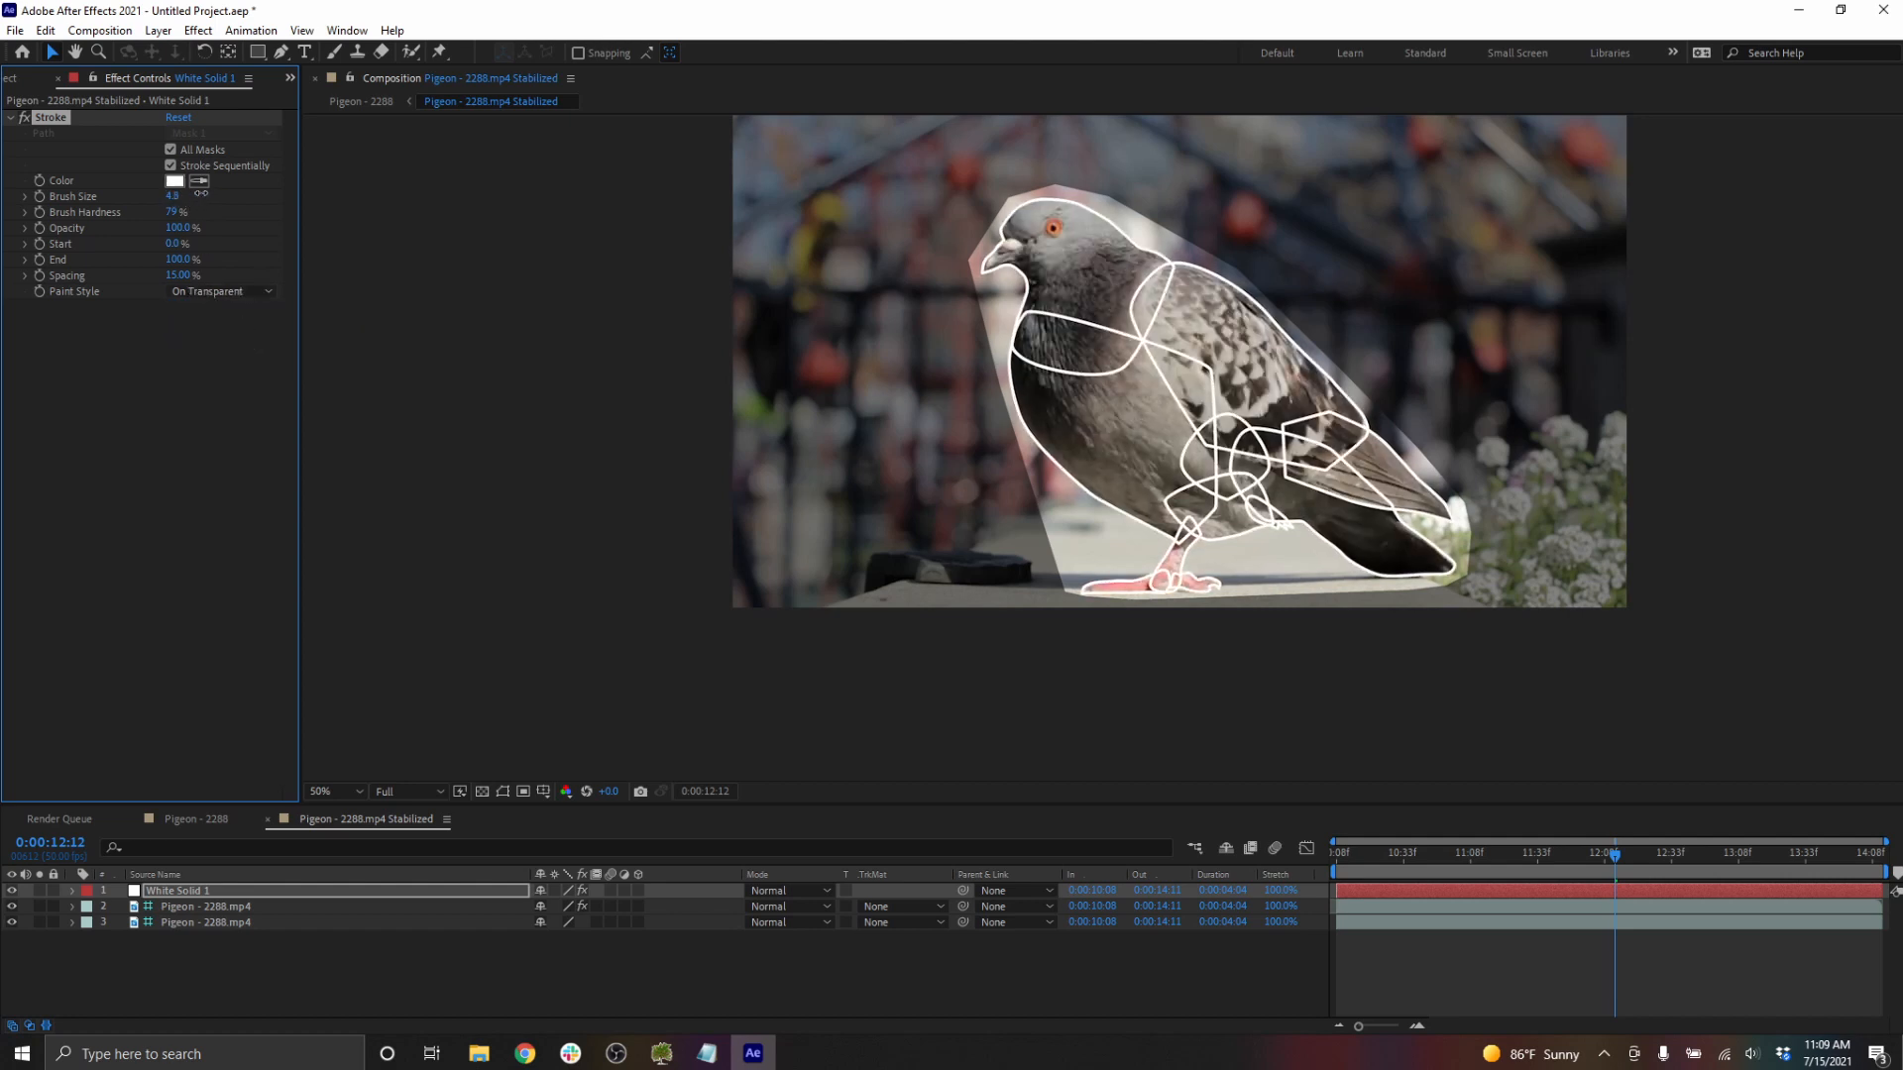
pyautogui.click(174, 181)
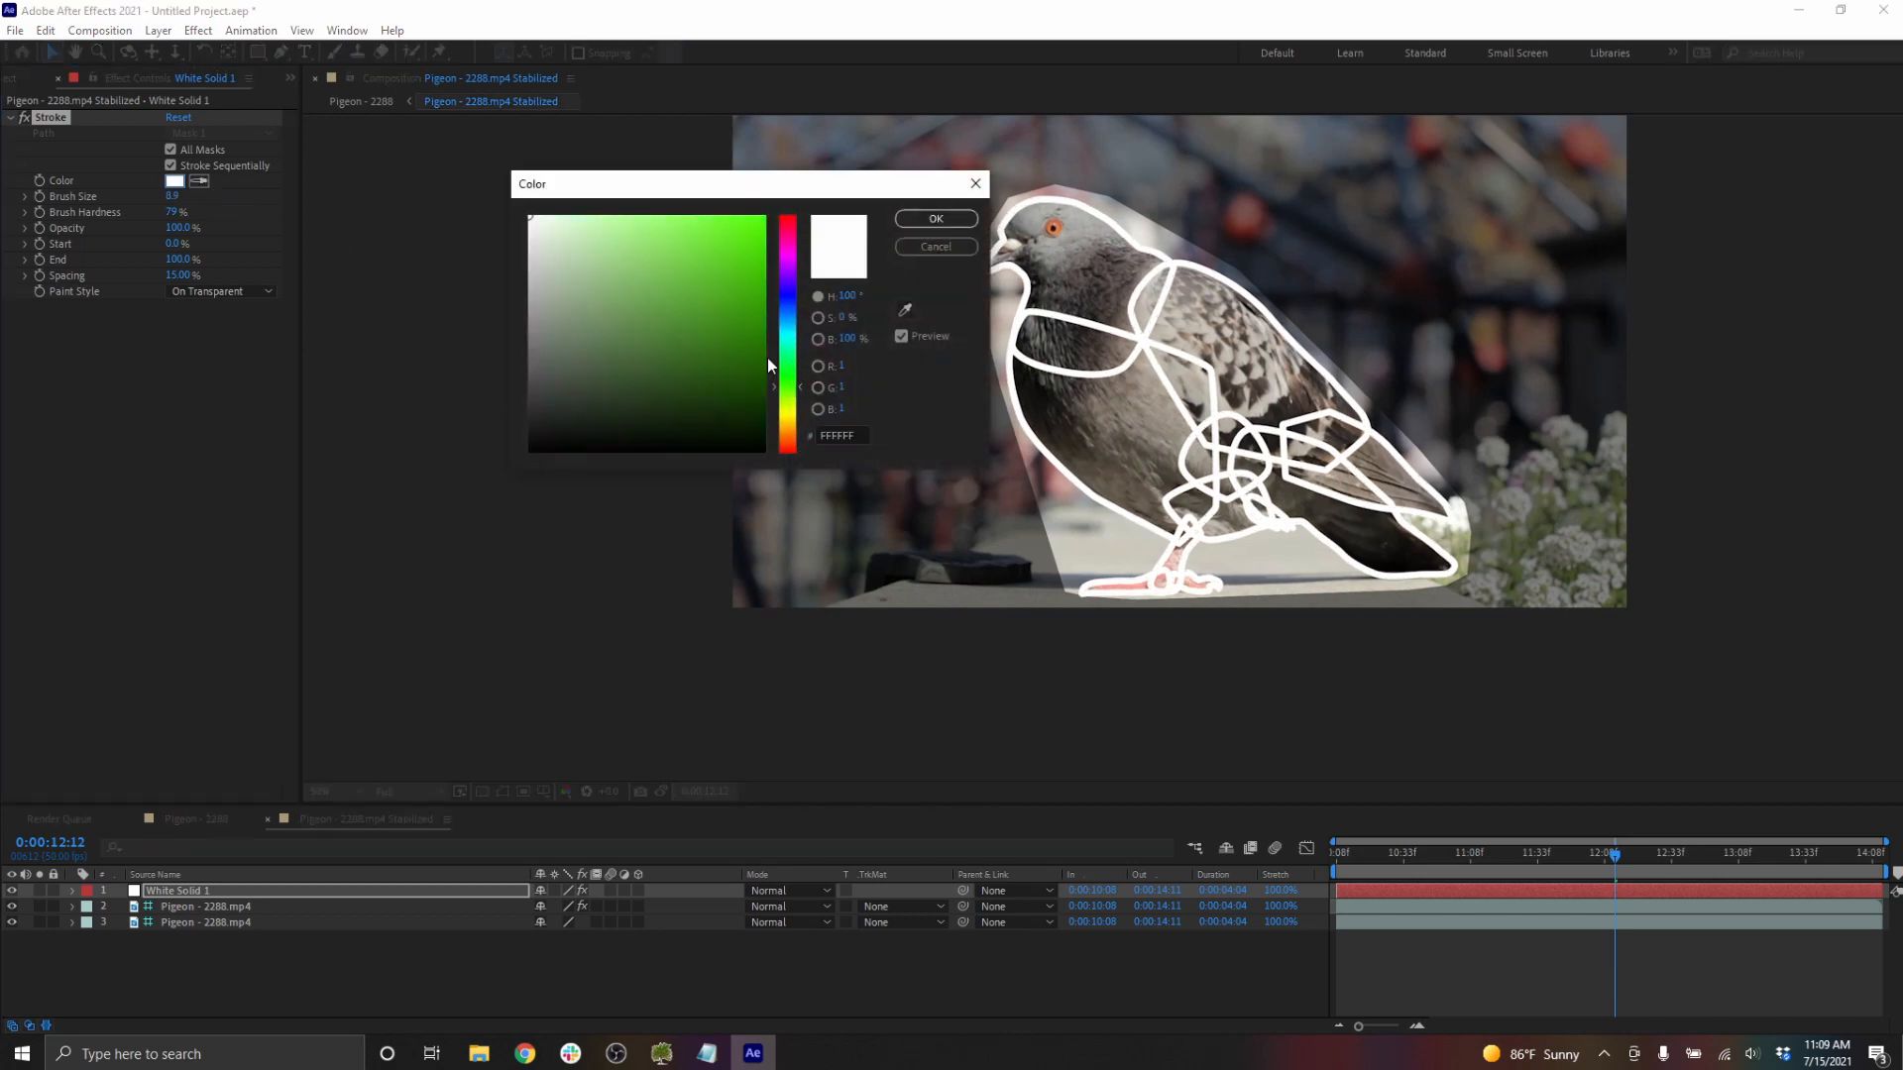
pyautogui.click(934, 218)
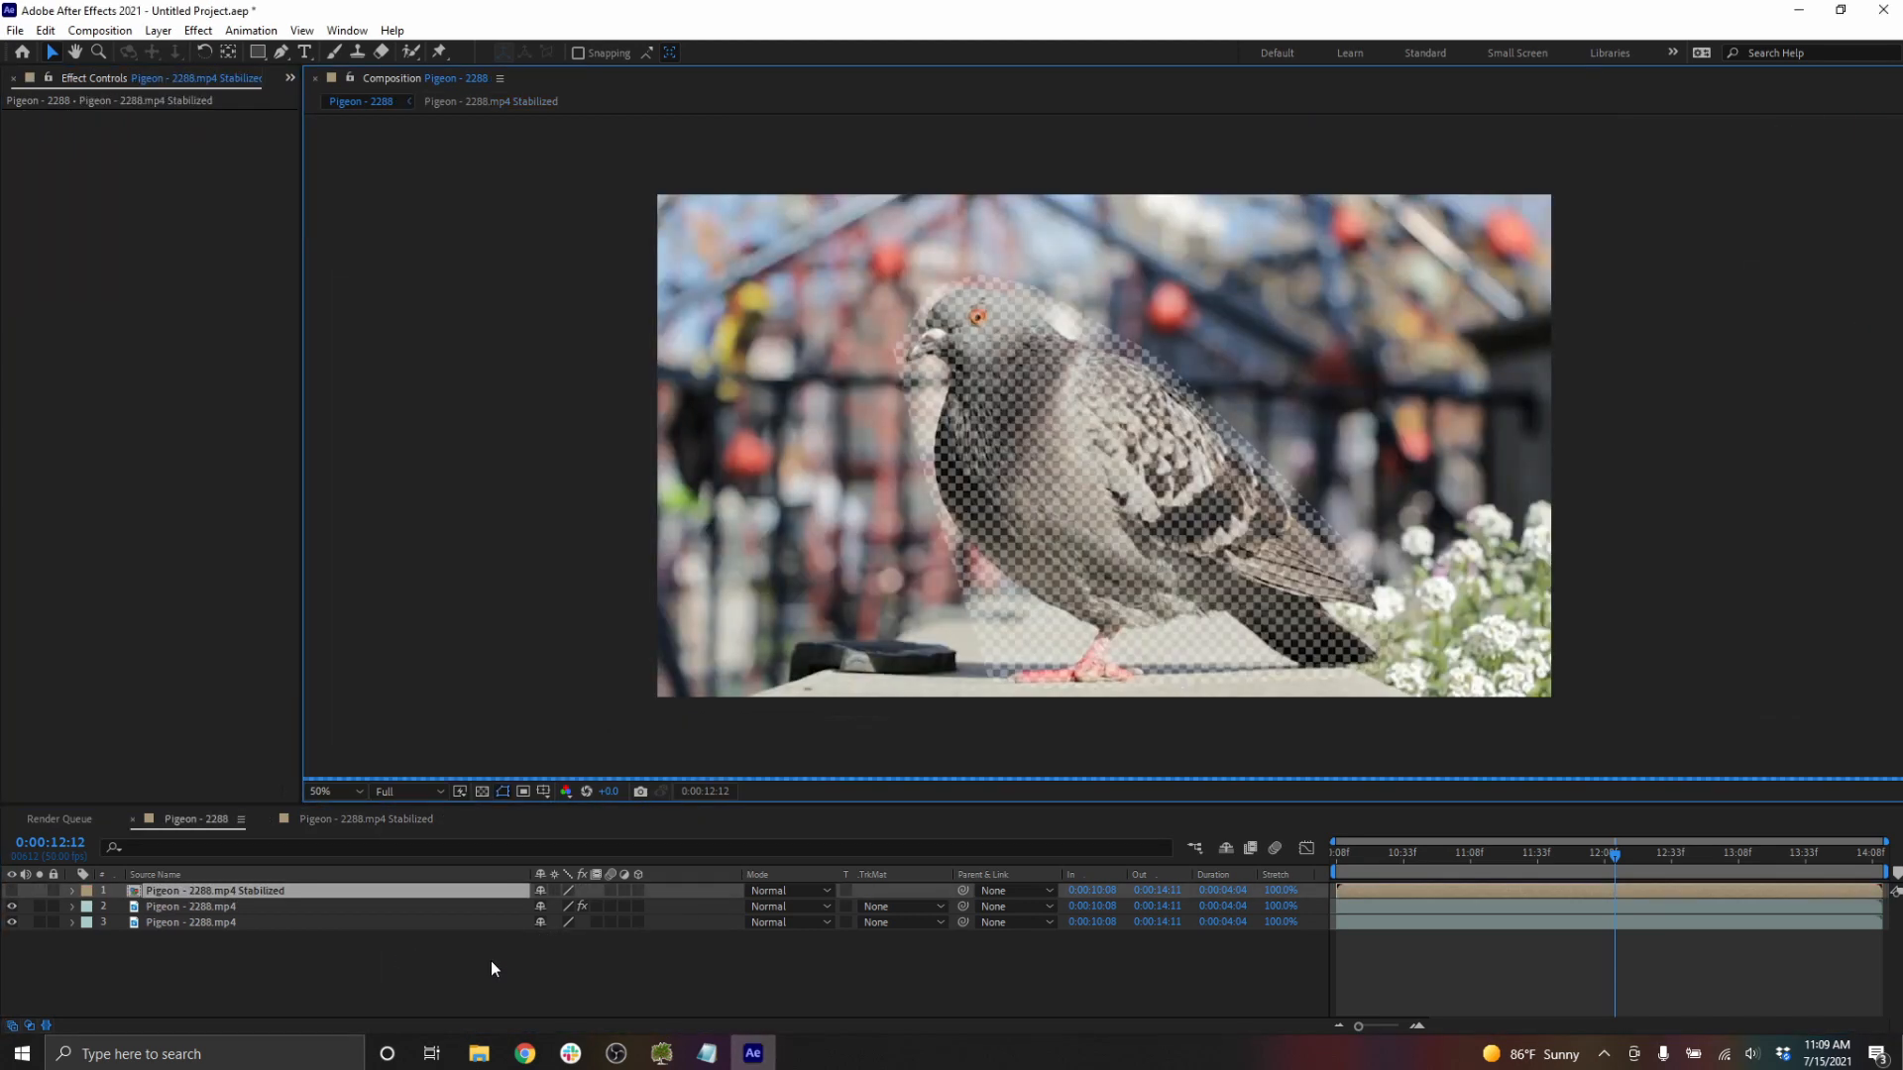
# - Reopen the Pigeon - 2288.mp4 Stabilized precomp to check the green stroke
pyautogui.click(1336, 852)
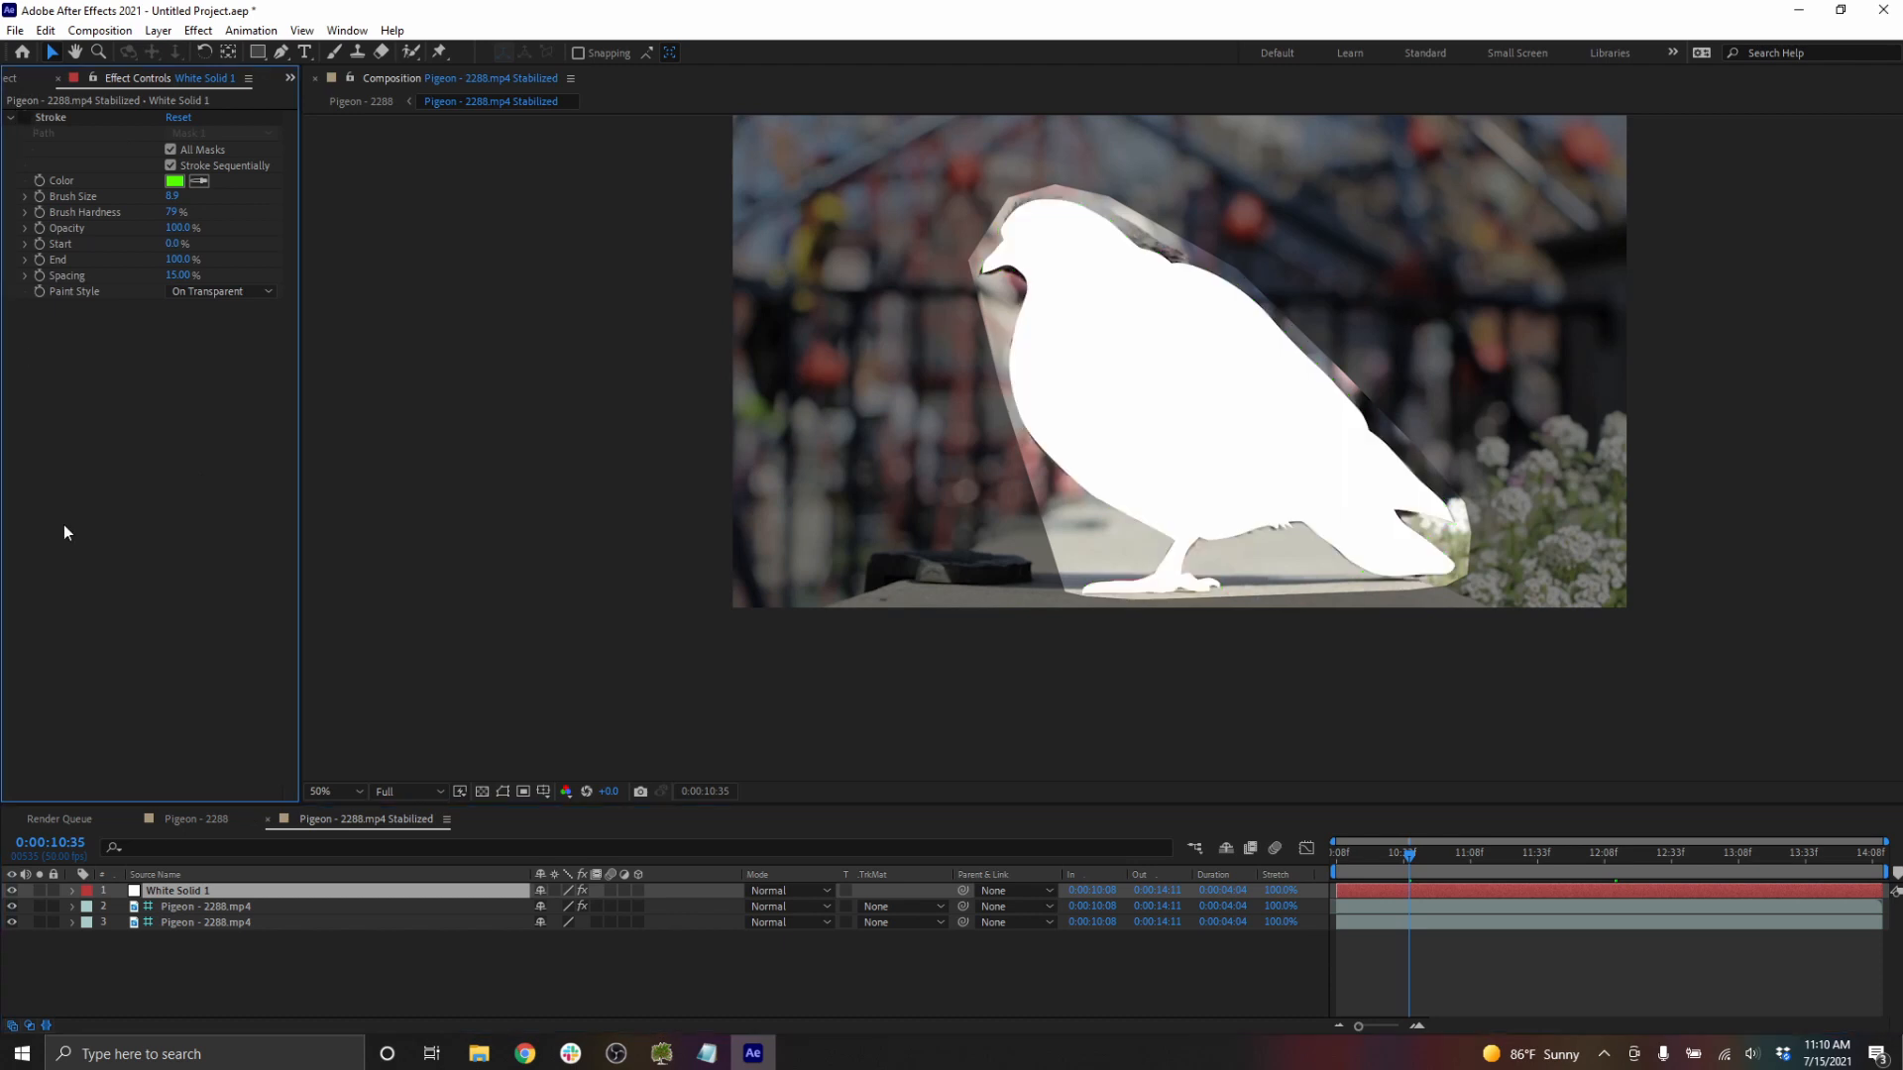
# - Keyframe Mask 1's head points to fit the contour at later frames, then return to start
pyautogui.click(11, 890)
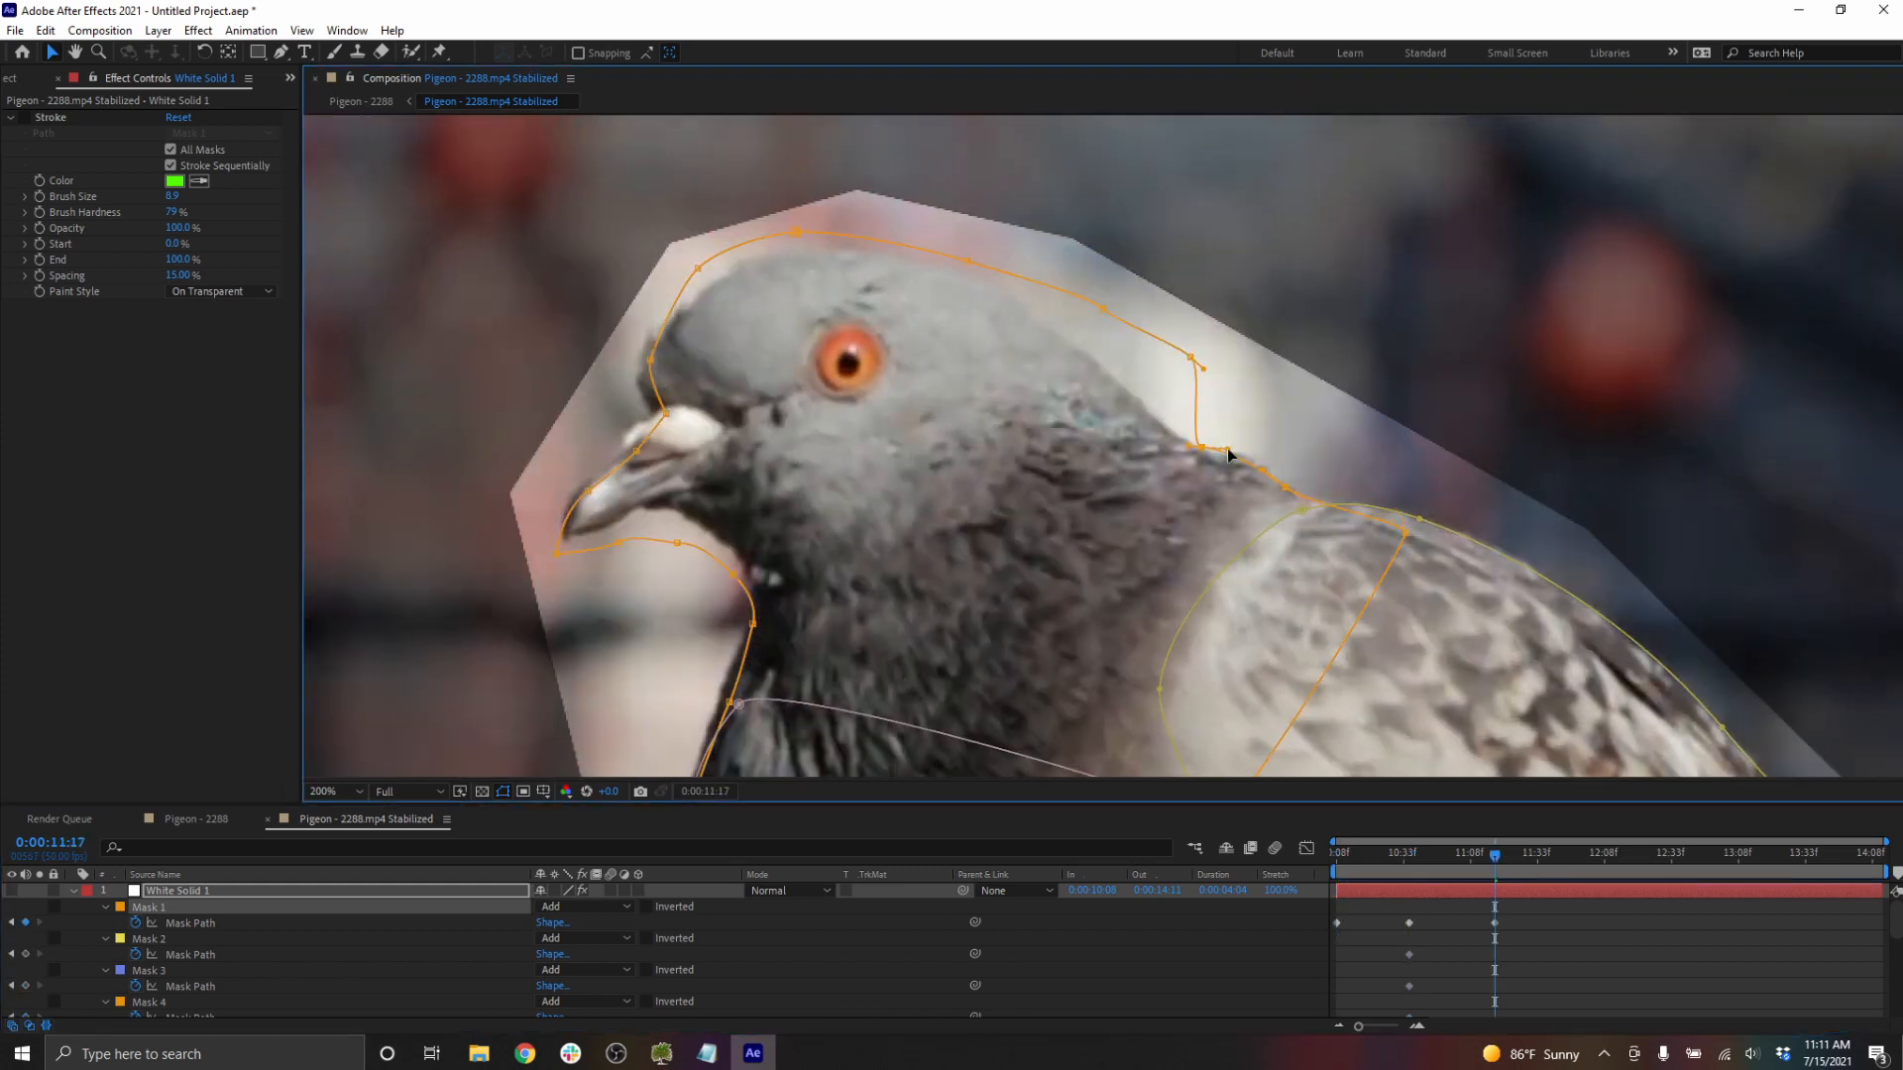
pyautogui.click(329, 791)
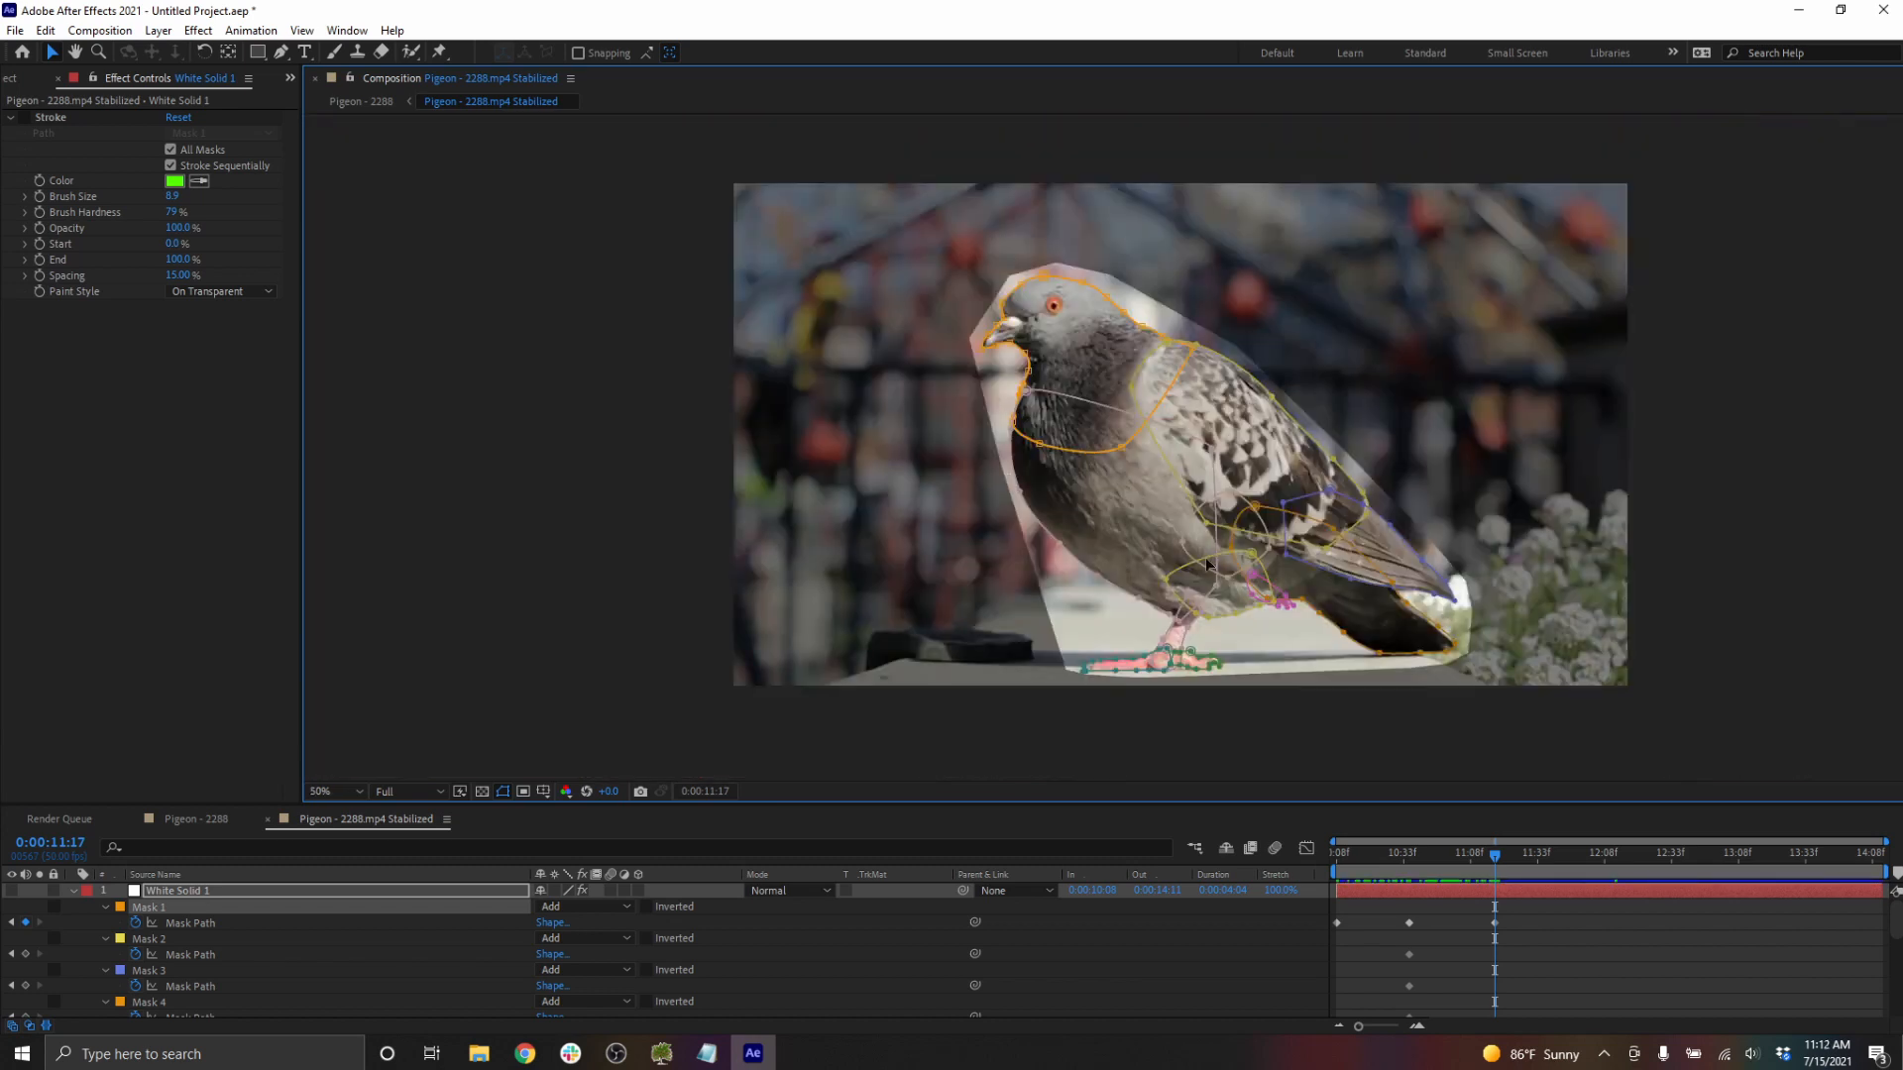
pyautogui.moveTo(1501, 854)
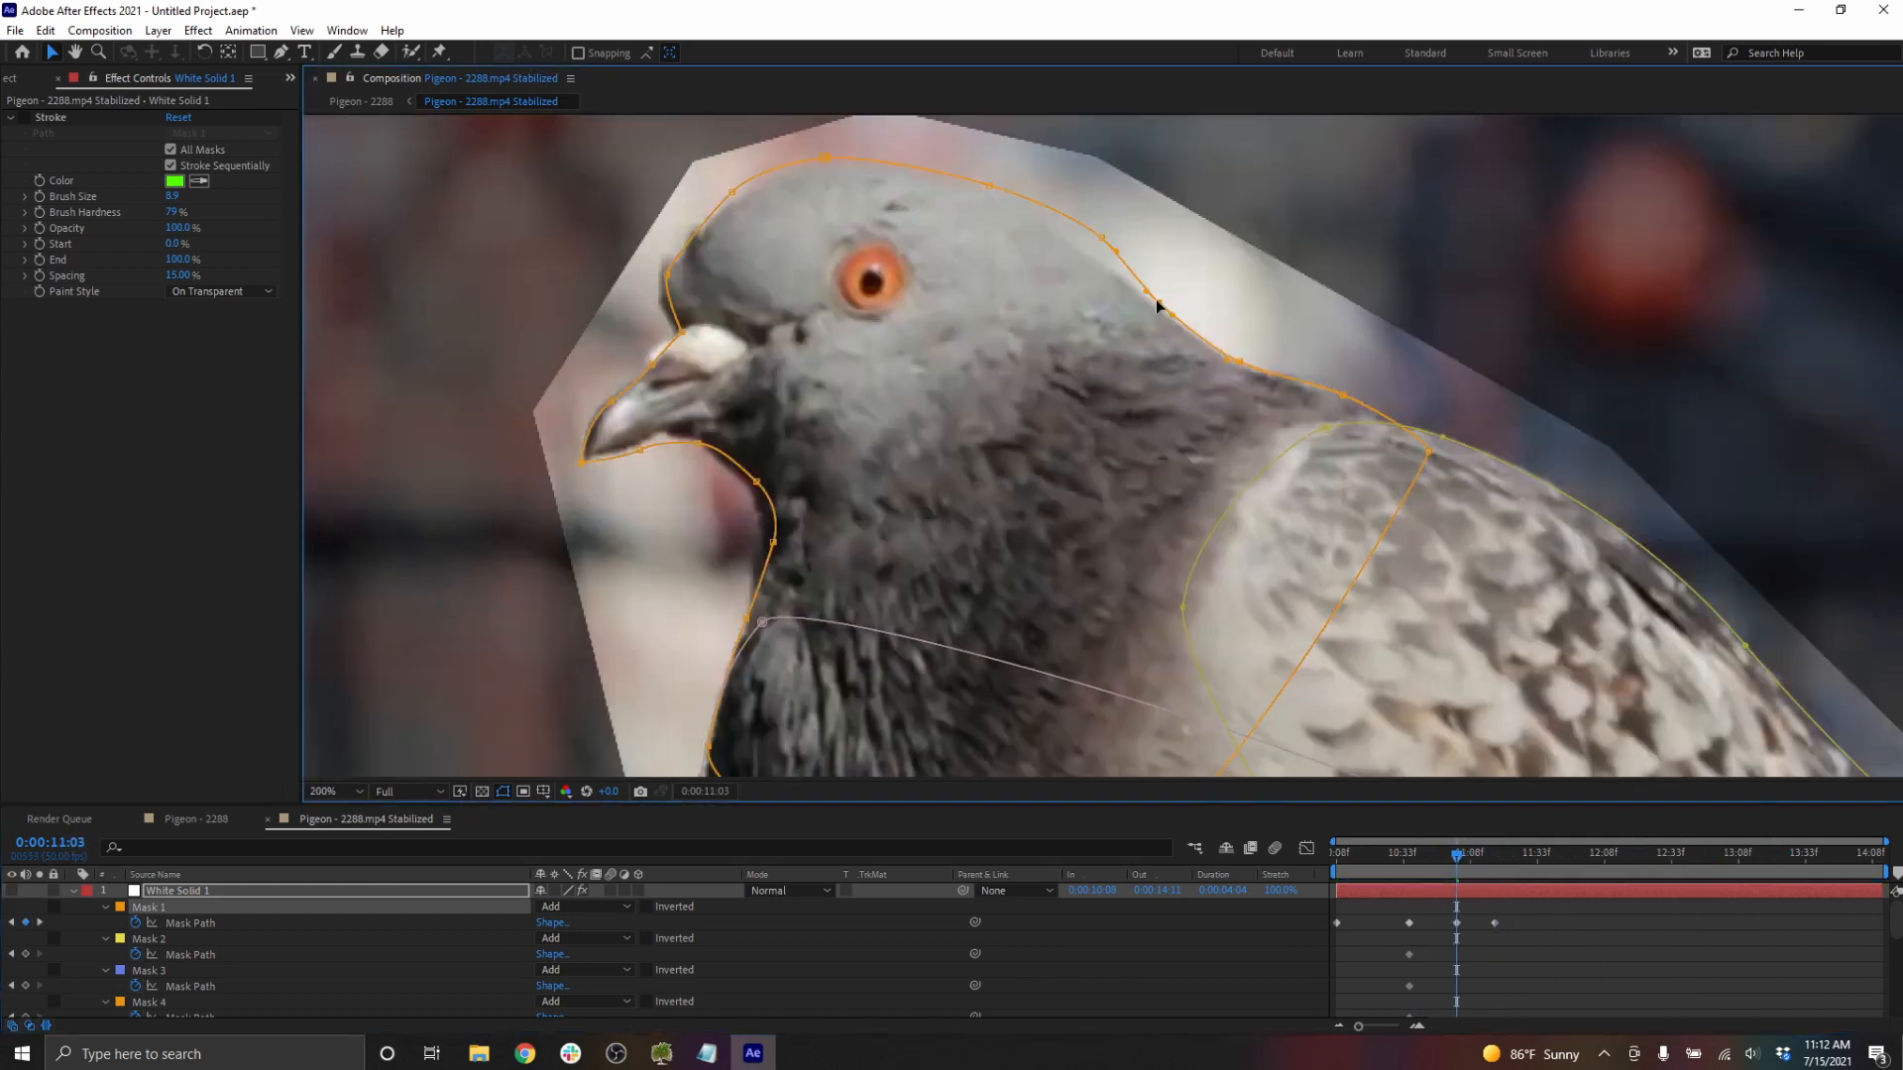
pyautogui.click(1423, 852)
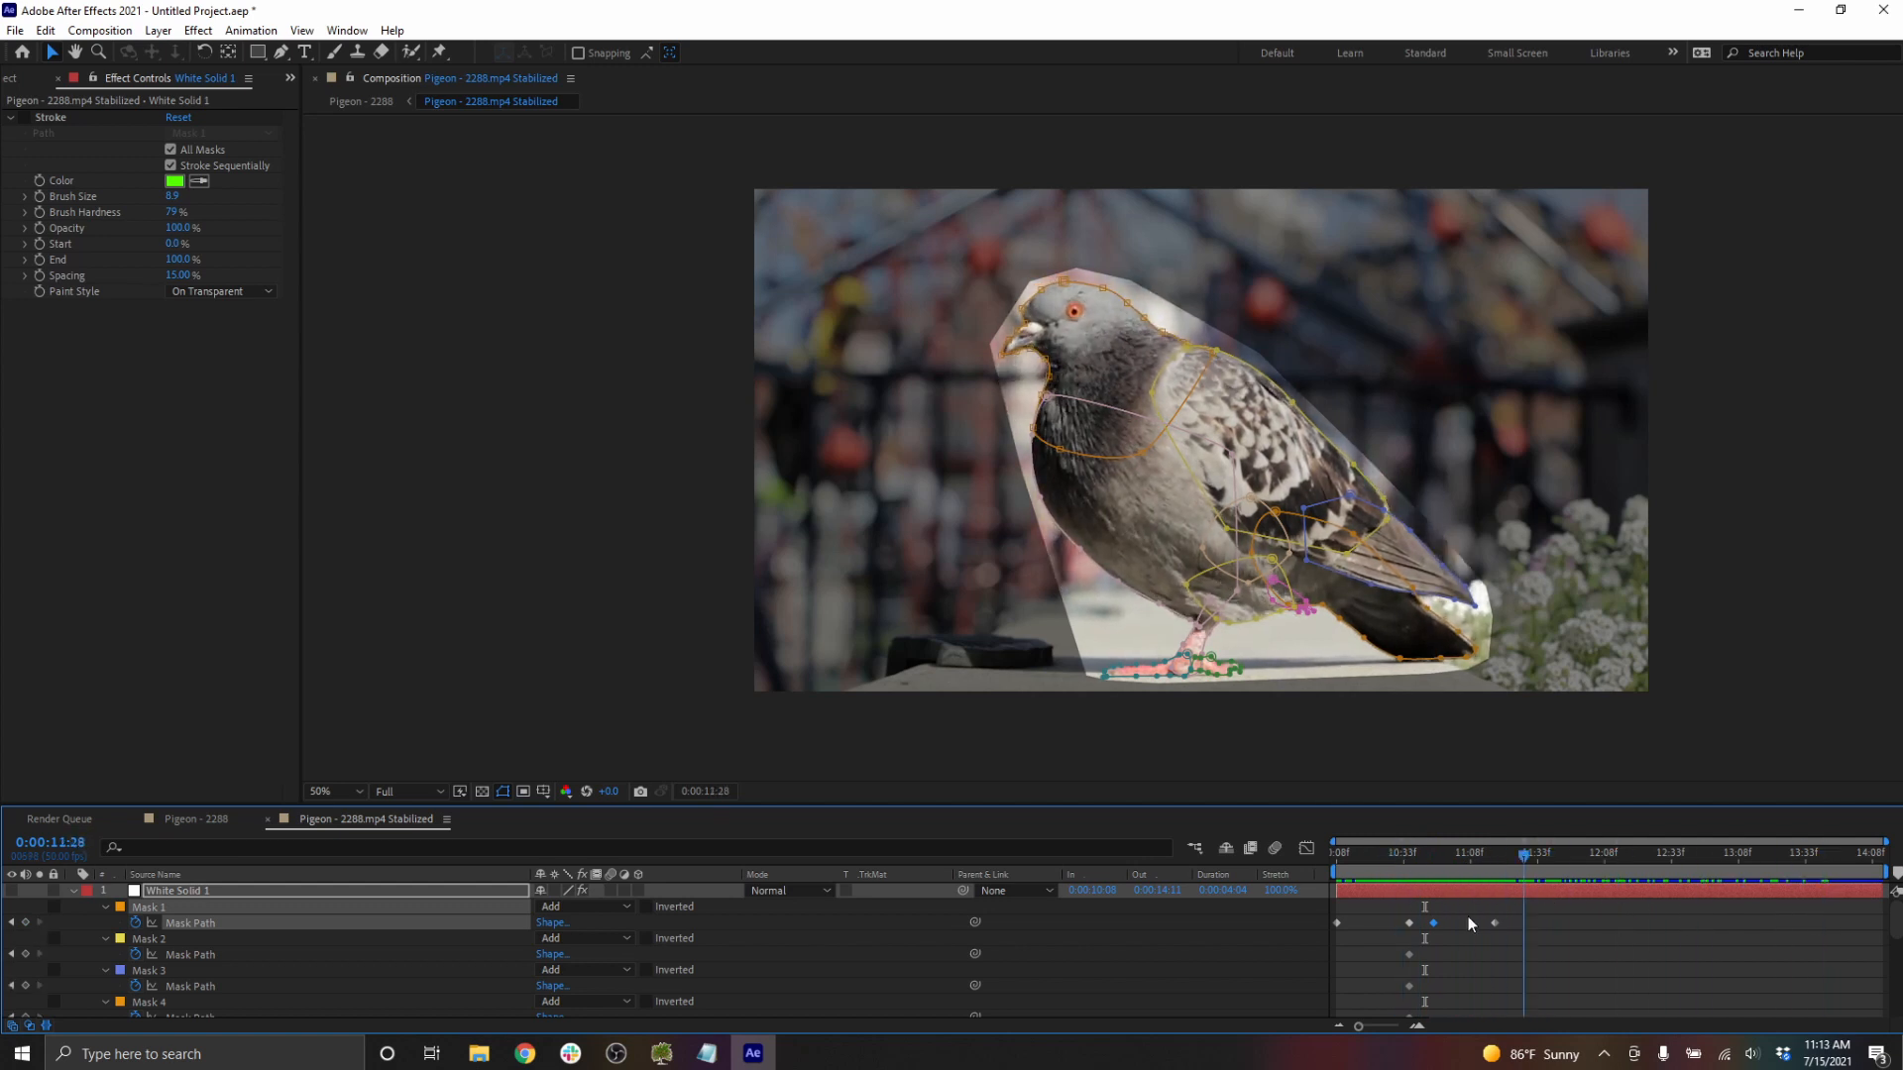
pyautogui.click(1405, 852)
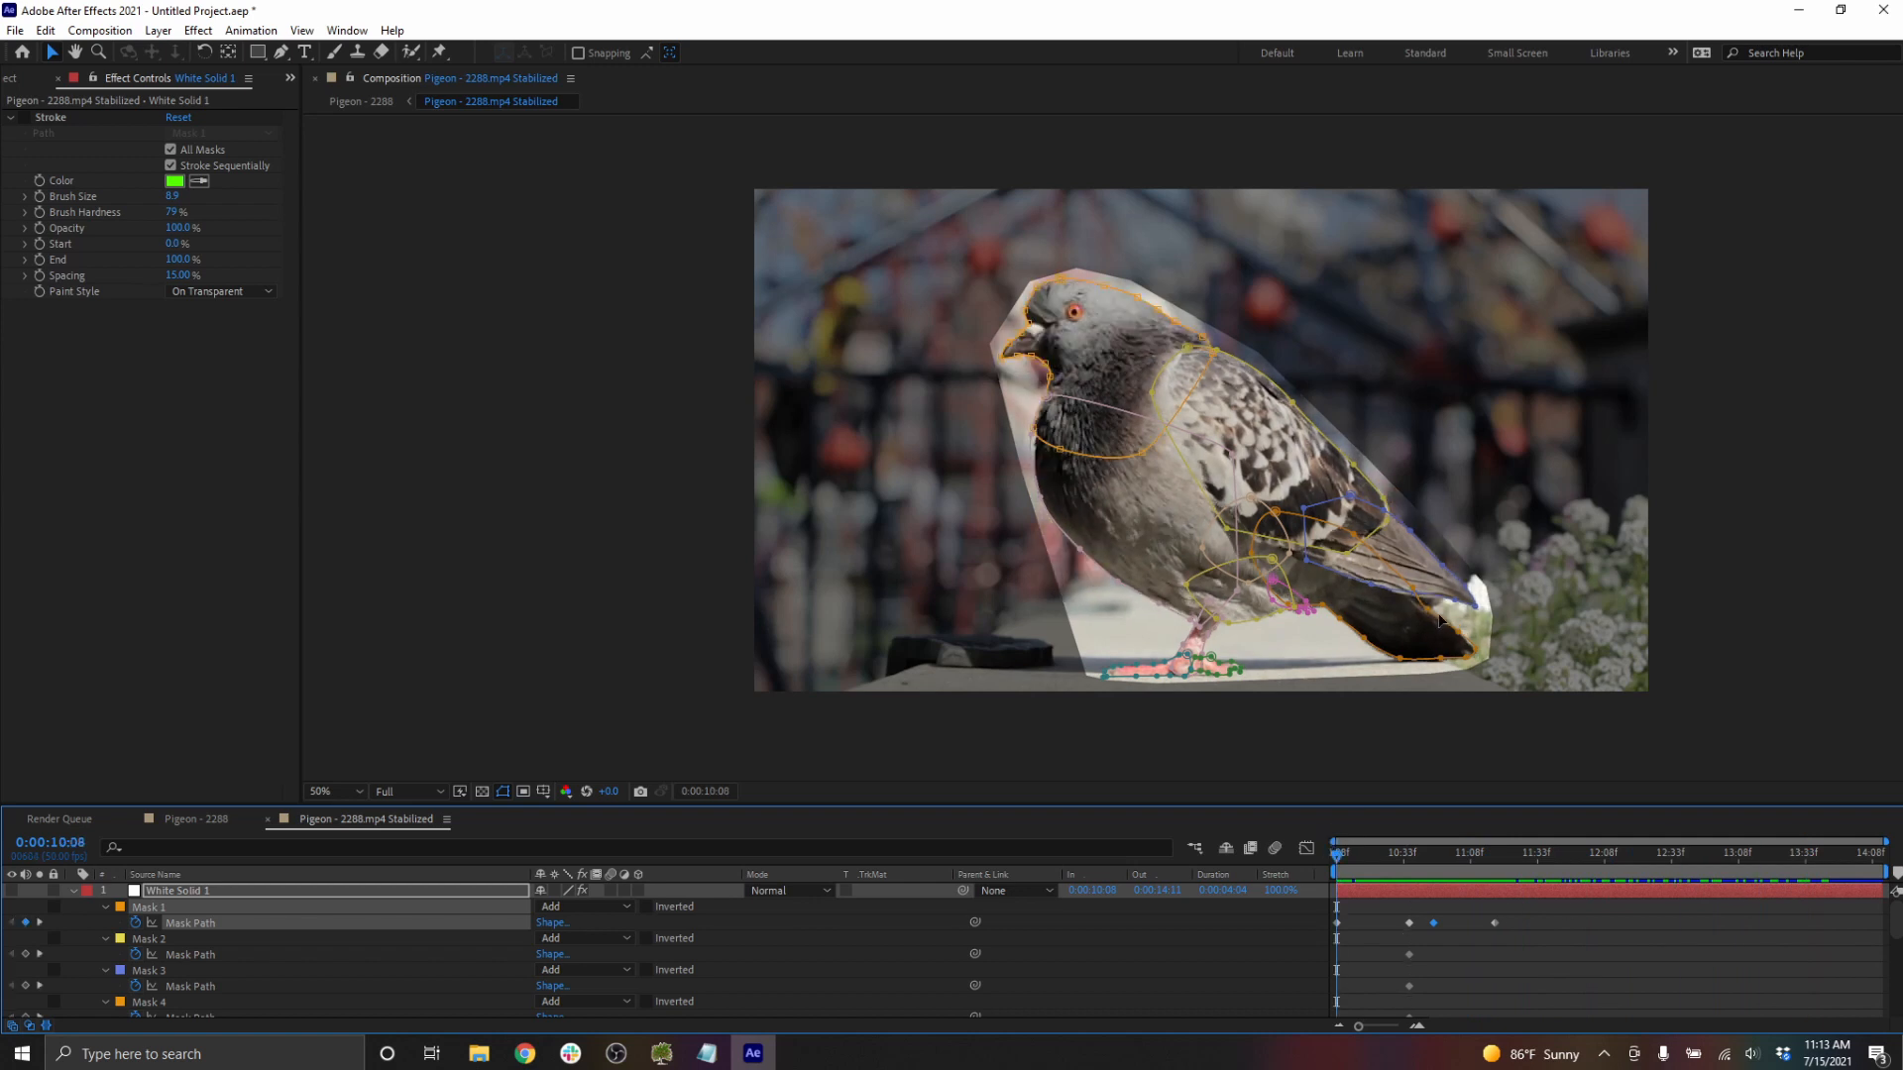
pyautogui.moveTo(16, 893)
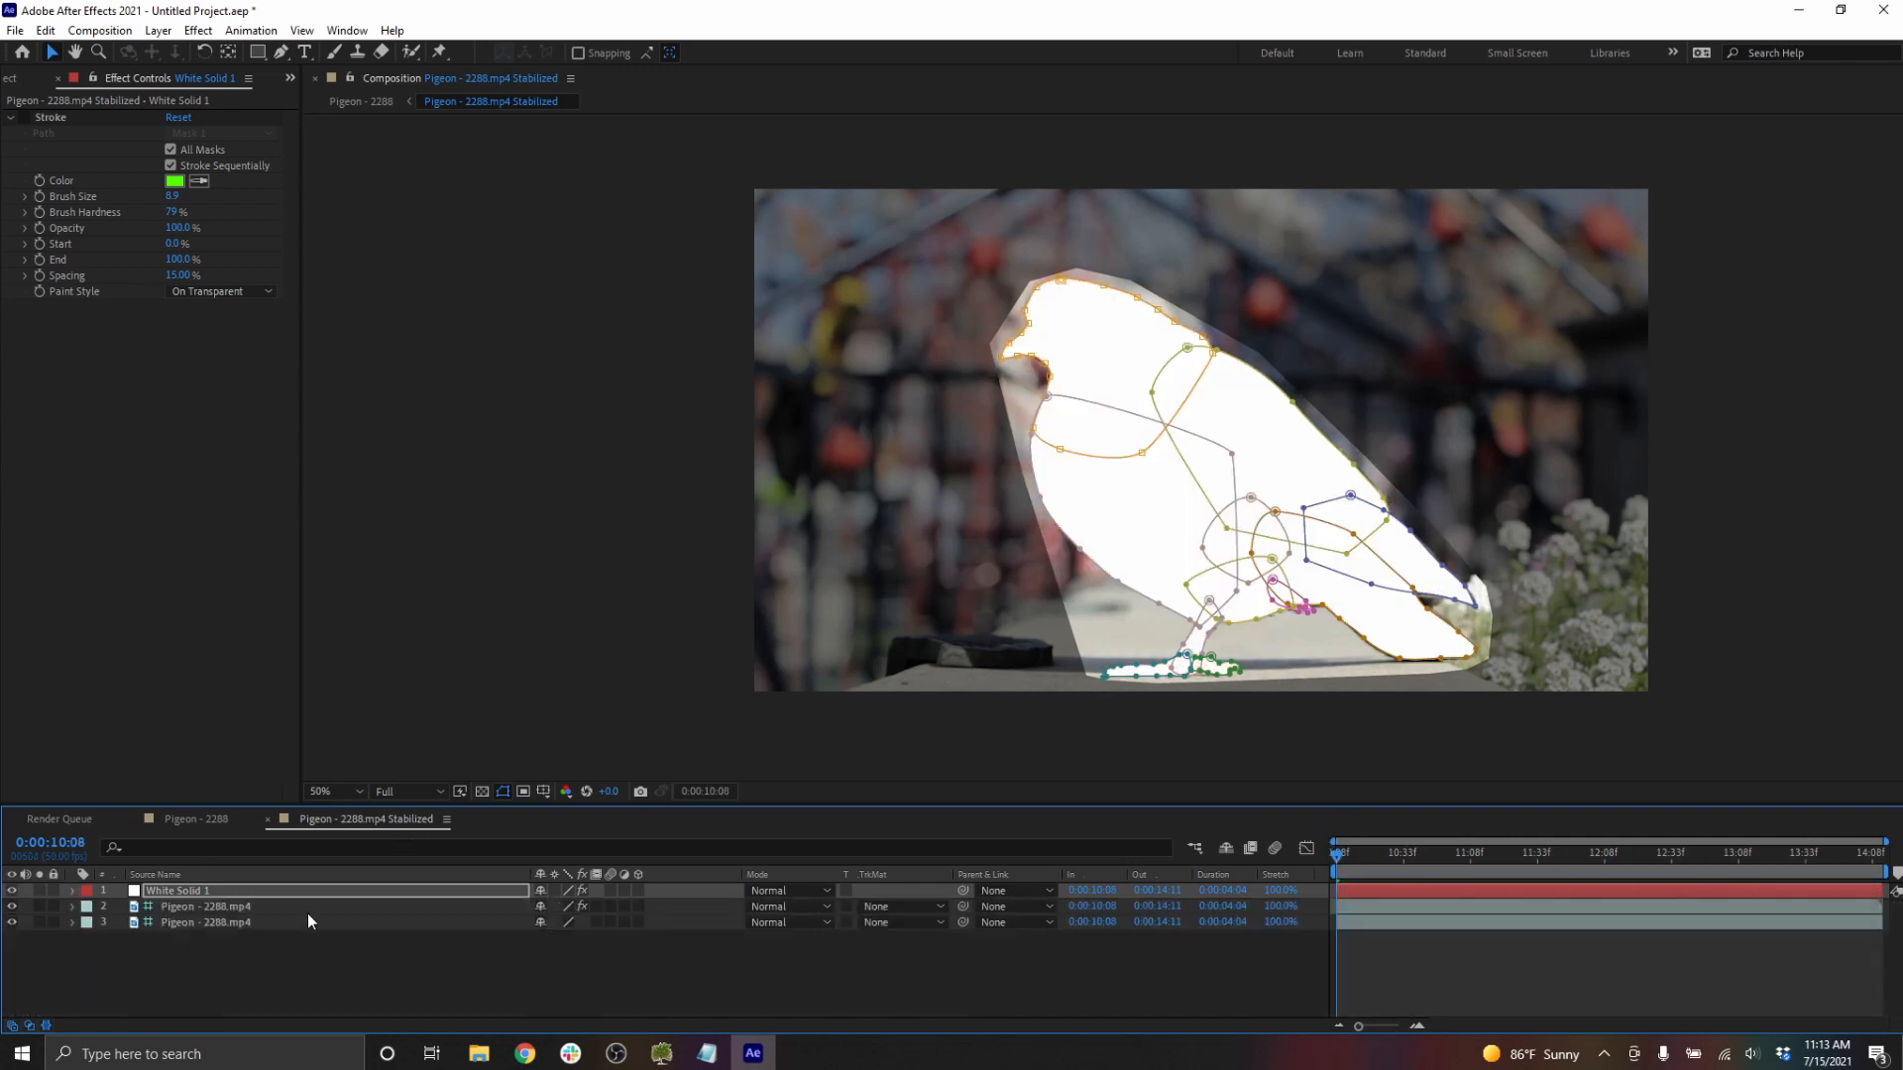
# - Make the footage a guide layer, hide the silhouette, and set the bottom layer's track matte
pyautogui.click(206, 907)
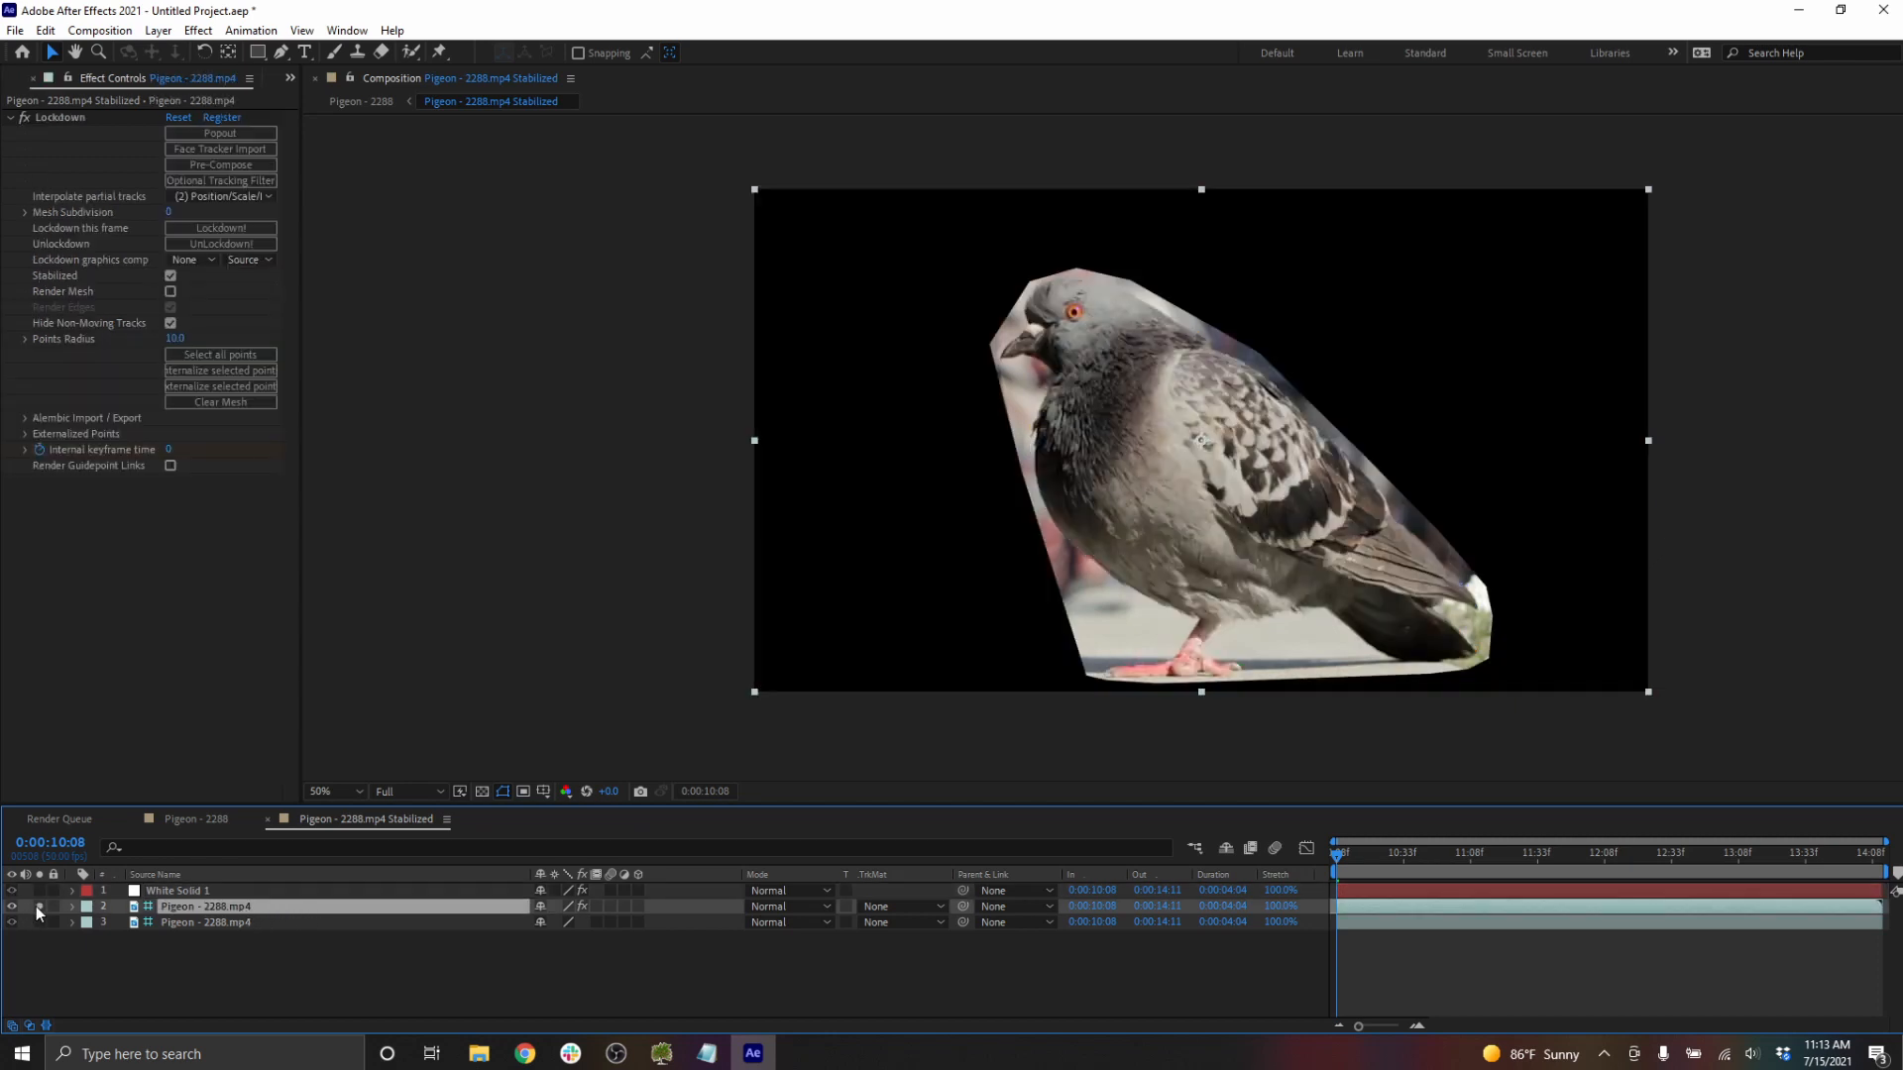
pyautogui.rightClick(206, 905)
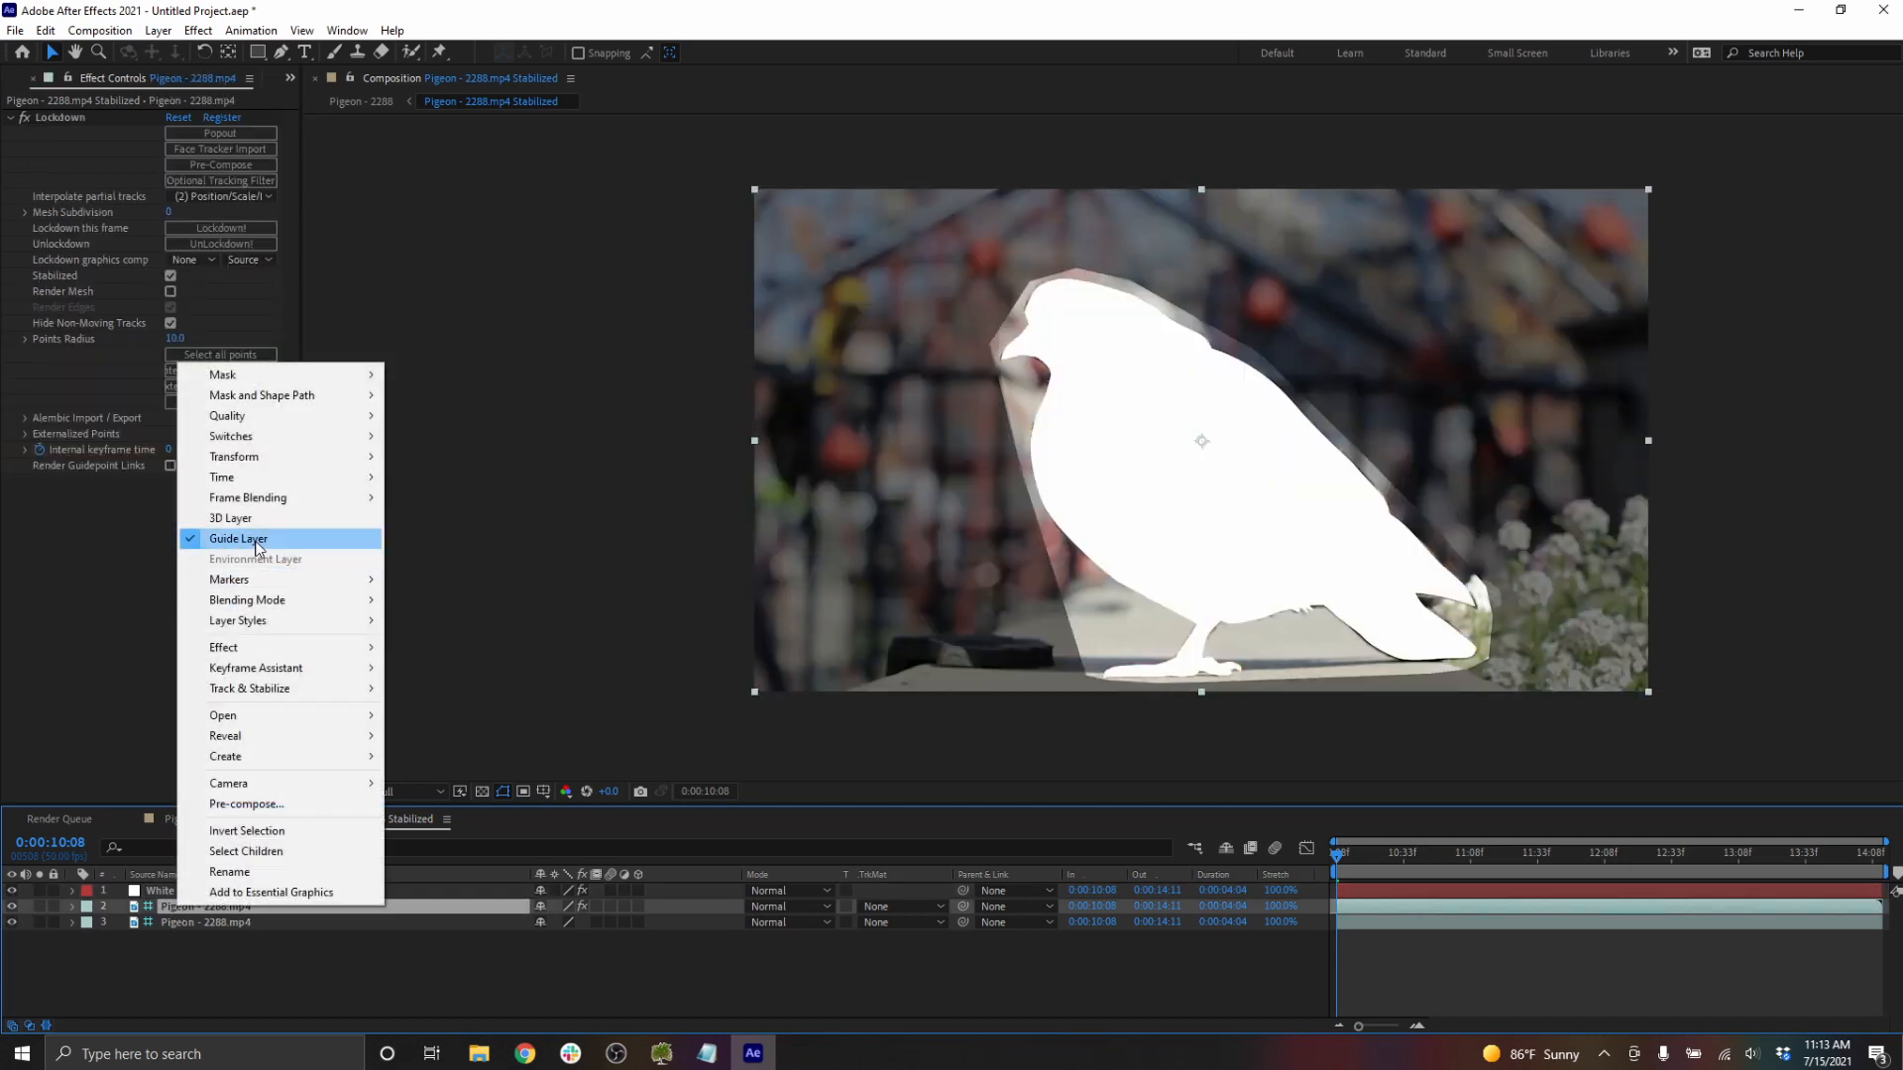
pyautogui.click(238, 537)
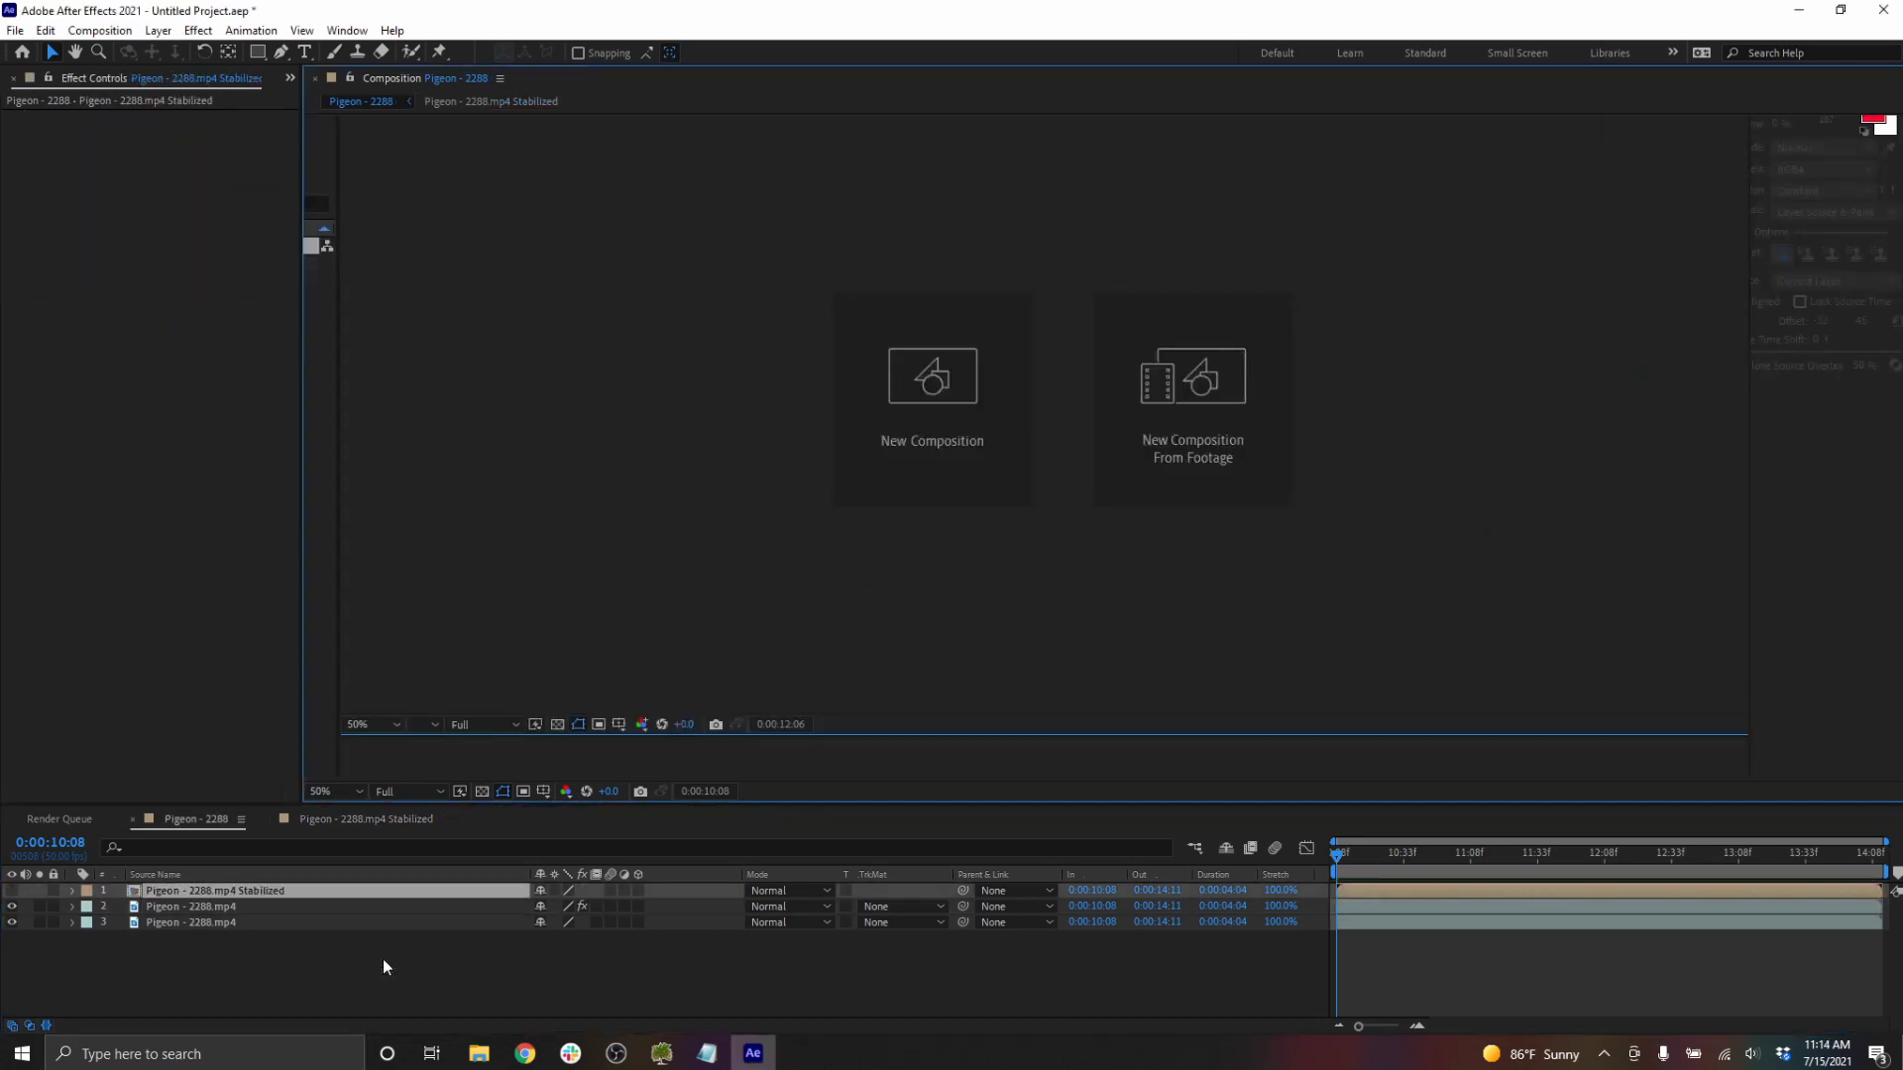
pyautogui.click(212, 906)
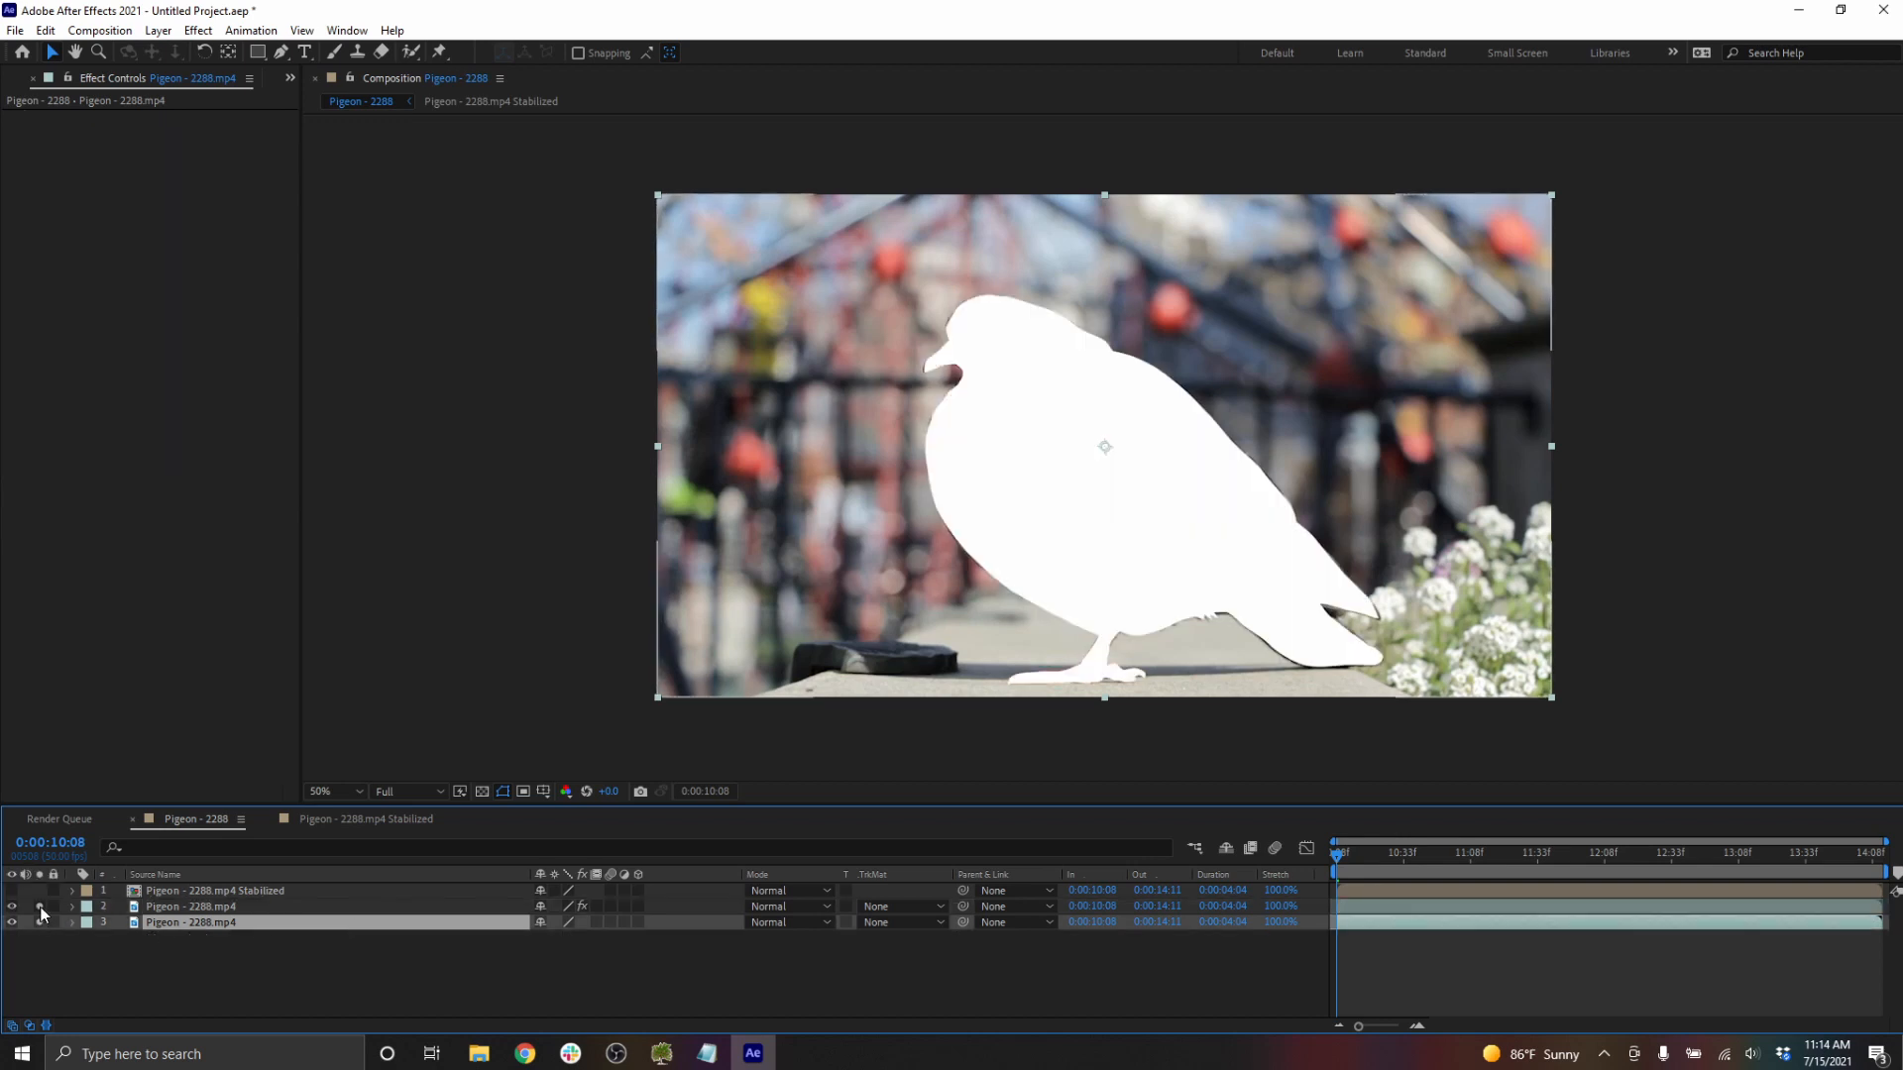
pyautogui.click(903, 923)
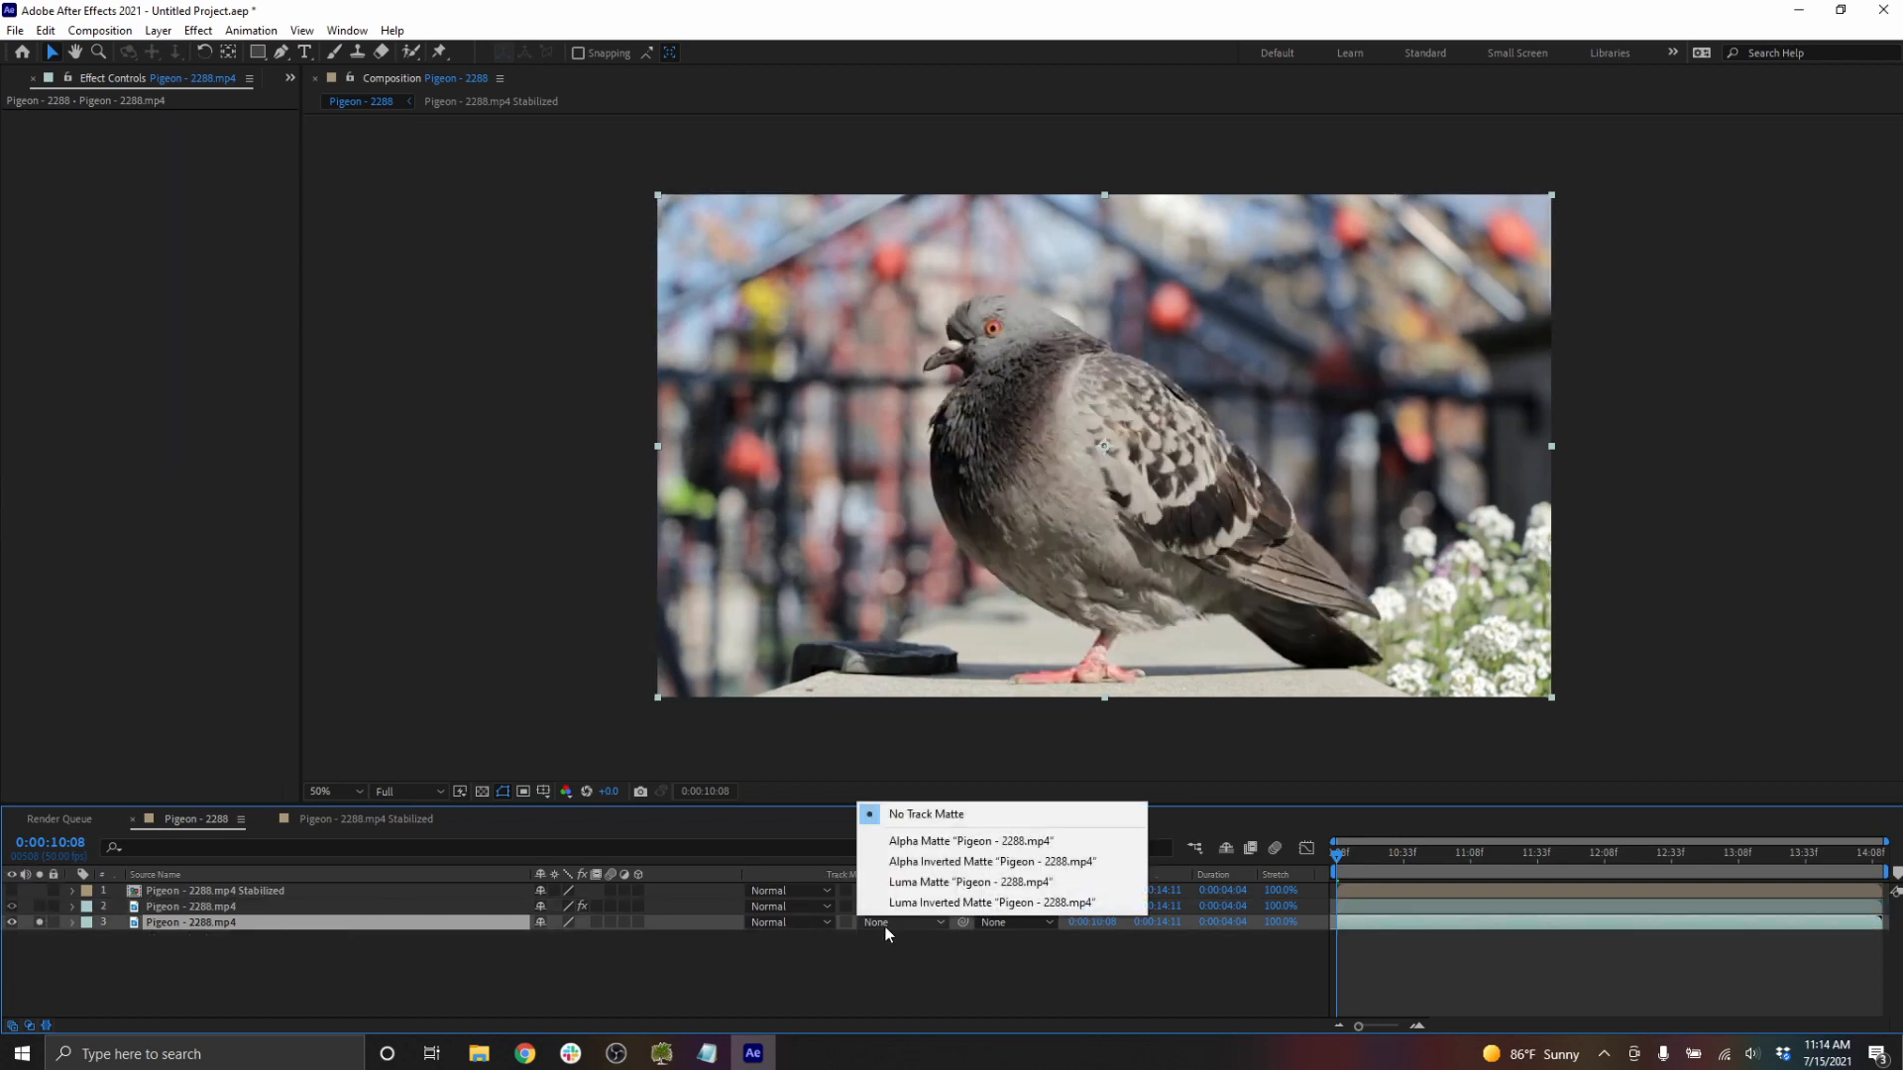
pyautogui.click(958, 841)
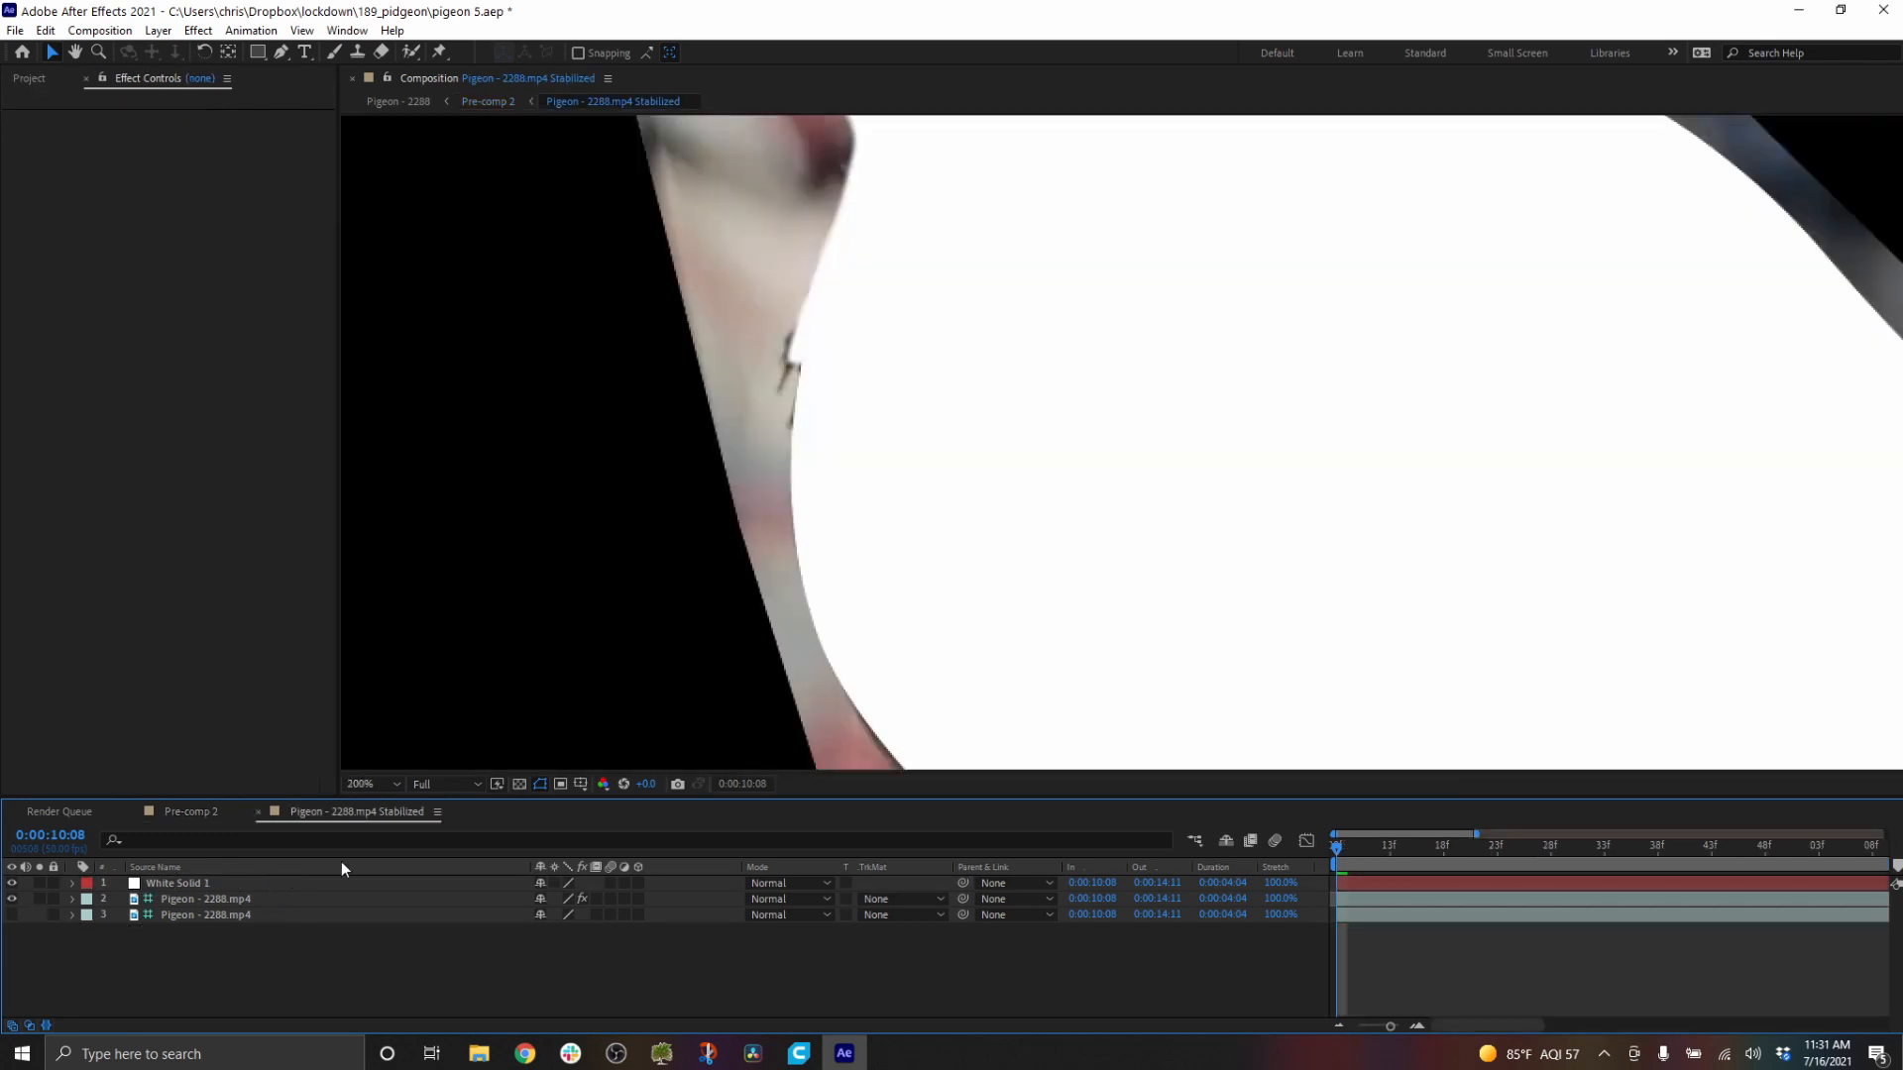
# - Hide White Solid 1 and apply Roto Brush & Refine Edge to the stabilized footage layer
pyautogui.click(370, 783)
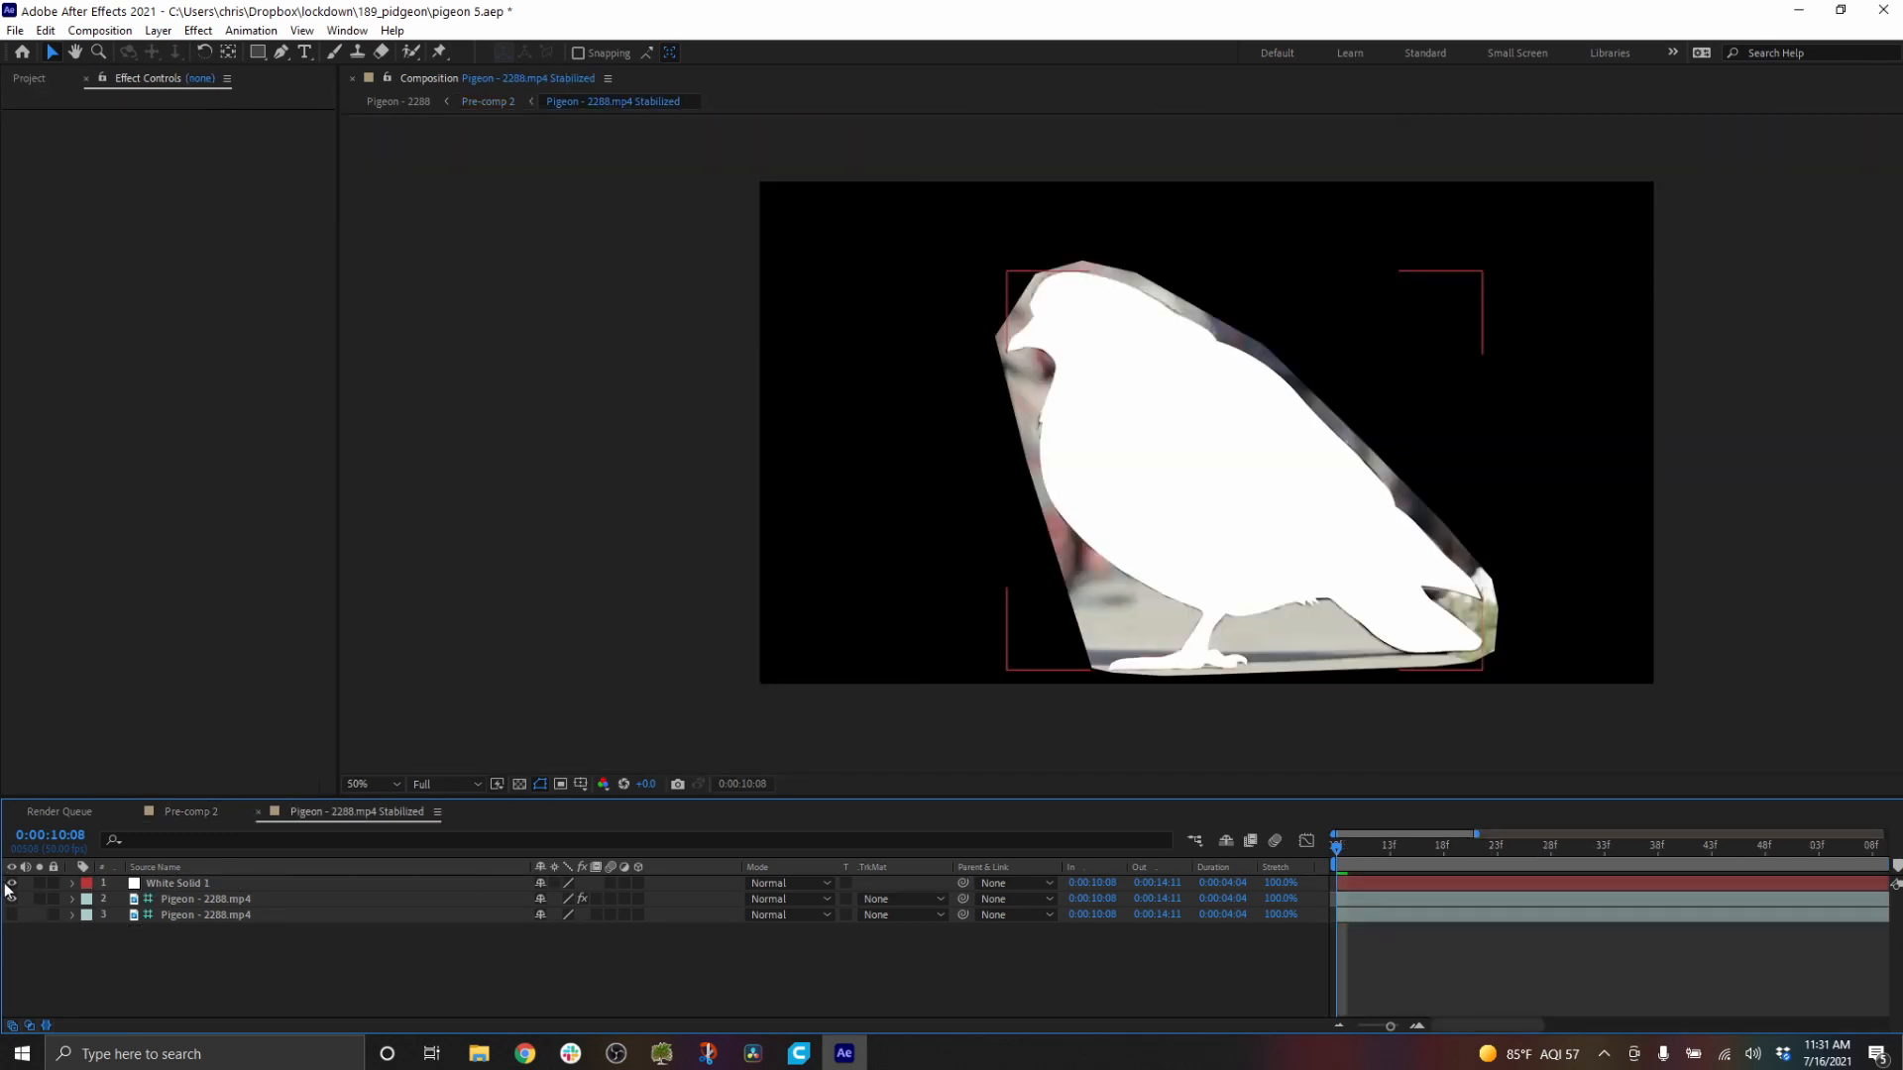
pyautogui.click(206, 898)
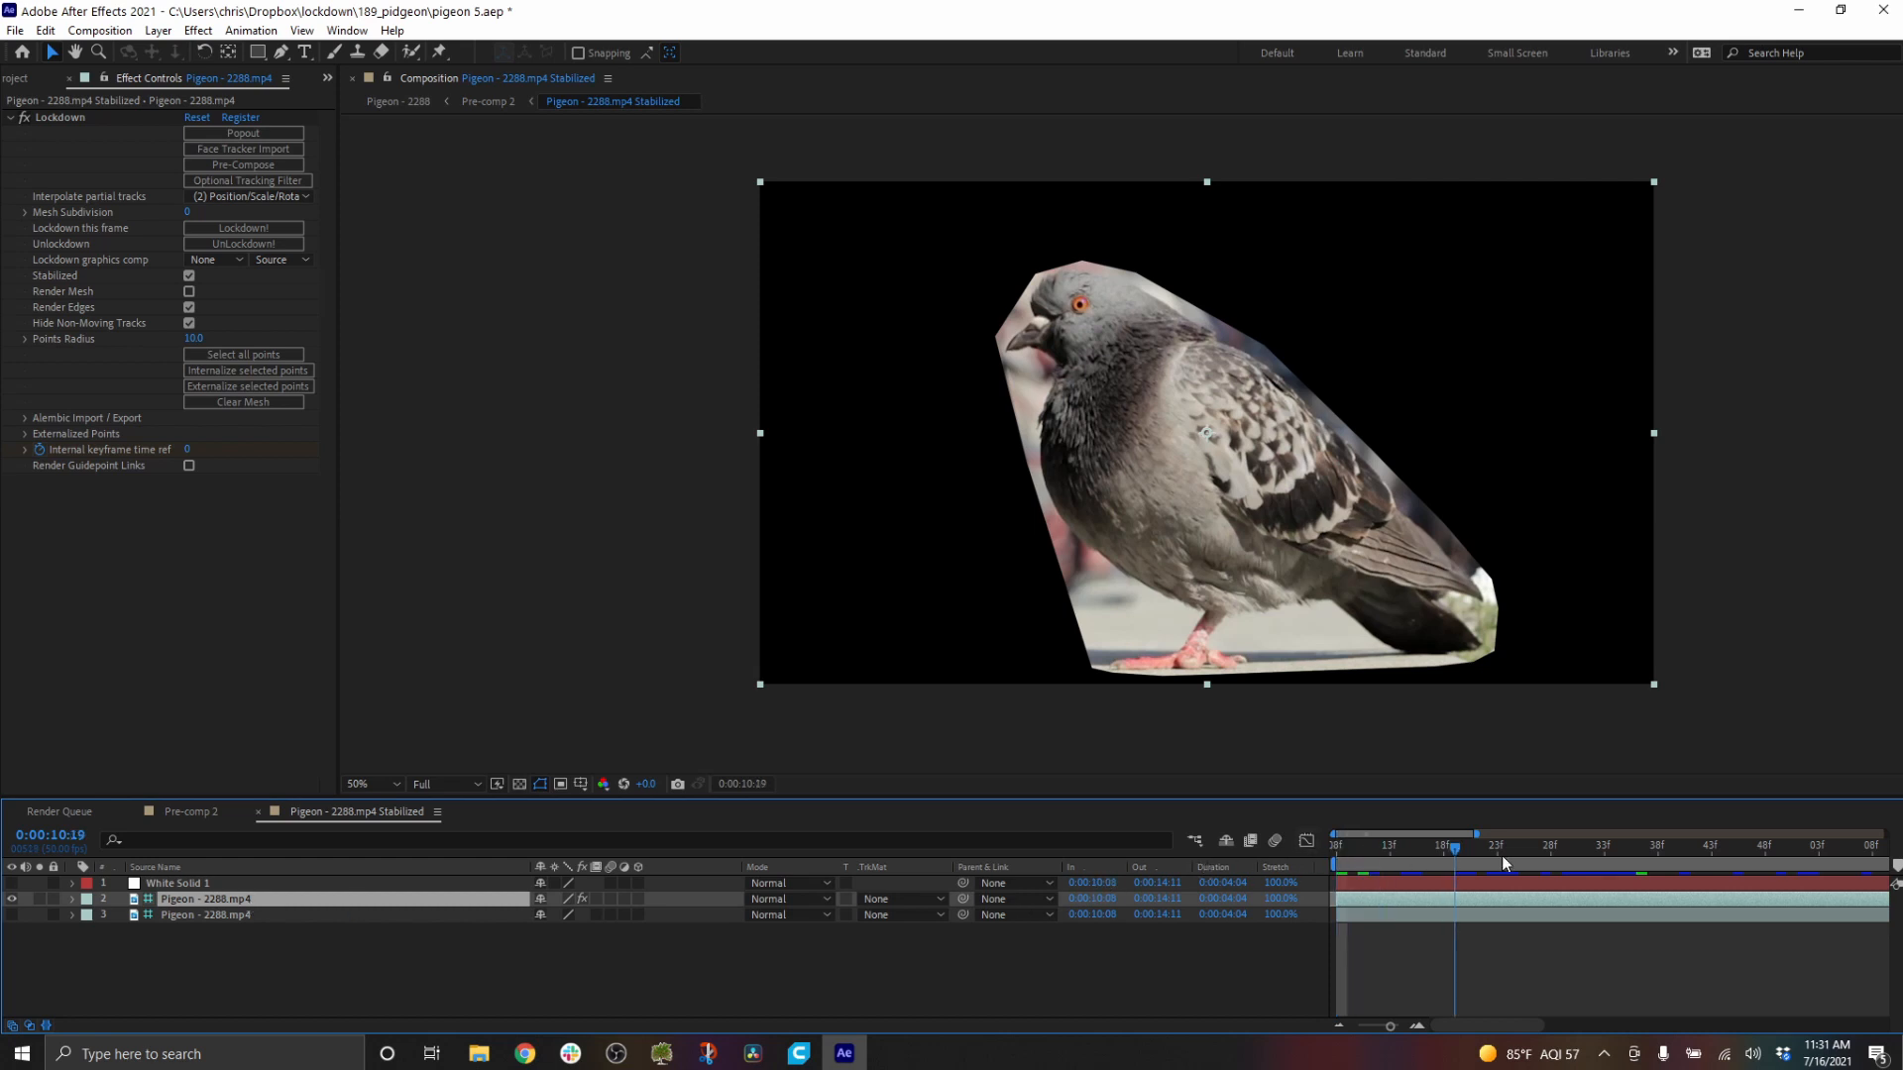
pyautogui.rightClick(206, 897)
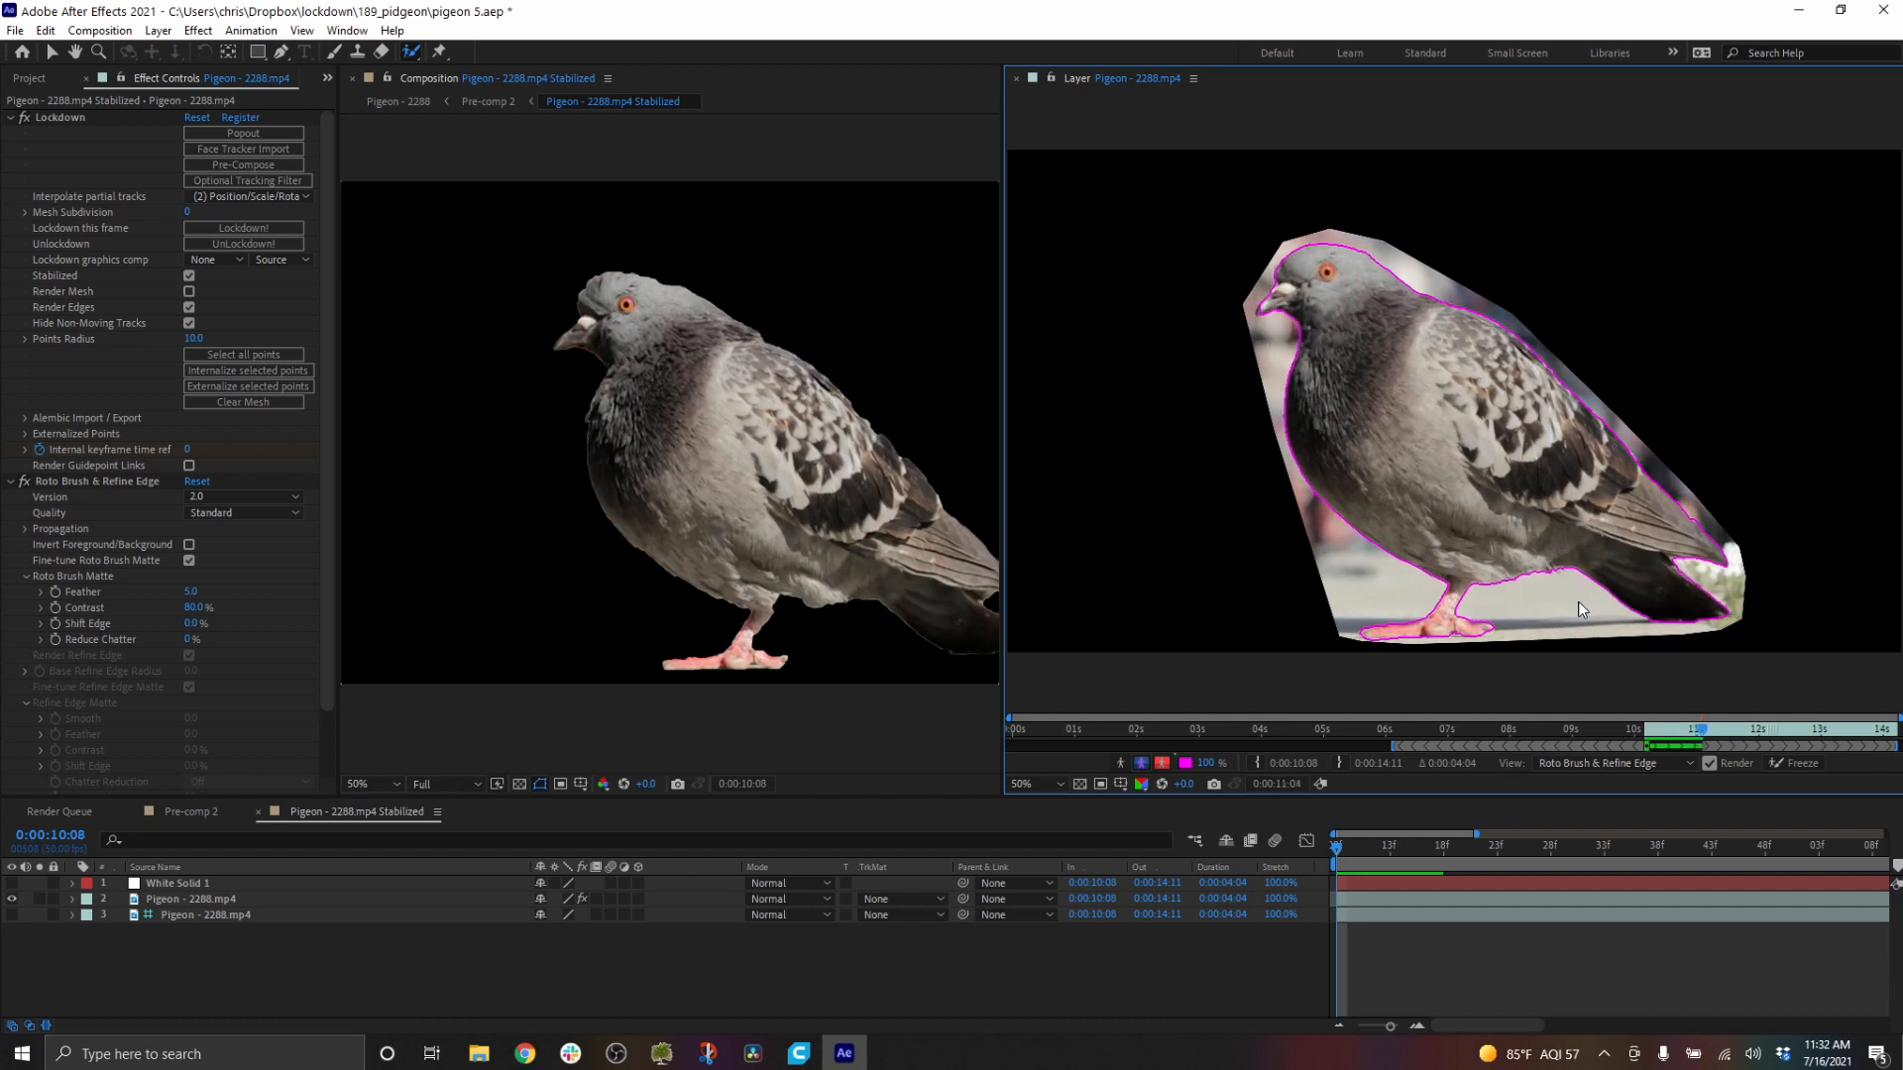
pyautogui.click(1647, 728)
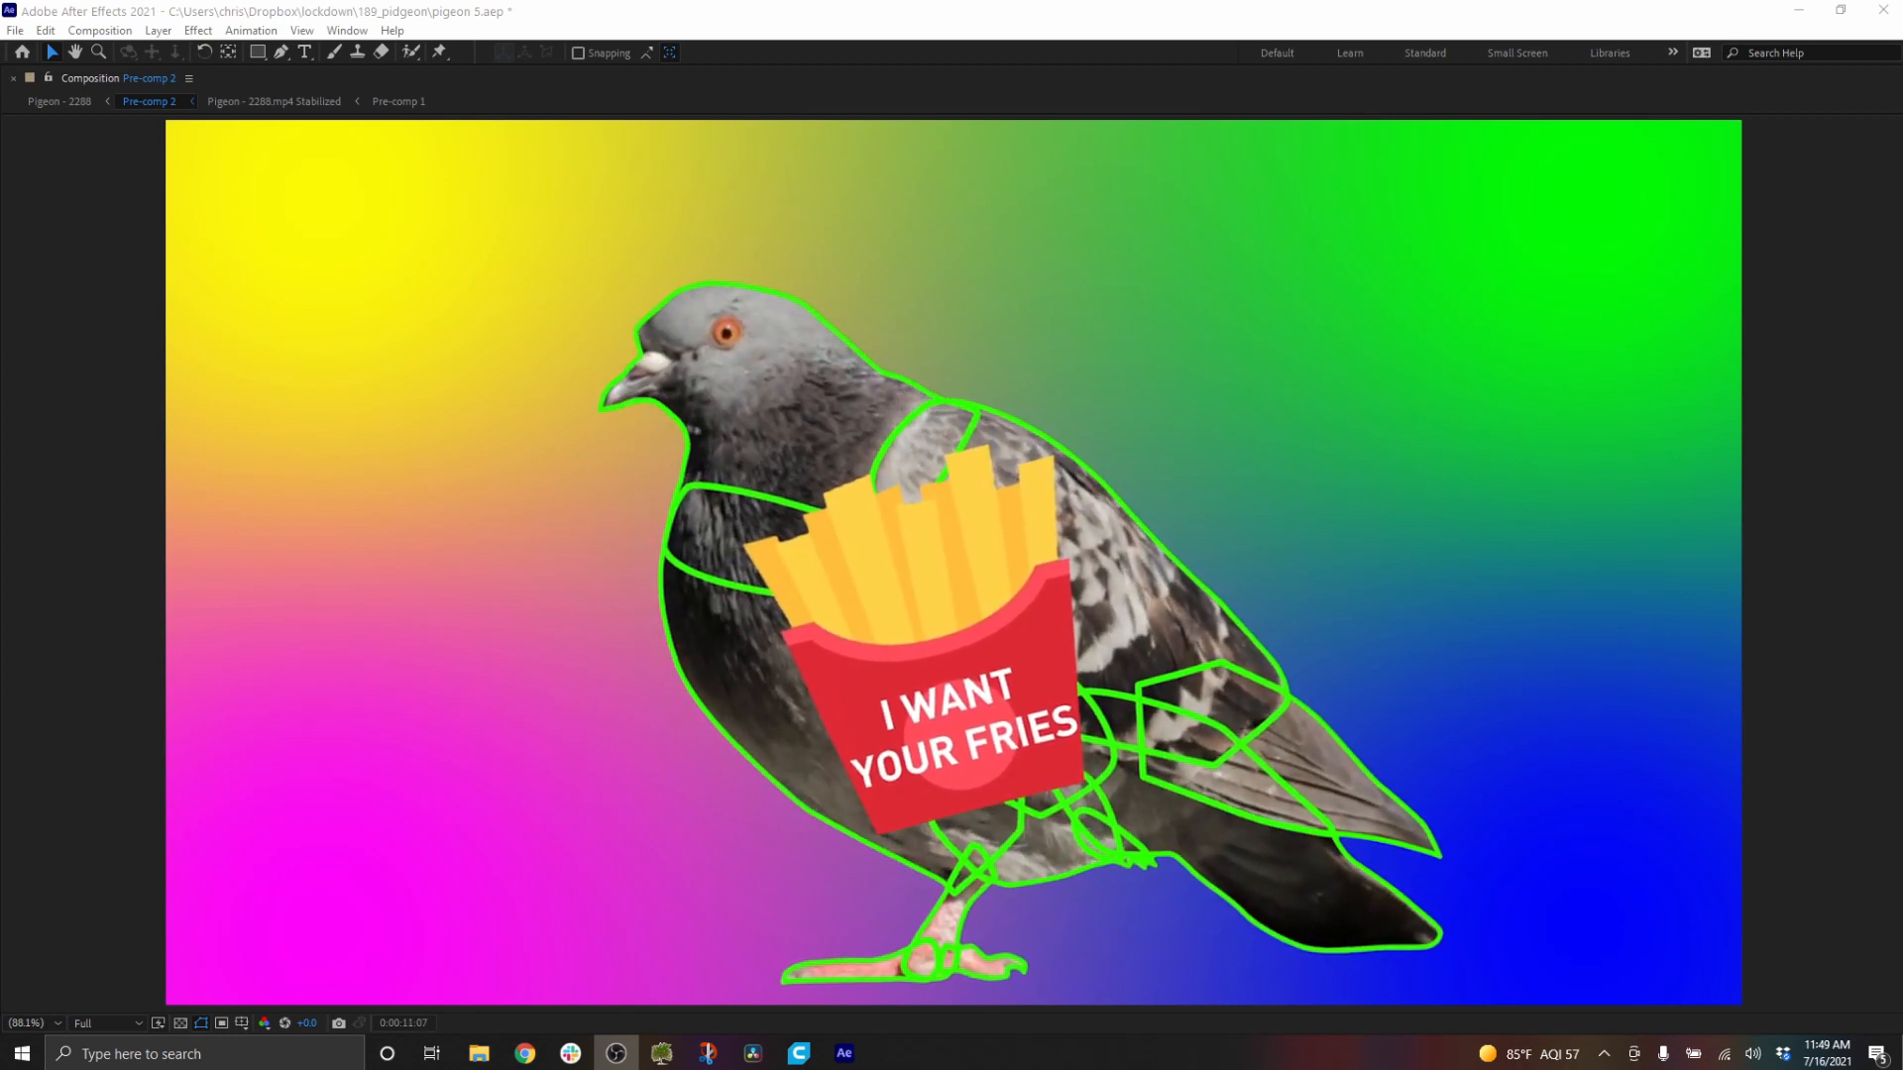
# - Play Pre-comp 2 to preview the outlined pigeon with the I WANT YOUR FRIES sign
pyautogui.press('Space')
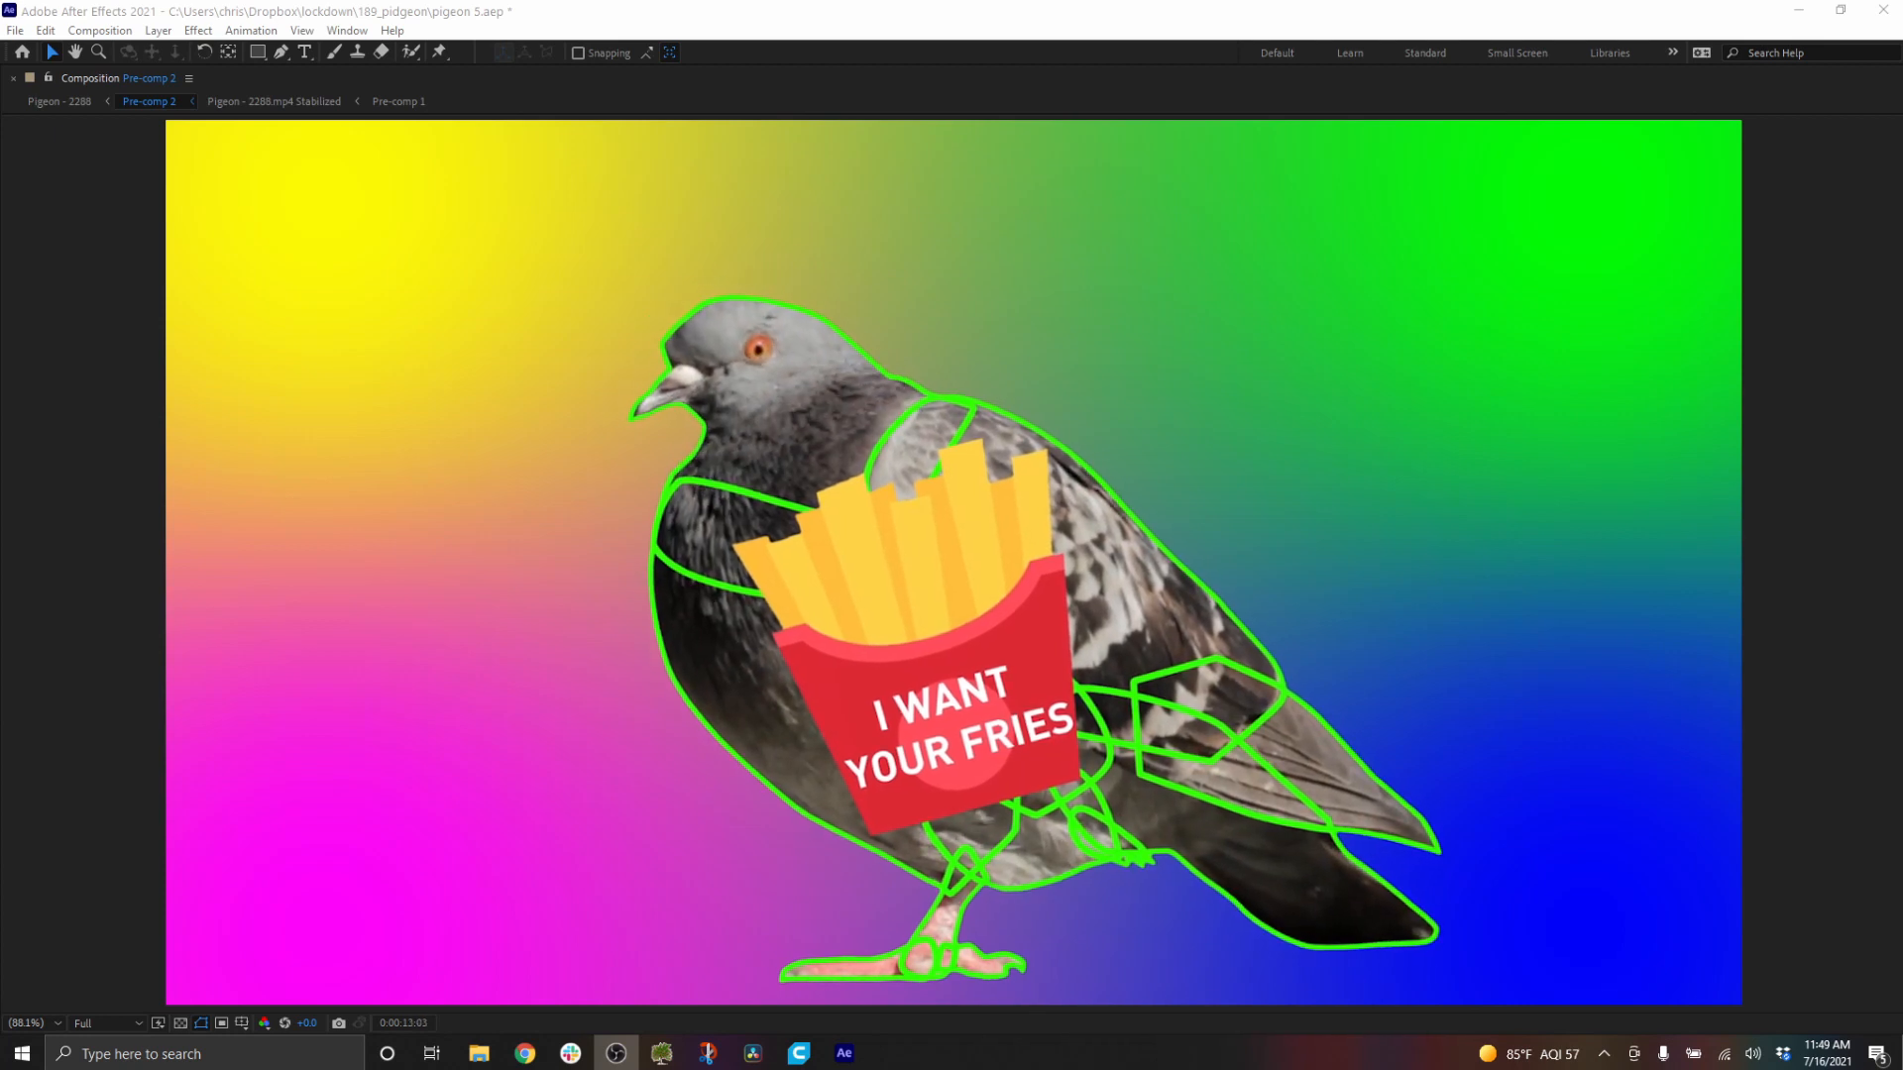